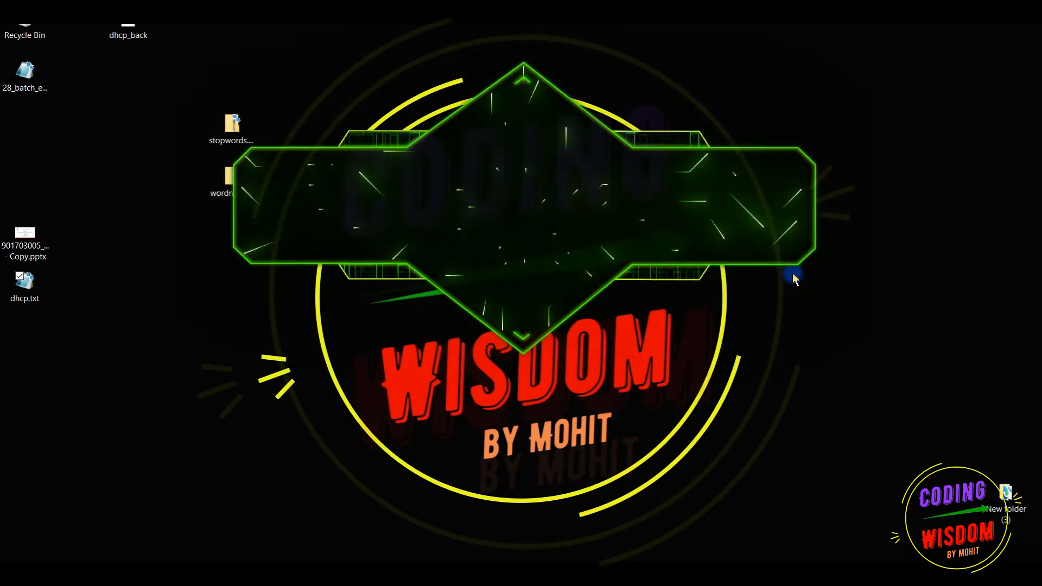
- In dhcp.txt change the target to Server 2016 and add 'import export' after 'Using Netsh'
double_click(25, 280)
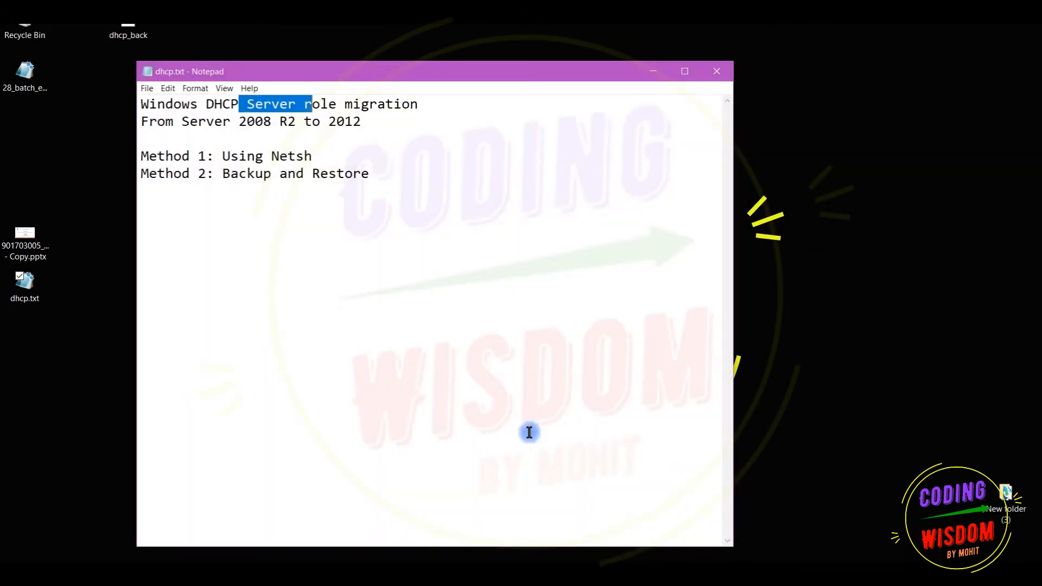
mouse_move(261, 128)
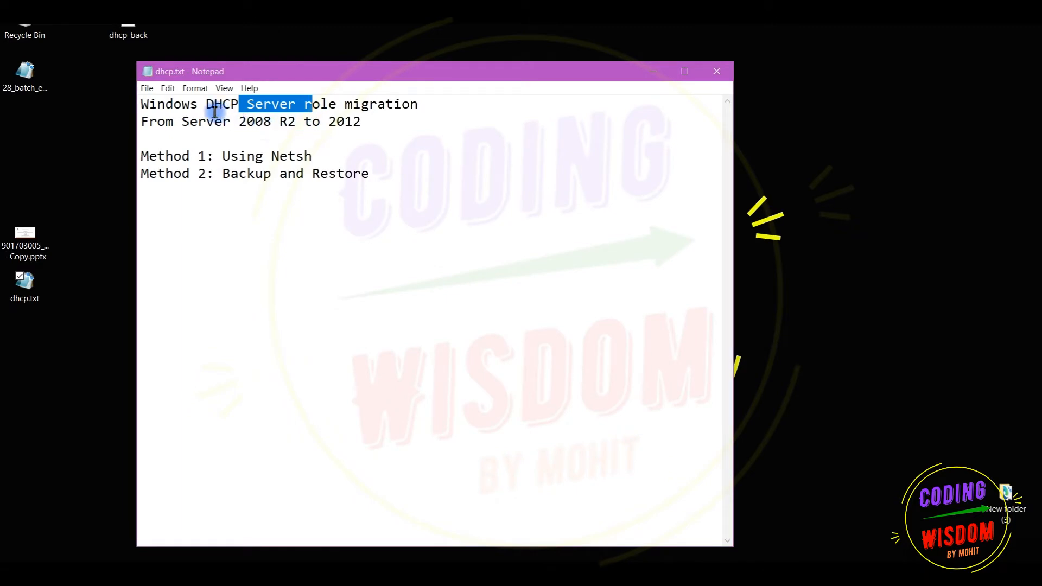
left_click_drag(232, 104, 143, 104)
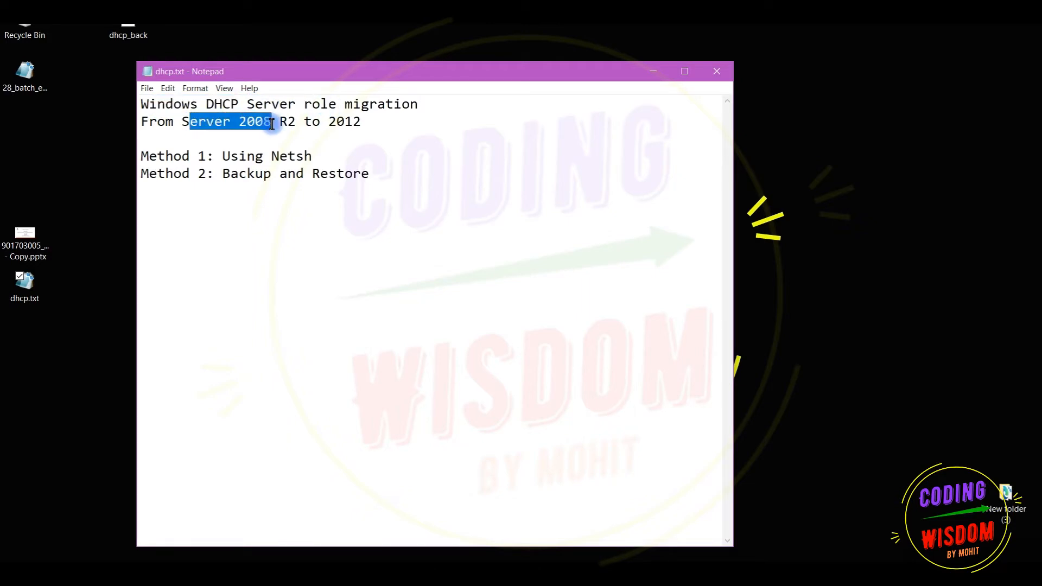
left_click(371, 121)
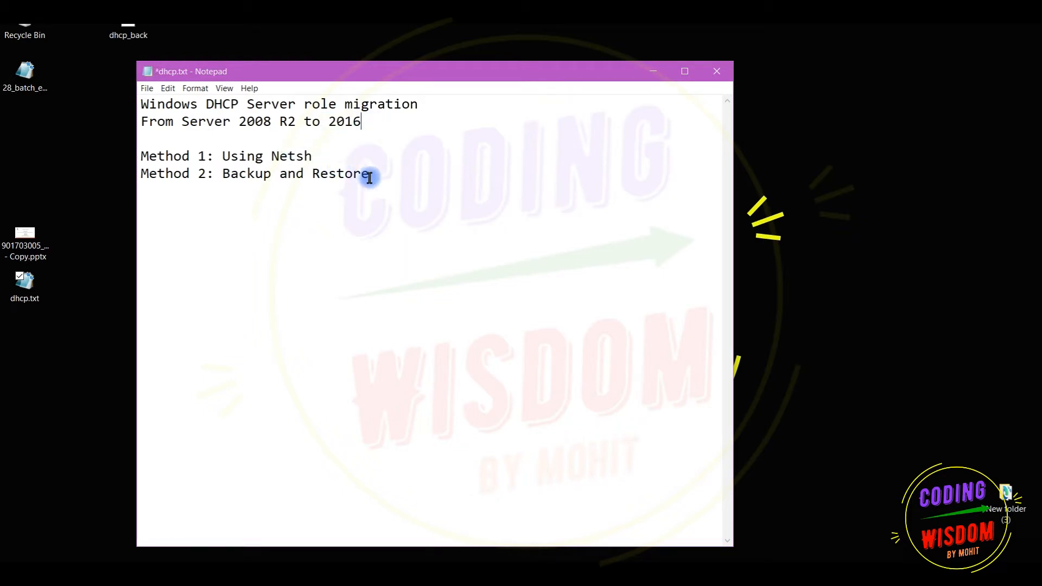
mouse_move(285, 185)
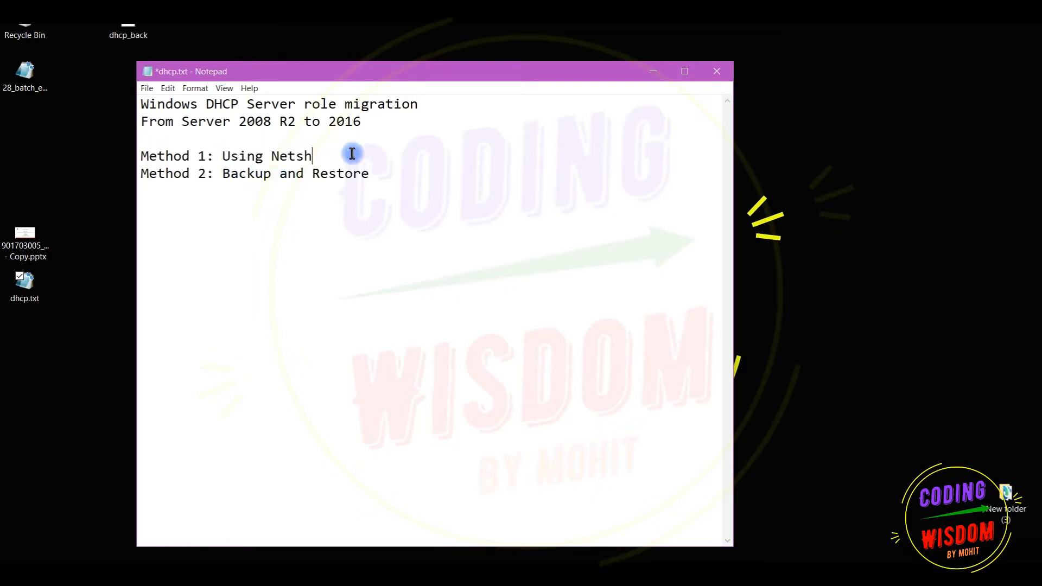
type("impo")
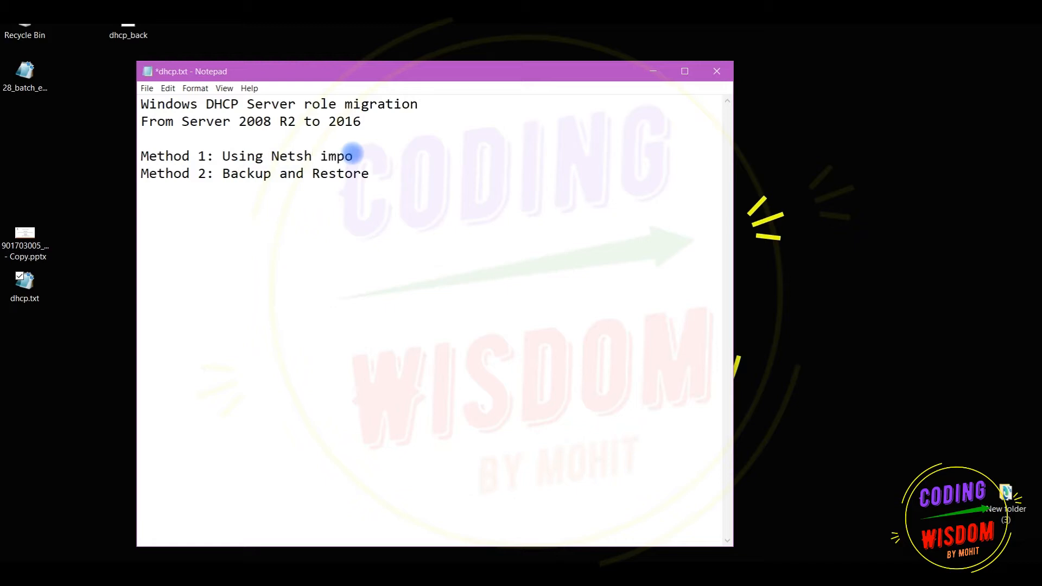
type("rt exprt")
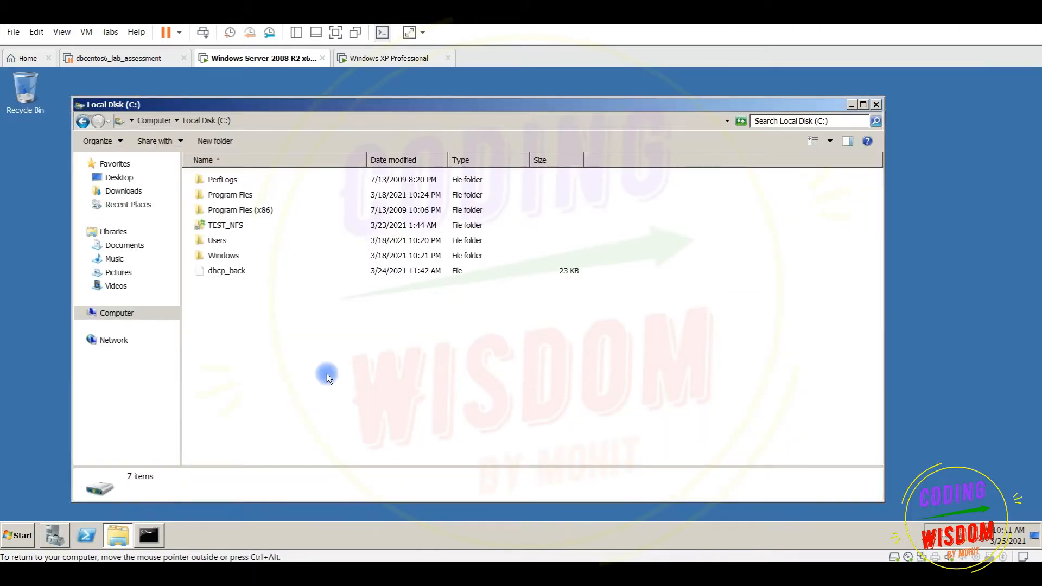
mouse_move(451, 311)
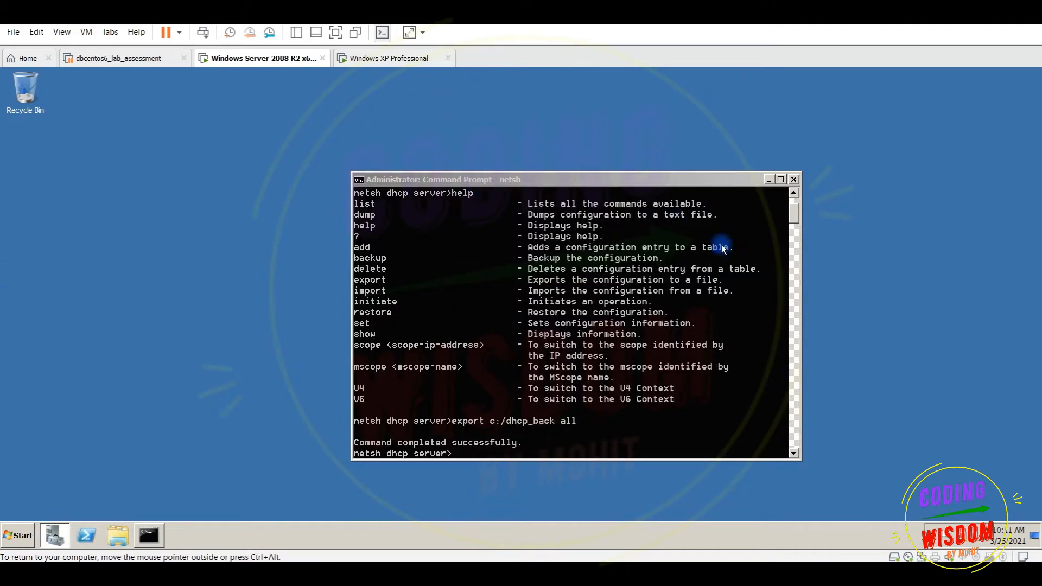
- Close the dhcp_back Explorer and netsh export windows on the Server 2008 R2 guest
left_click(768, 179)
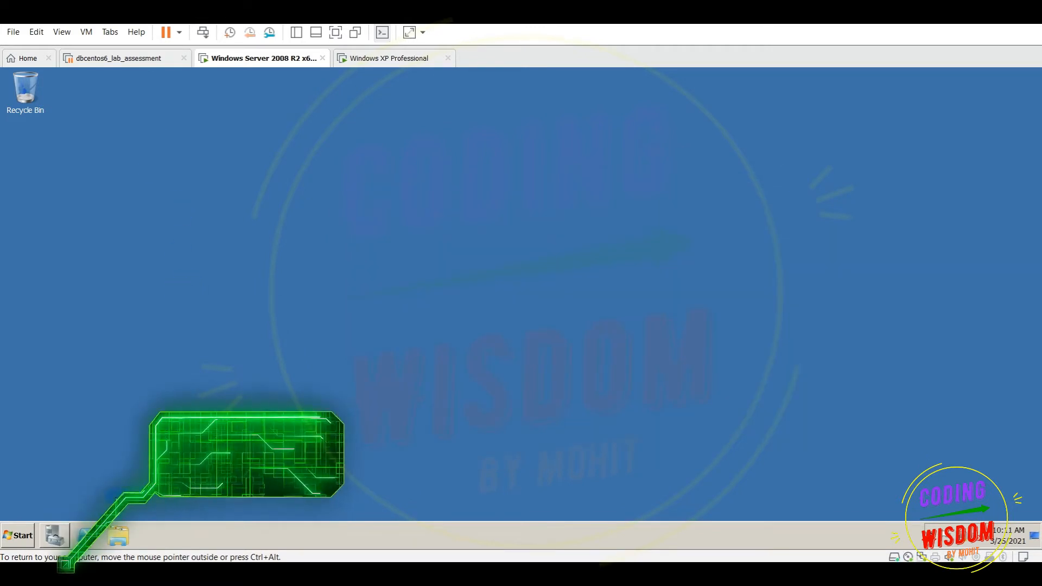
- Run ipconfig on the XP client to see 192.168.20.41, then return to Server 2008 R2
left_click(391, 58)
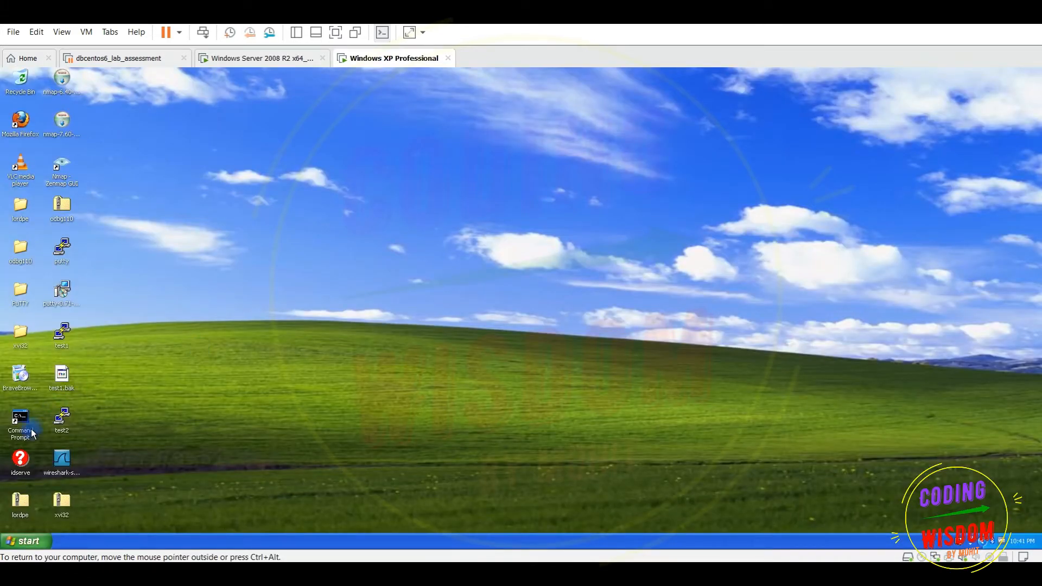
double_click(20, 420)
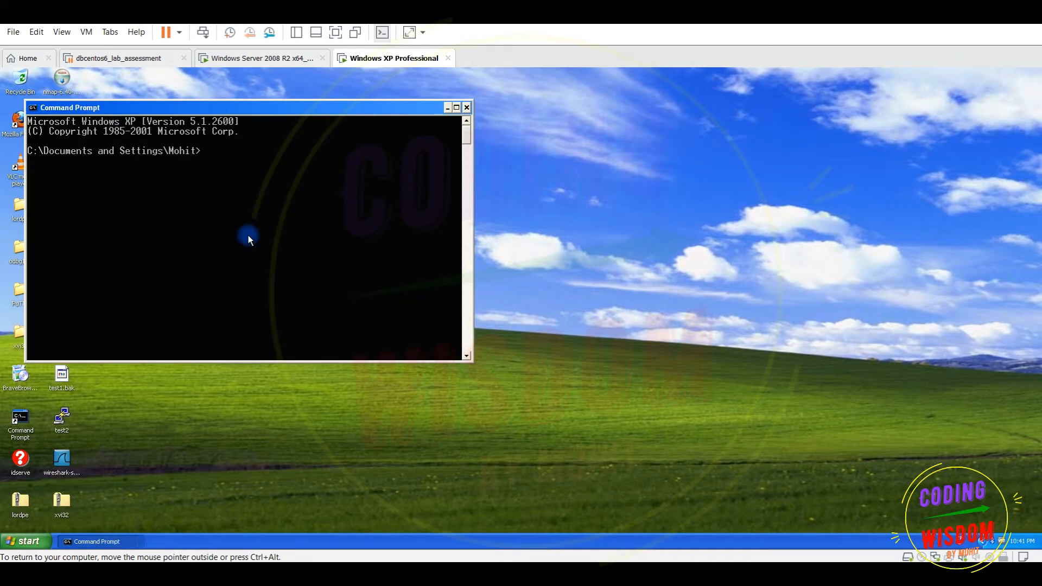
type("ipconfig")
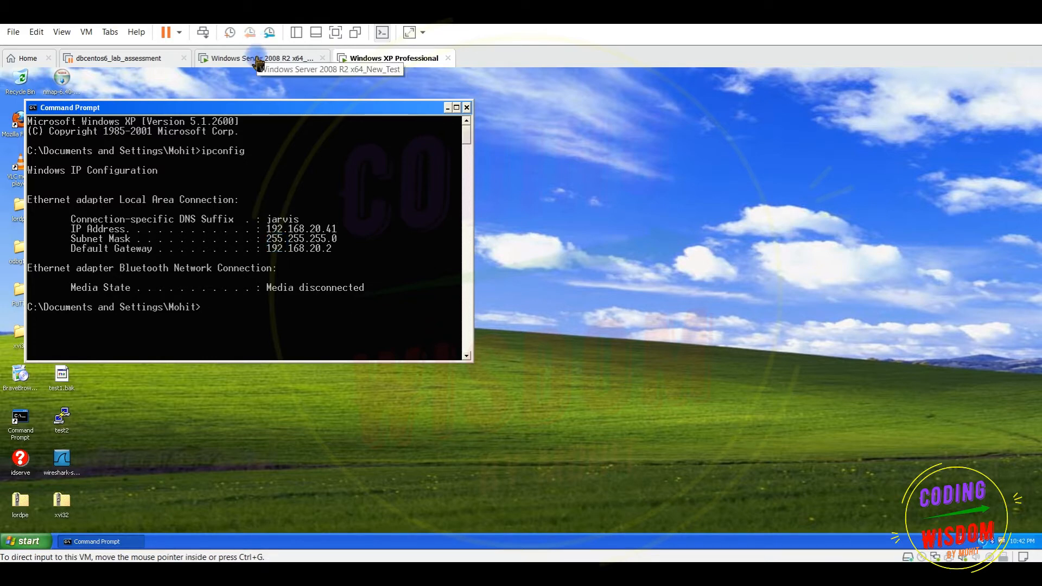
left_click(259, 57)
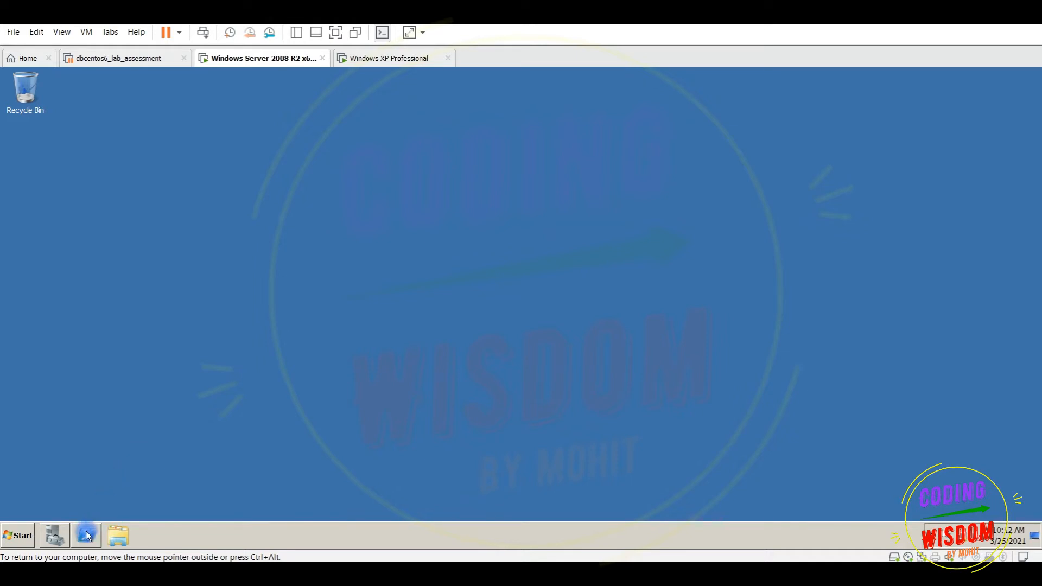
- Launch a command prompt on the server and set its font size to 10 x 20
left_click(18, 535)
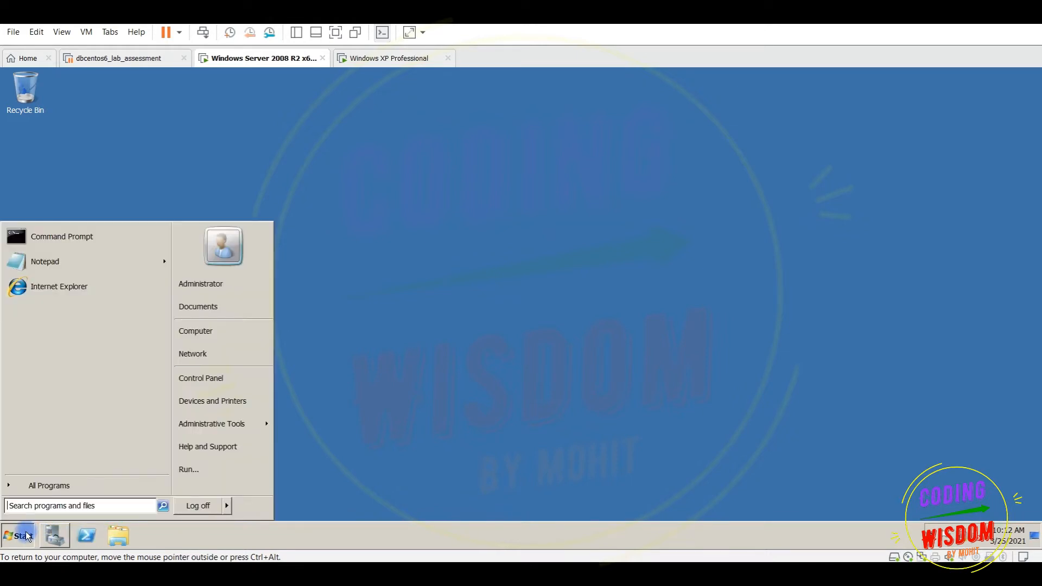
left_click(62, 236)
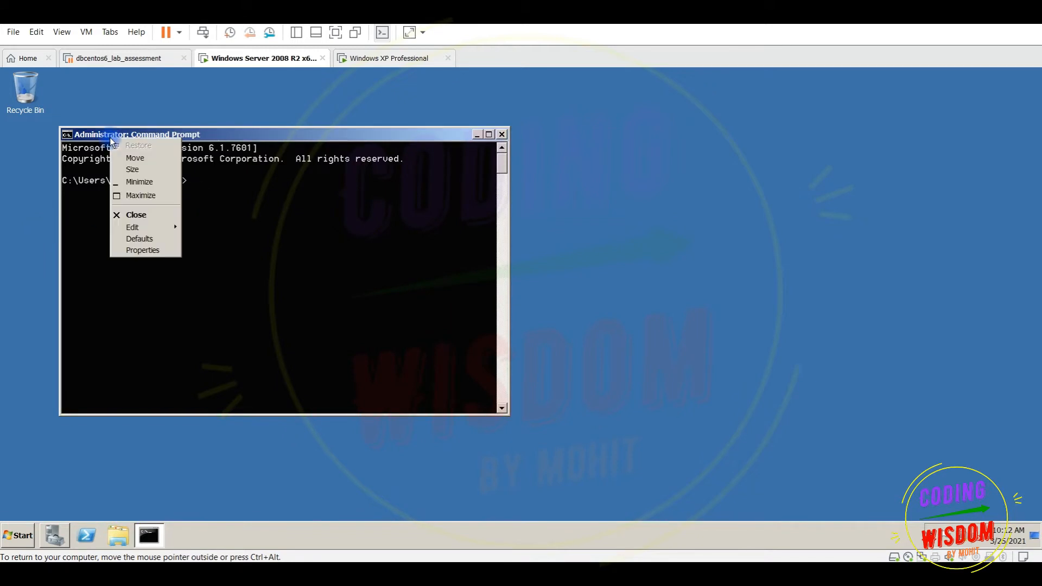
left_click(142, 250)
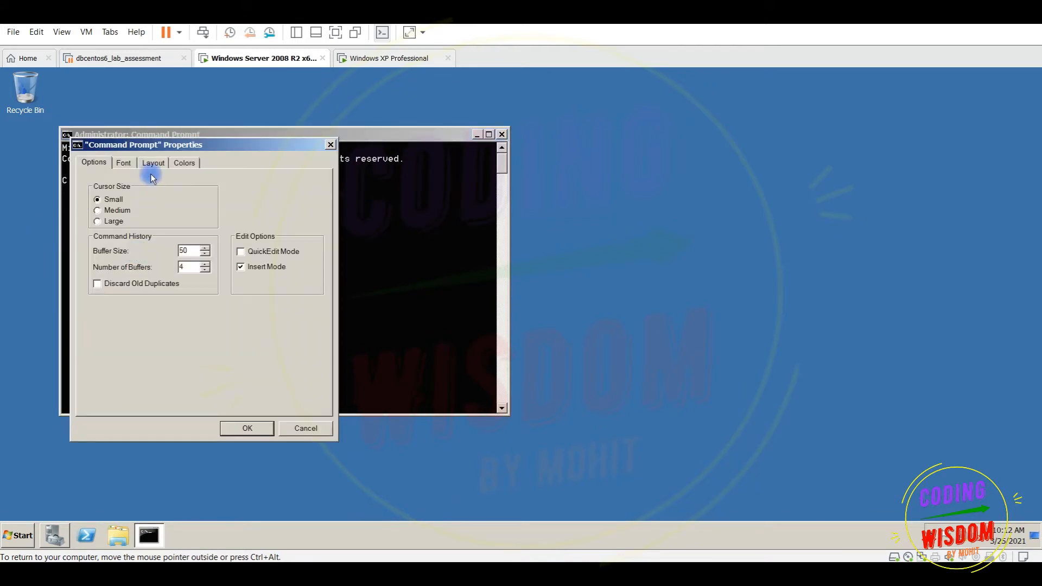
left_click(123, 163)
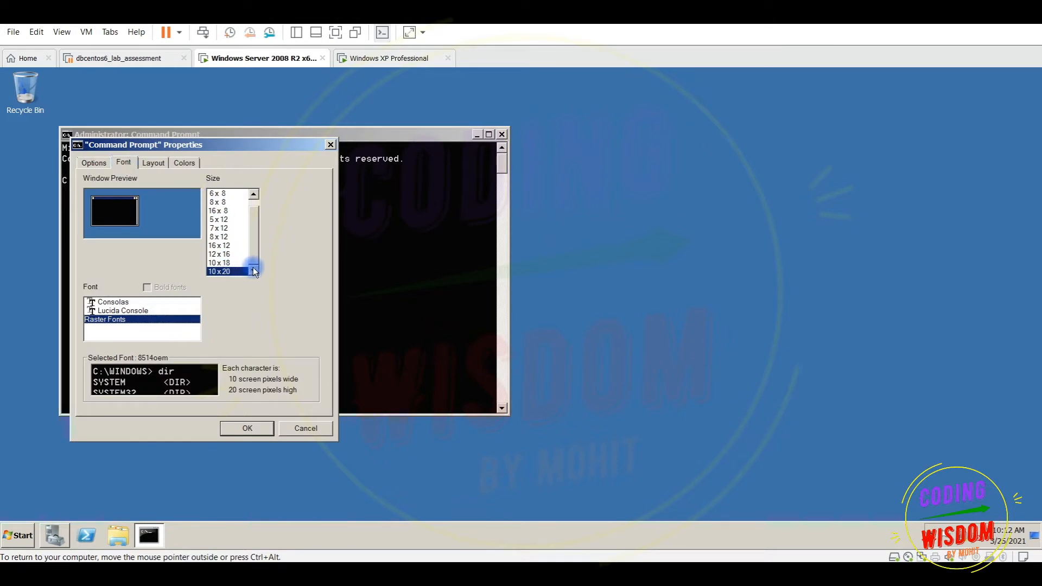
mouse_move(256, 294)
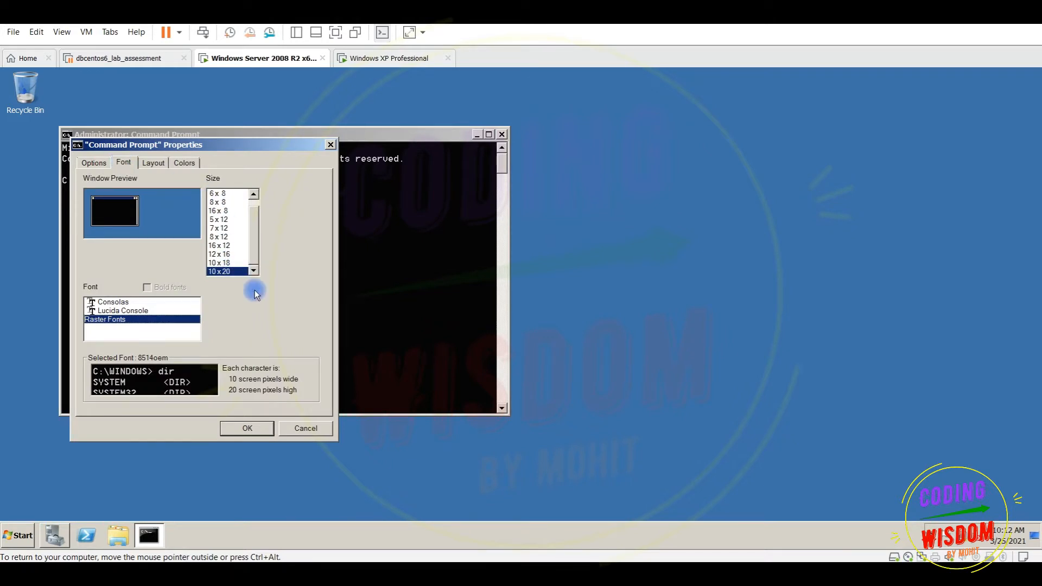
left_click(94, 163)
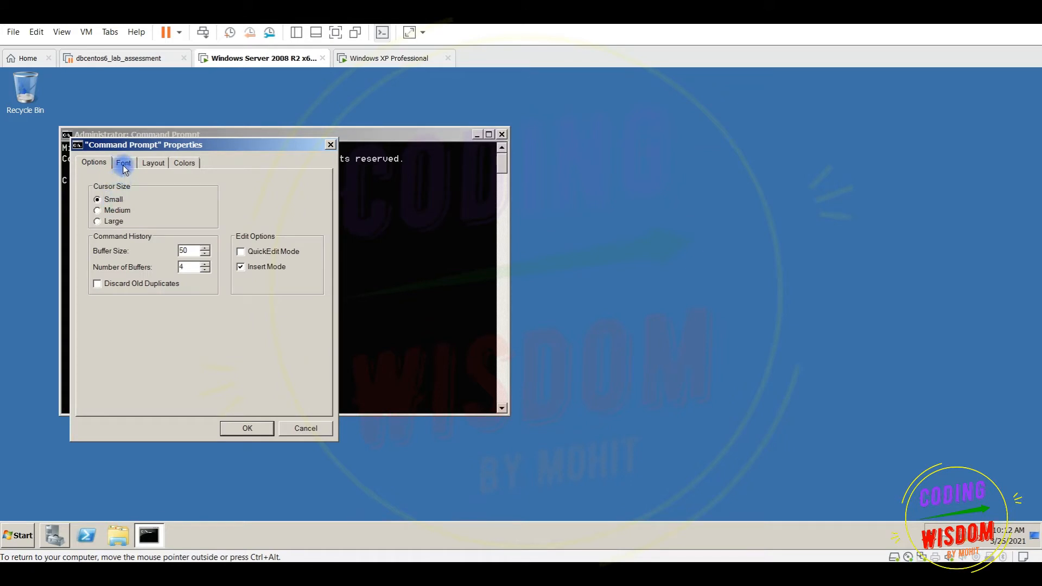
left_click(123, 163)
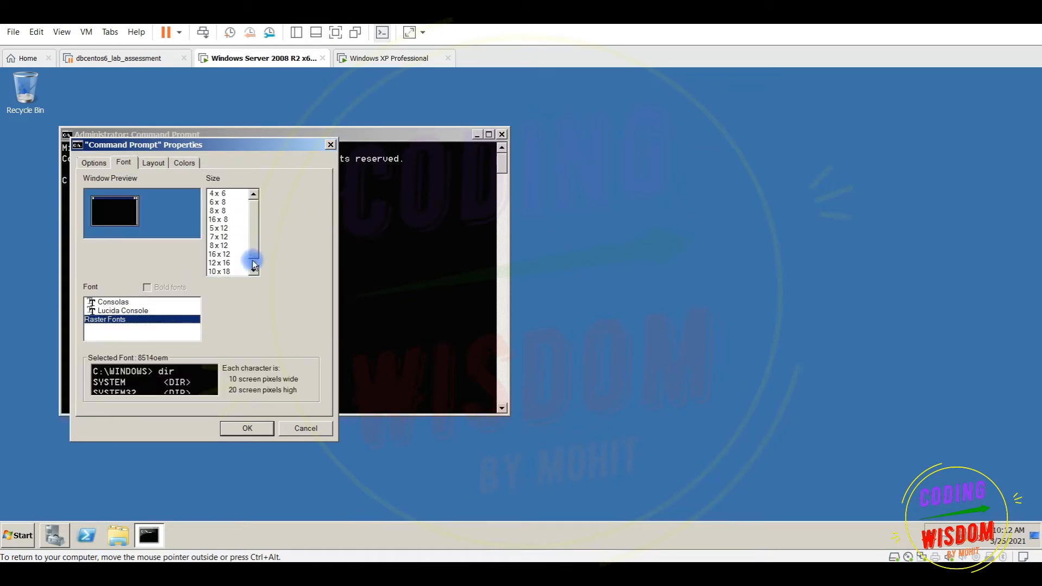
left_click(252, 270)
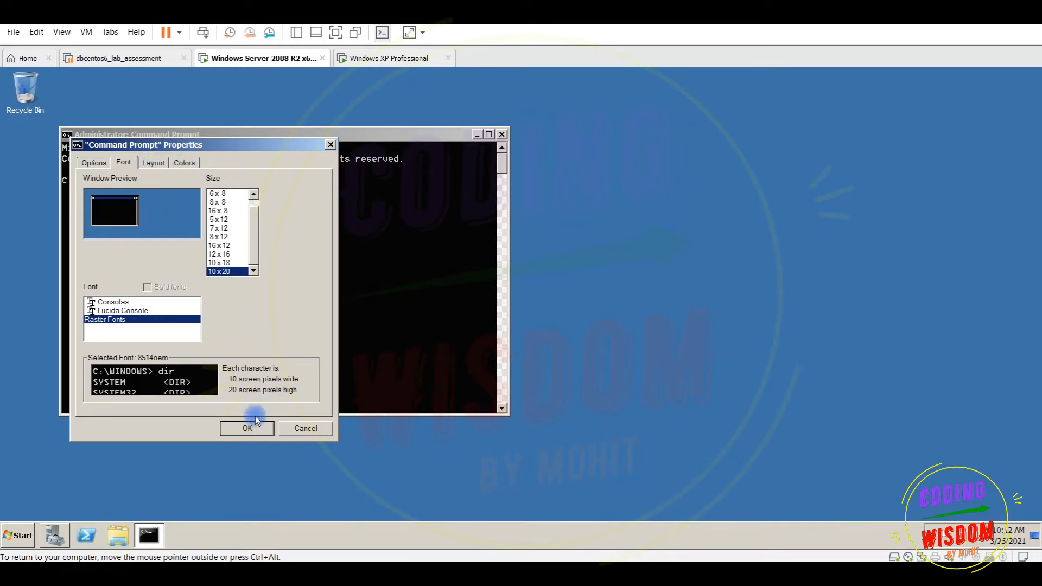
left_click(246, 427)
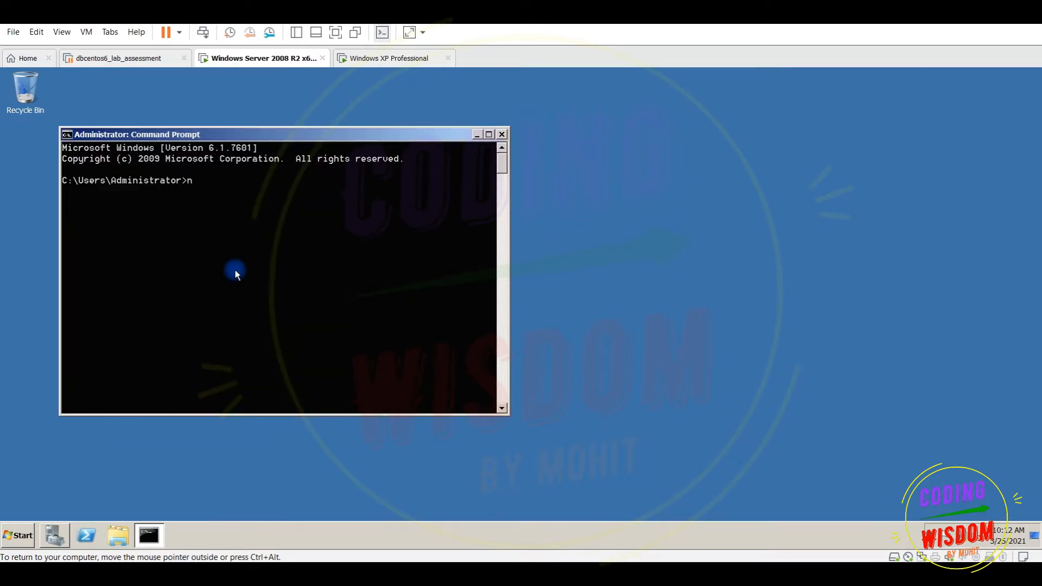
- Enter the netsh dhcp server context and list its available commands with help
type("etsh")
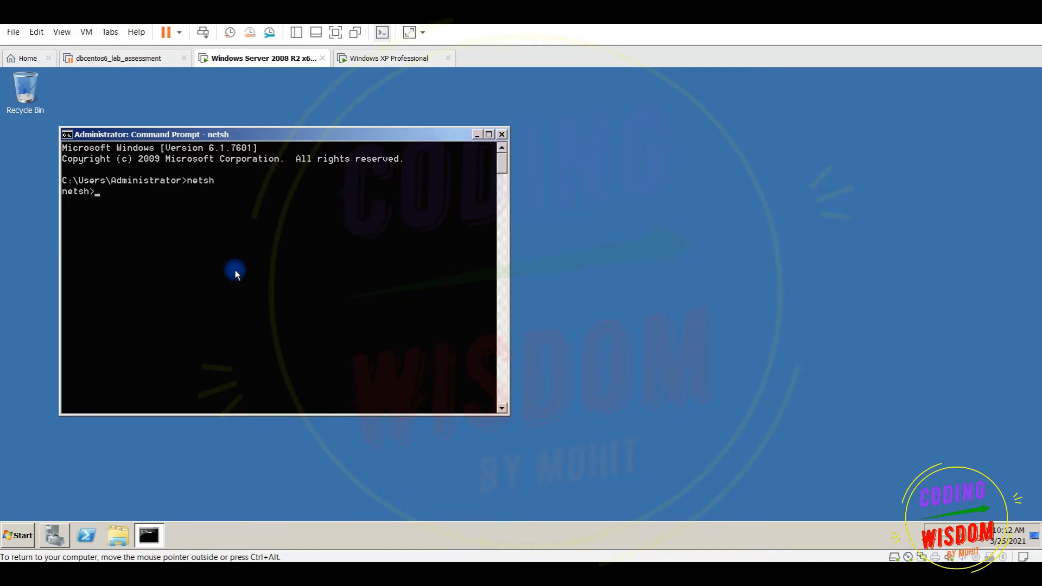
type("serve")
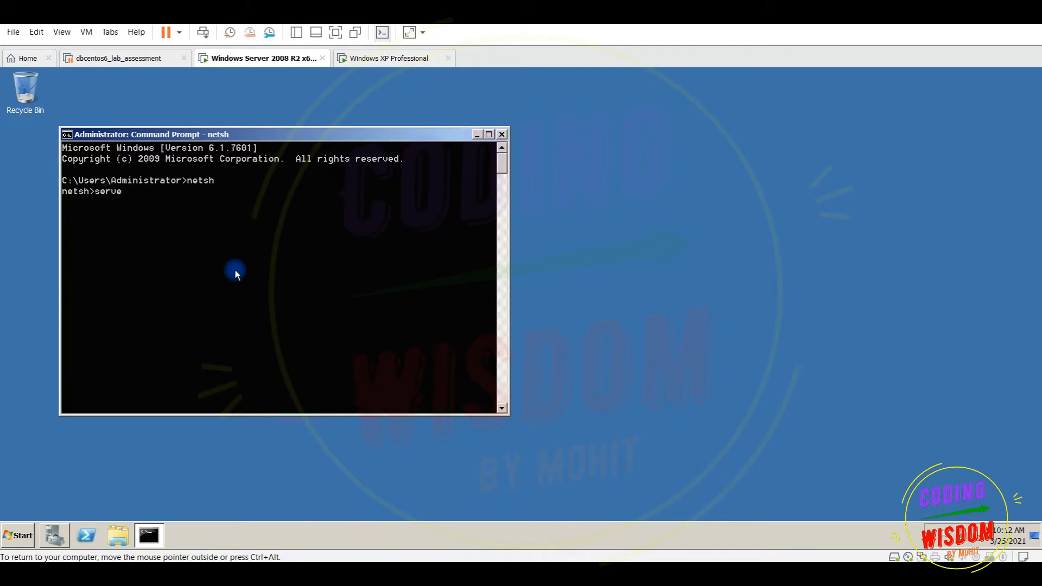
type("dhcp")
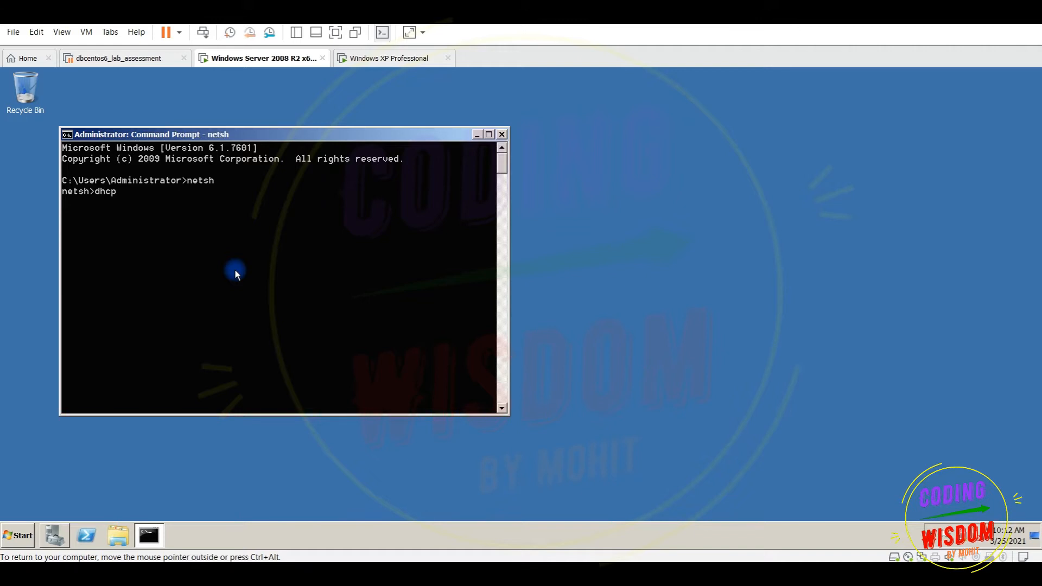
type("server")
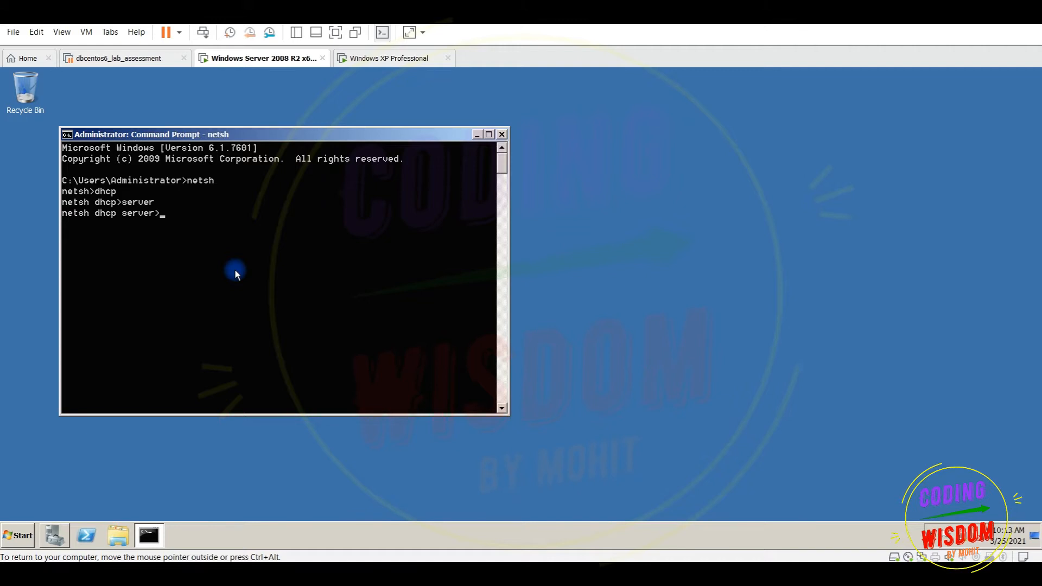
type("help")
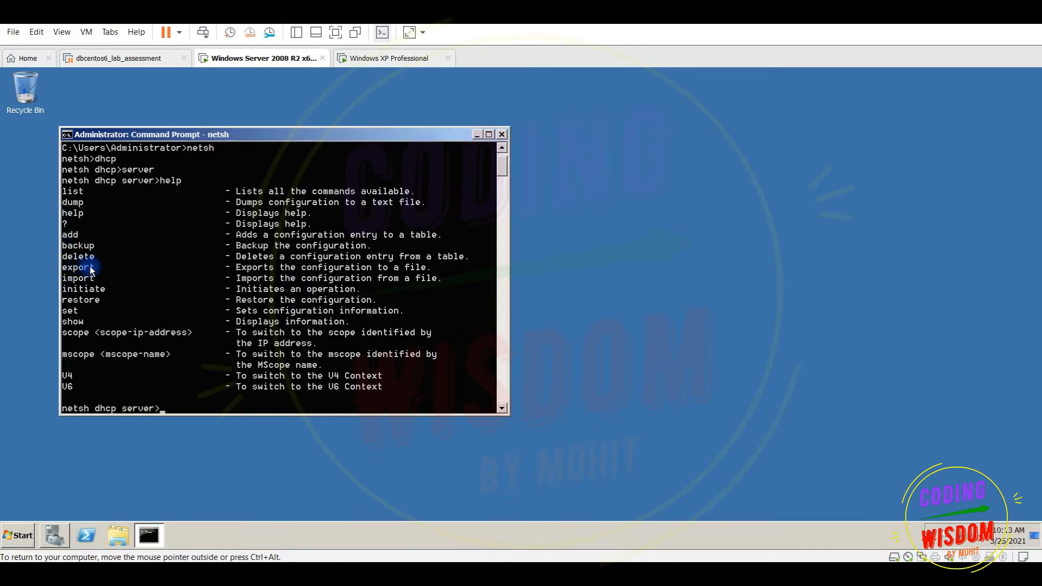
- Export the full DHCP configuration to c:/backup_dhcp with 'export ... all'
type("export")
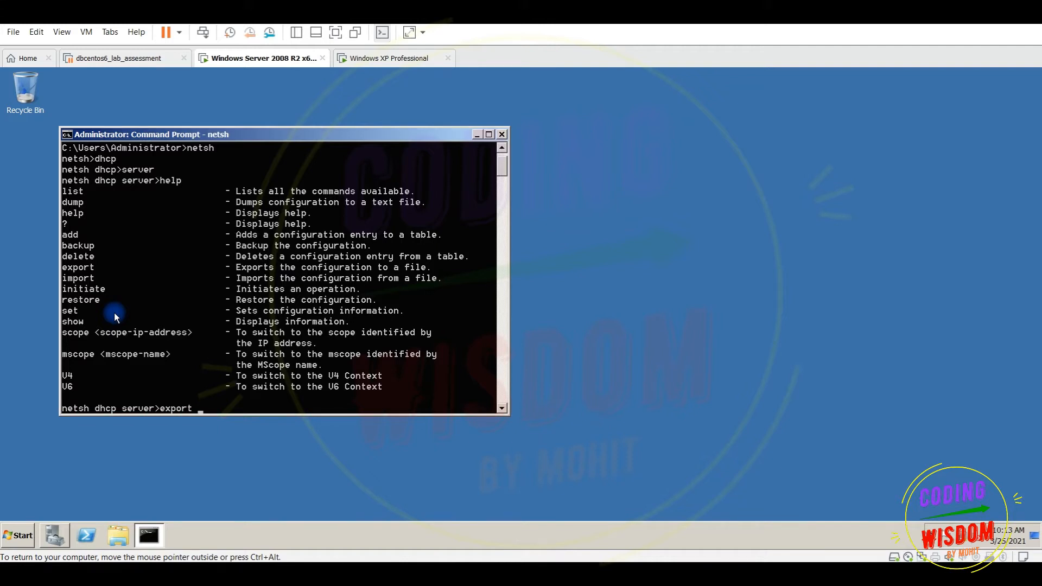
type("c:")
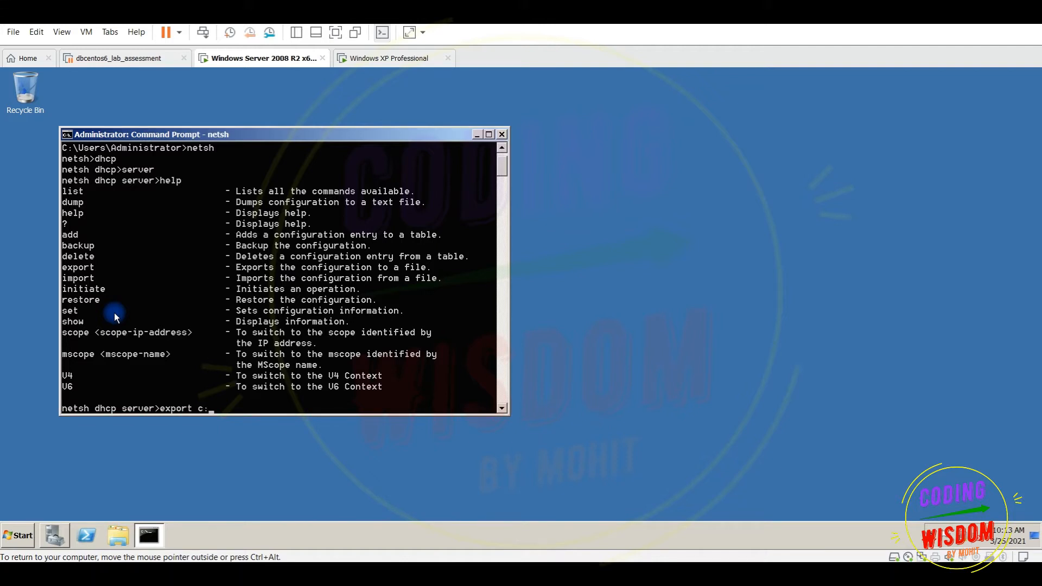
type("/backup a")
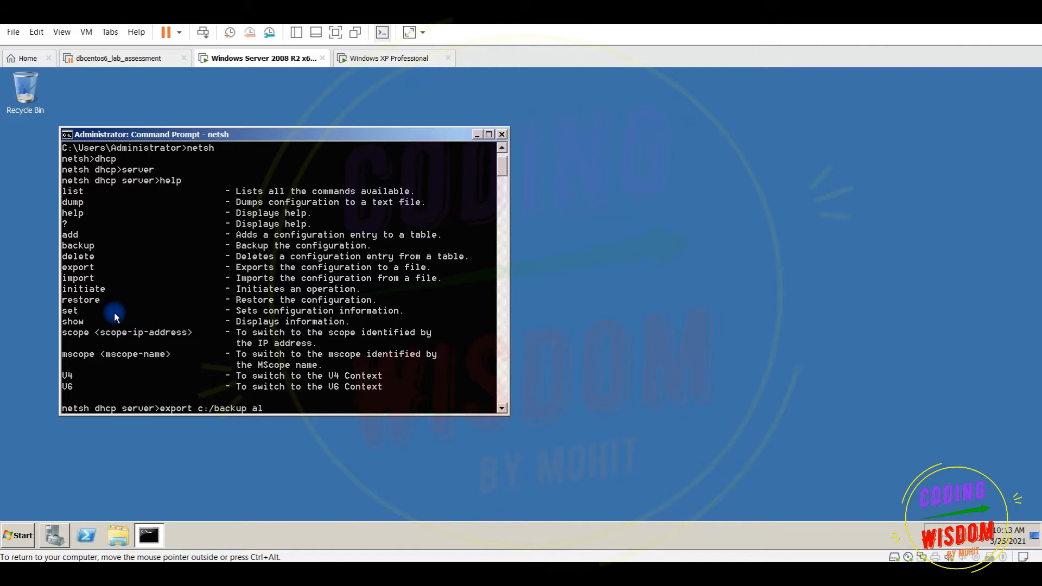
type("ll")
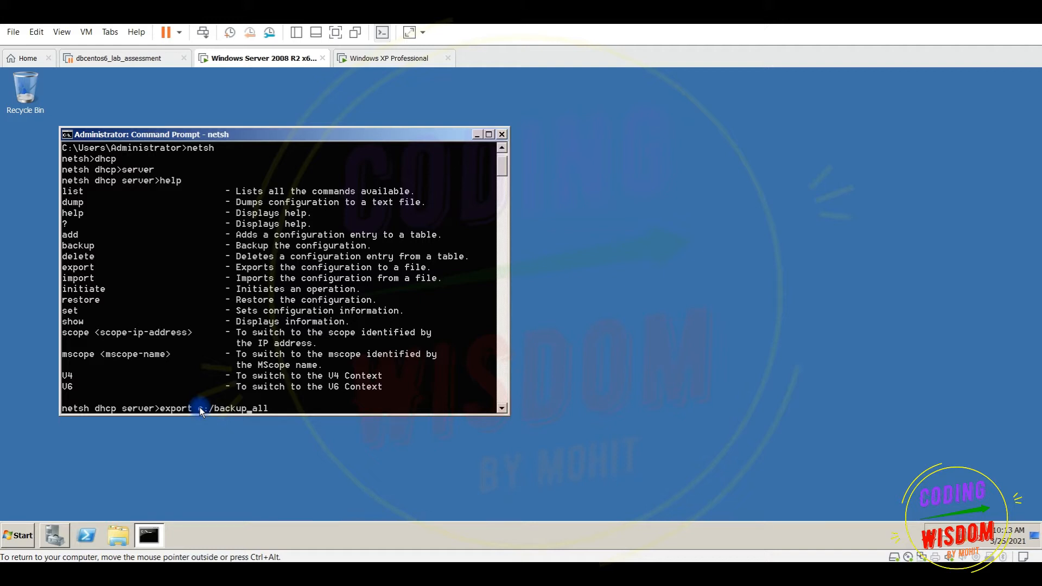
type("dhcp[")
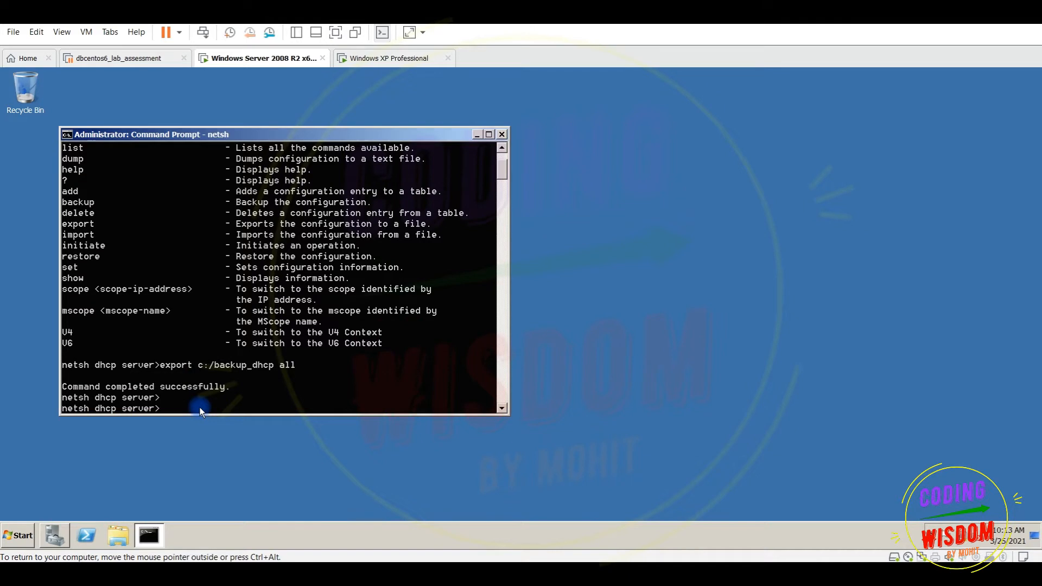
- Browse Computer to Local Disk (C:) and check the 22.8 KB backup_dhcp file's details
left_click(18, 535)
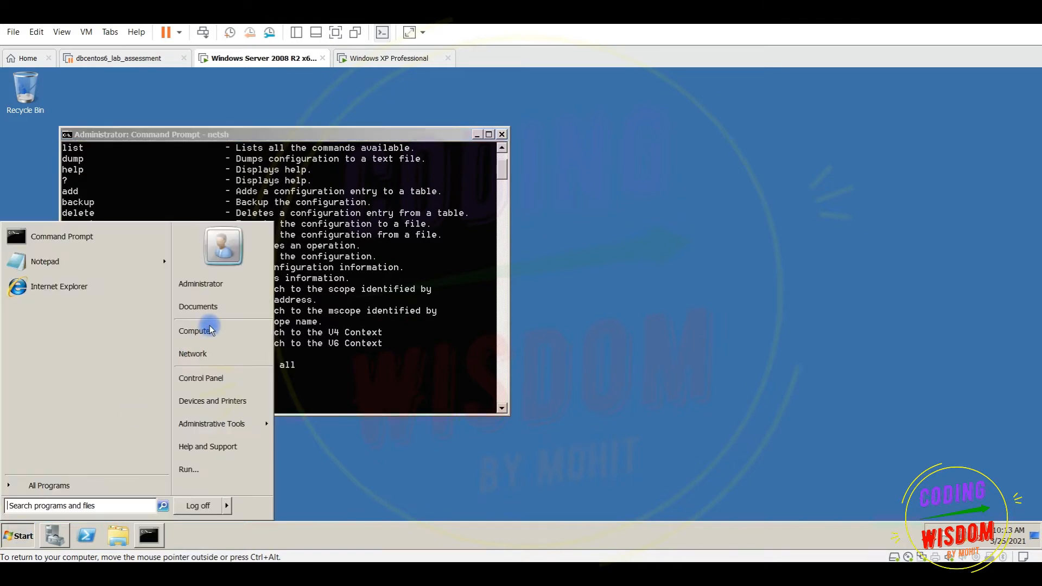
left_click(196, 331)
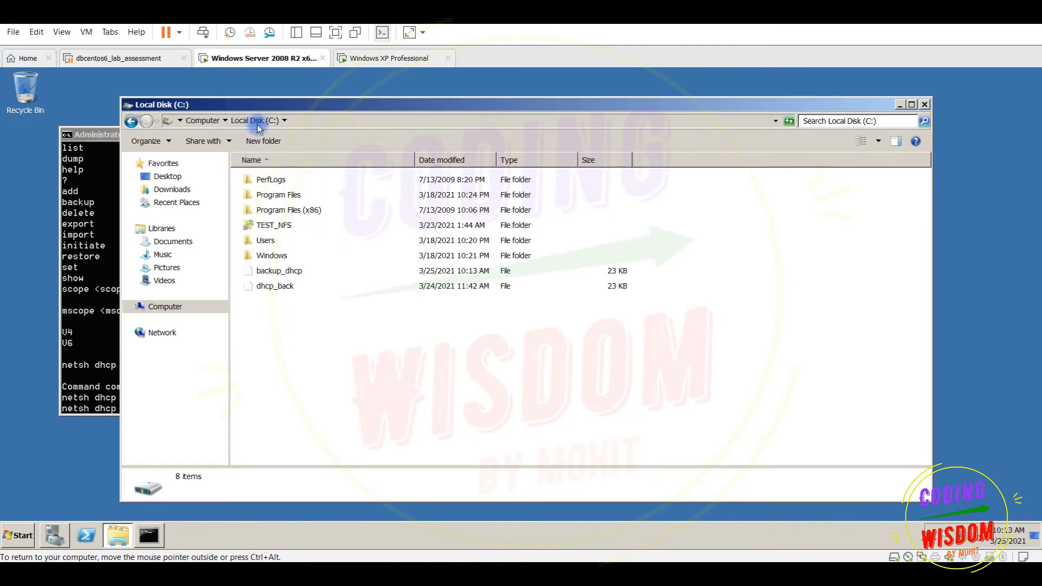
left_click(278, 270)
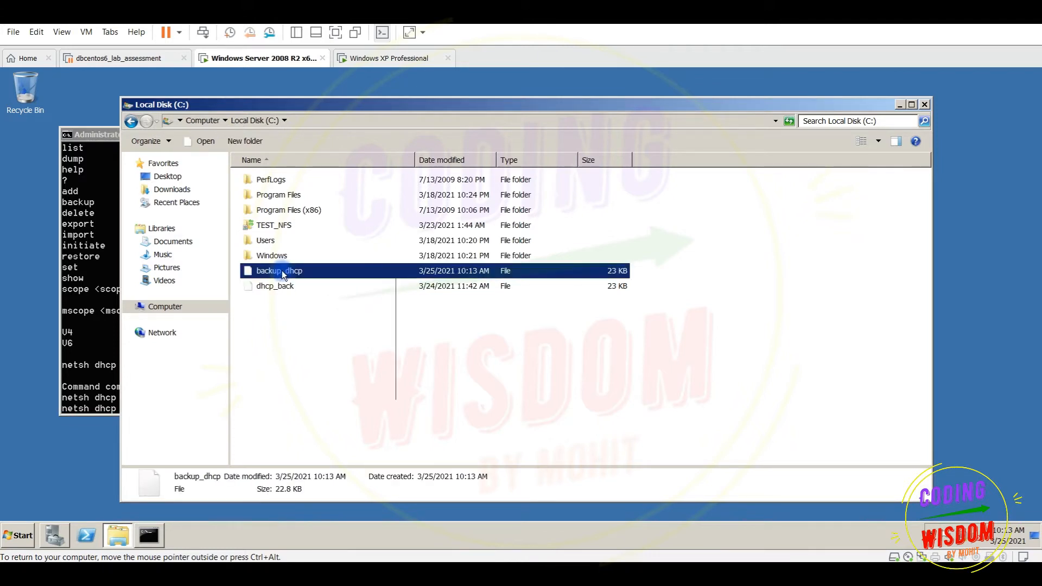
mouse_move(510, 354)
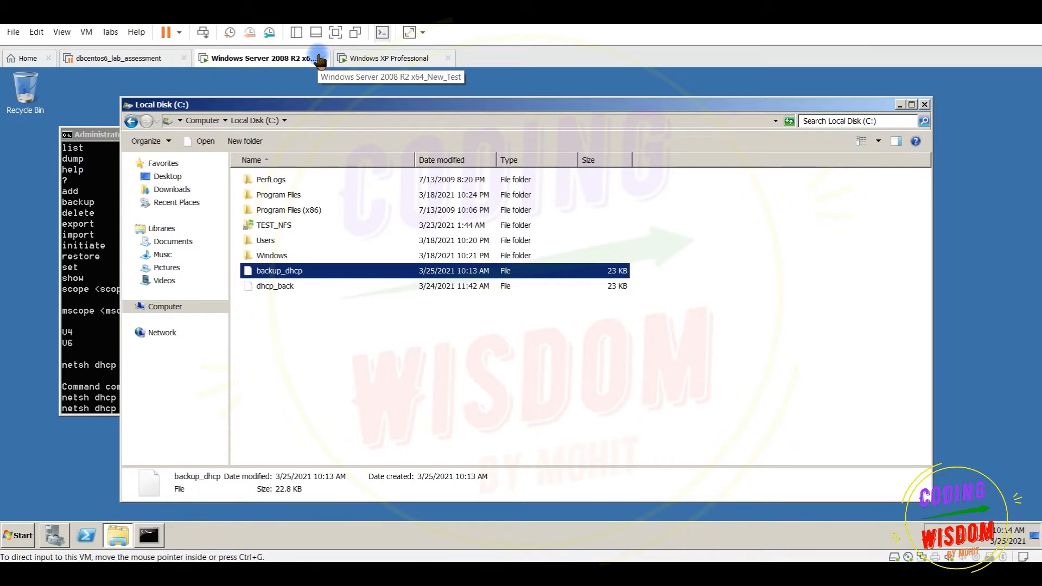
mouse_move(321, 60)
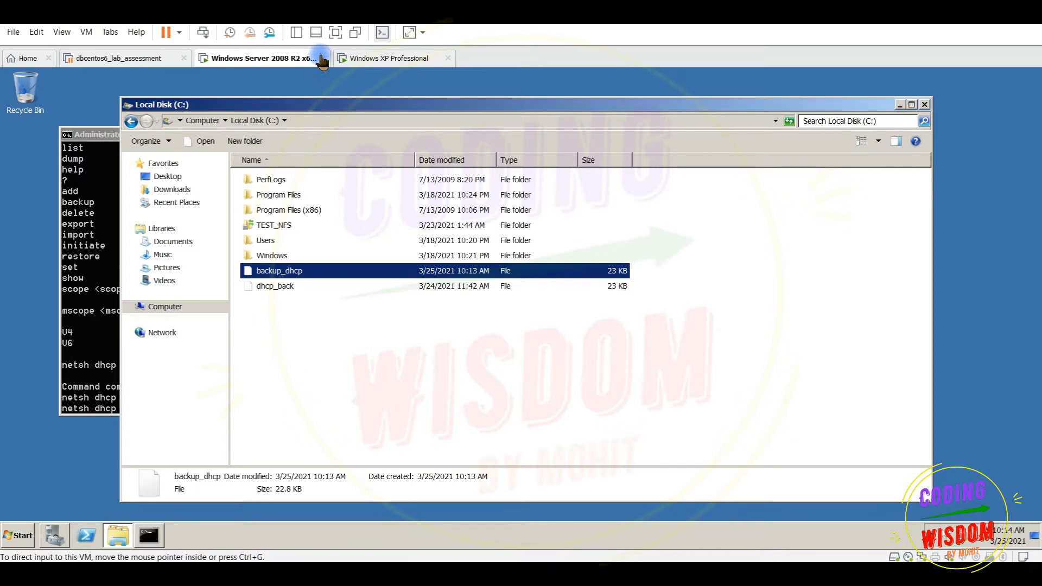
- Suspend and close the Server 2008 machine, then show the virtual machine Library
left_click(322, 59)
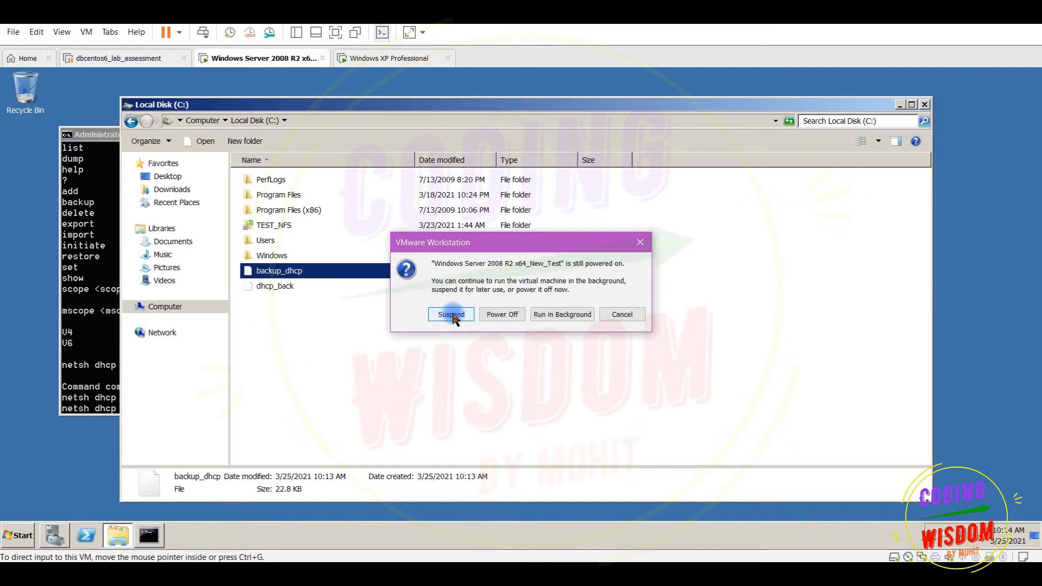
mouse_move(451, 311)
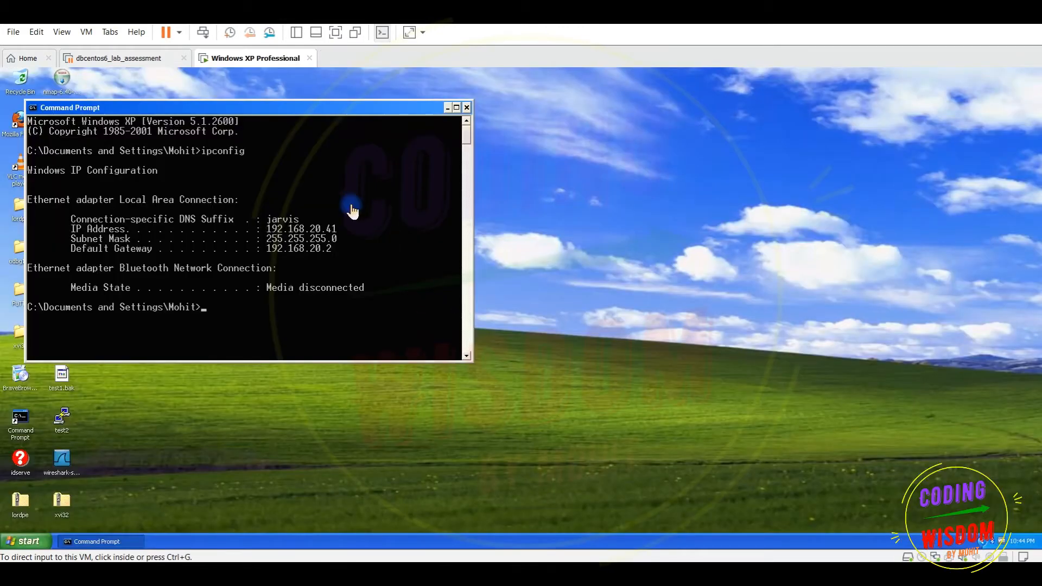
mouse_move(23, 42)
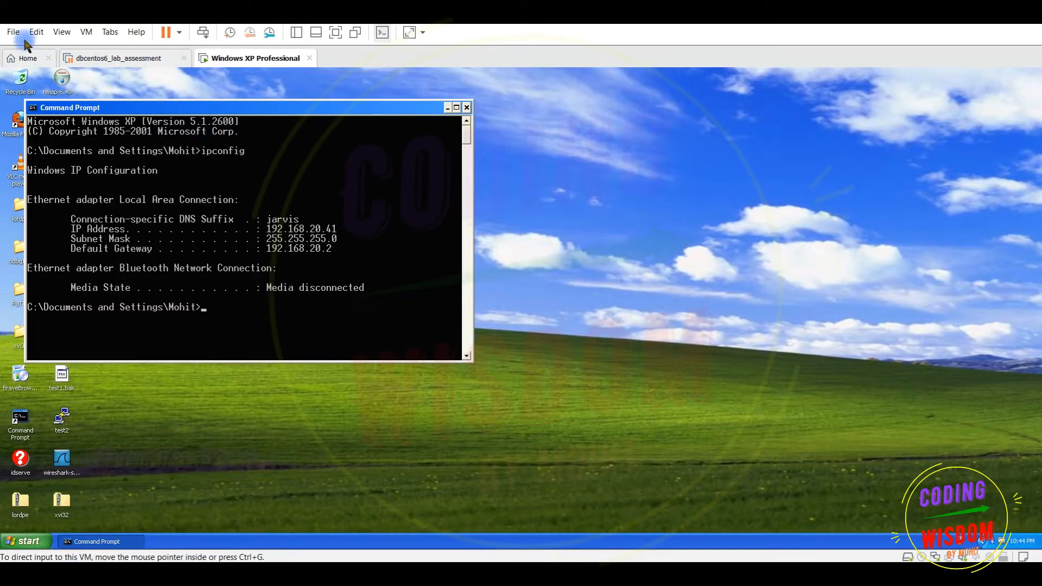
left_click(295, 32)
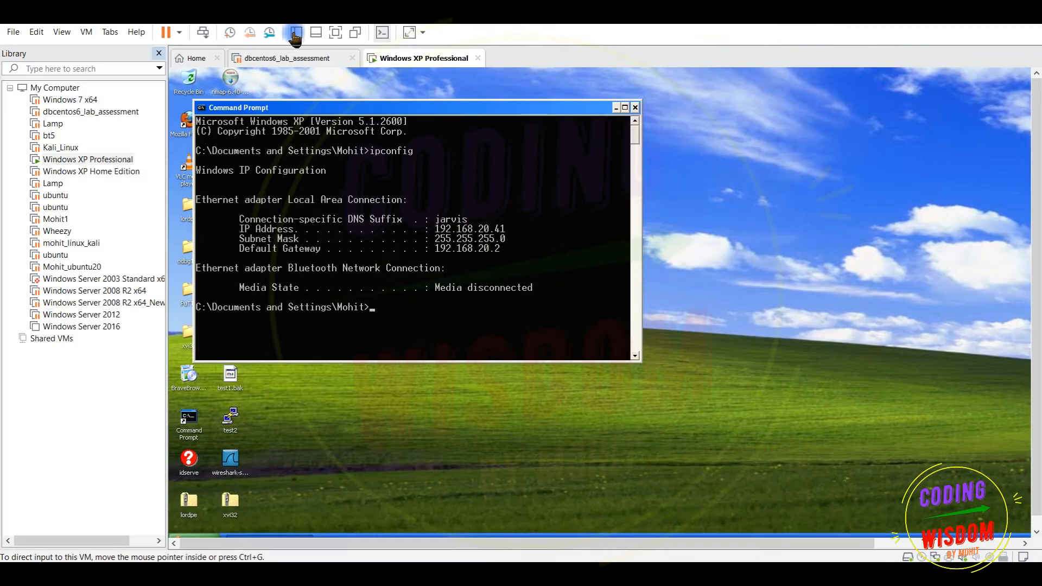
- Open Windows Server 2016 from the Library and power it on
left_click(82, 326)
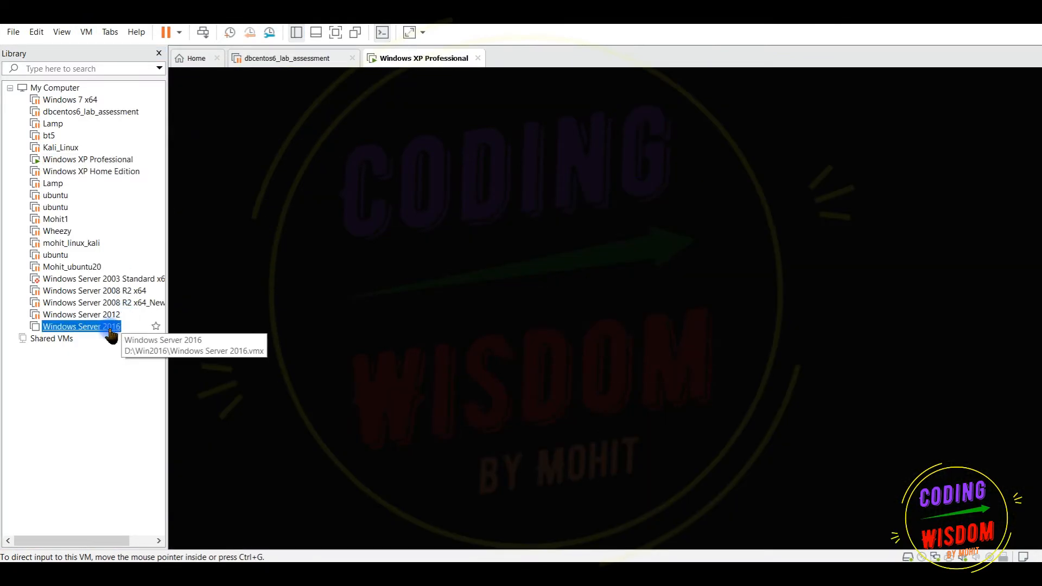
double_click(79, 327)
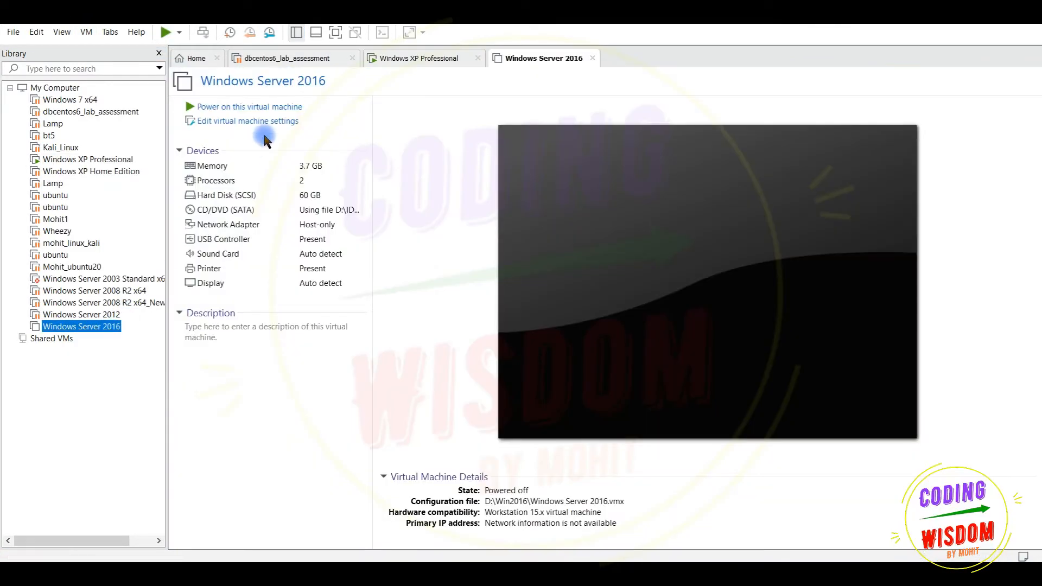
mouse_move(235, 106)
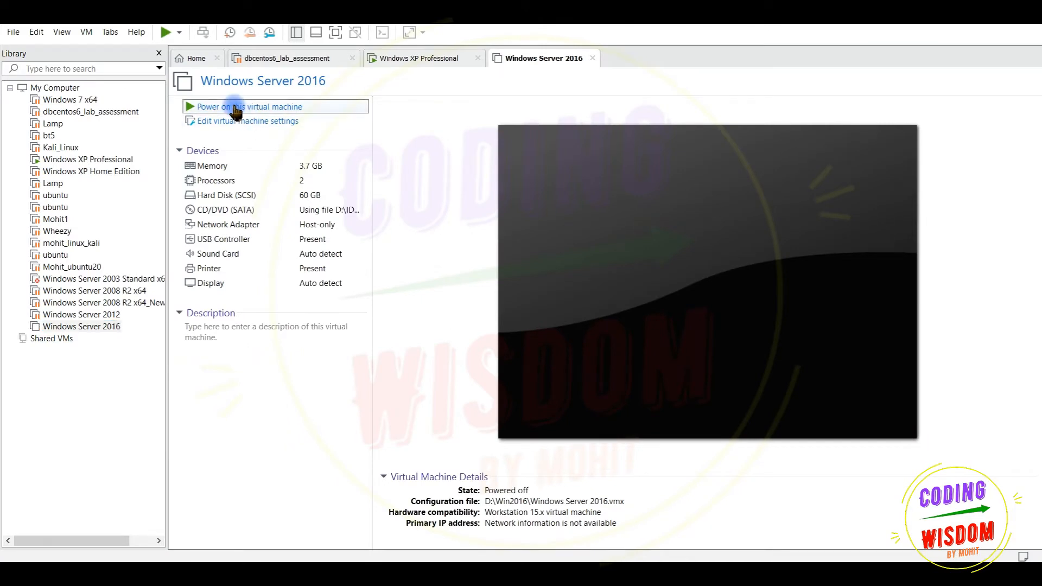
left_click(249, 106)
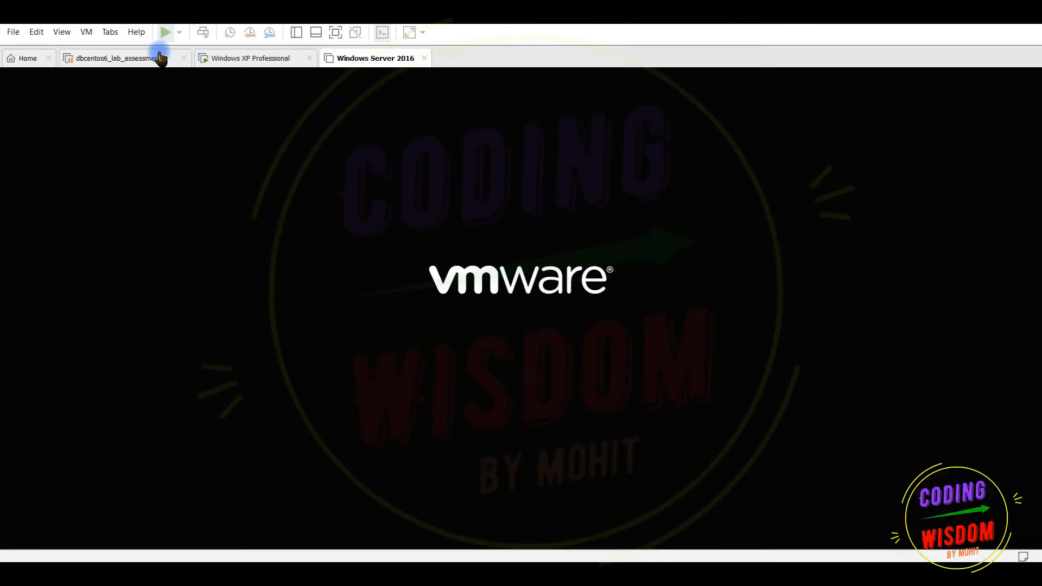
- Sign in to Windows Server 2016 as Administrator with the password
left_click(164, 31)
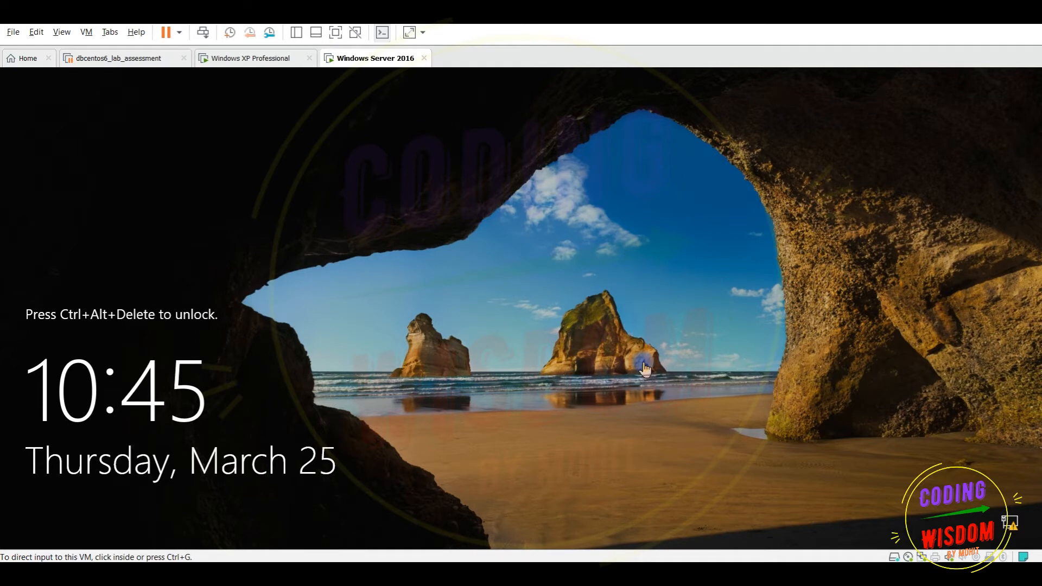
mouse_move(577, 336)
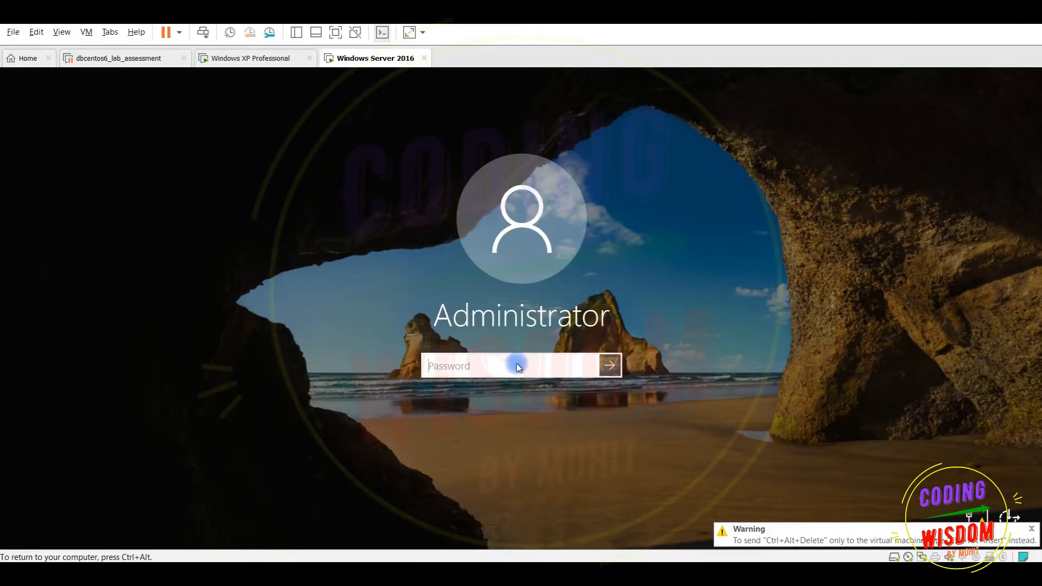
type("password")
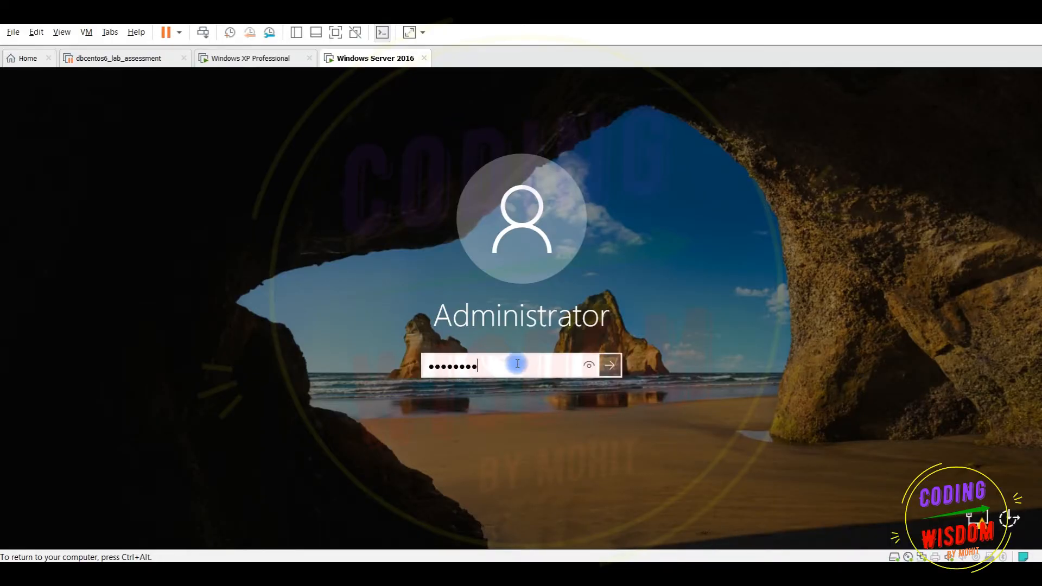
left_click(607, 364)
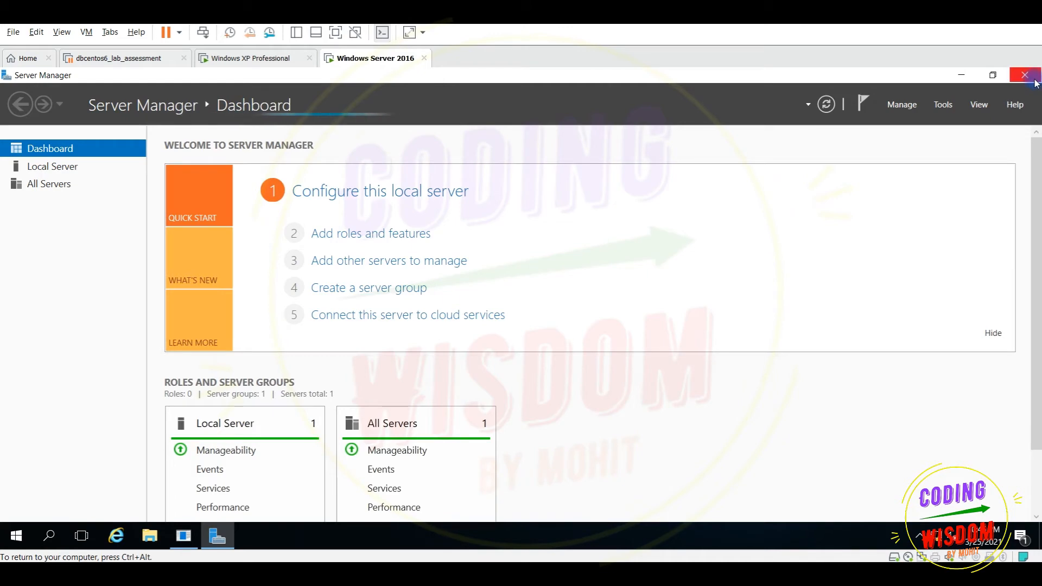
- Close Server Manager, cancel the shutdown prompt, and open Network Connections showing Ethernet0
left_click(1025, 75)
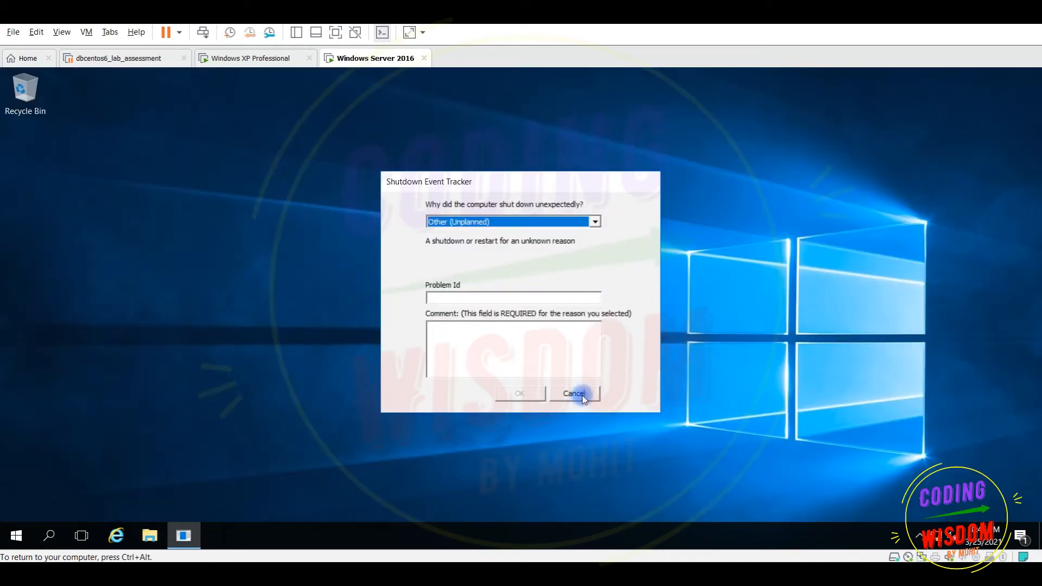
left_click(573, 393)
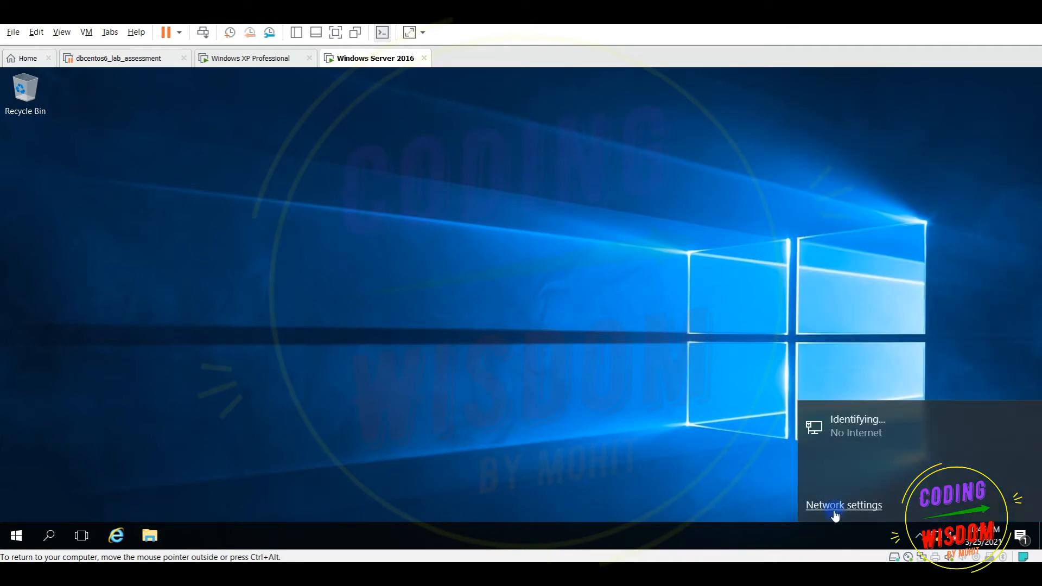
left_click(843, 505)
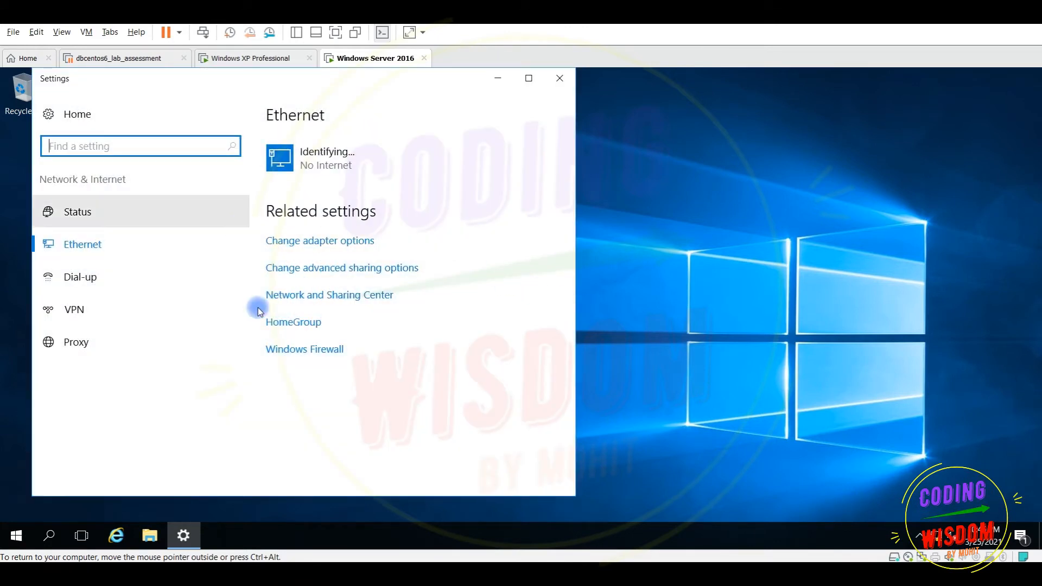
mouse_move(307, 241)
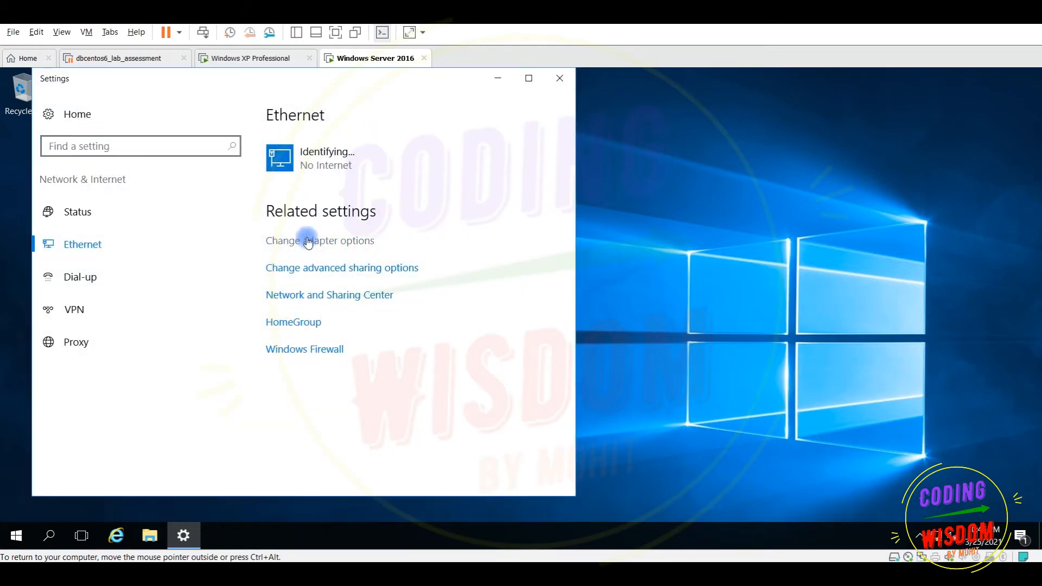
left_click(319, 240)
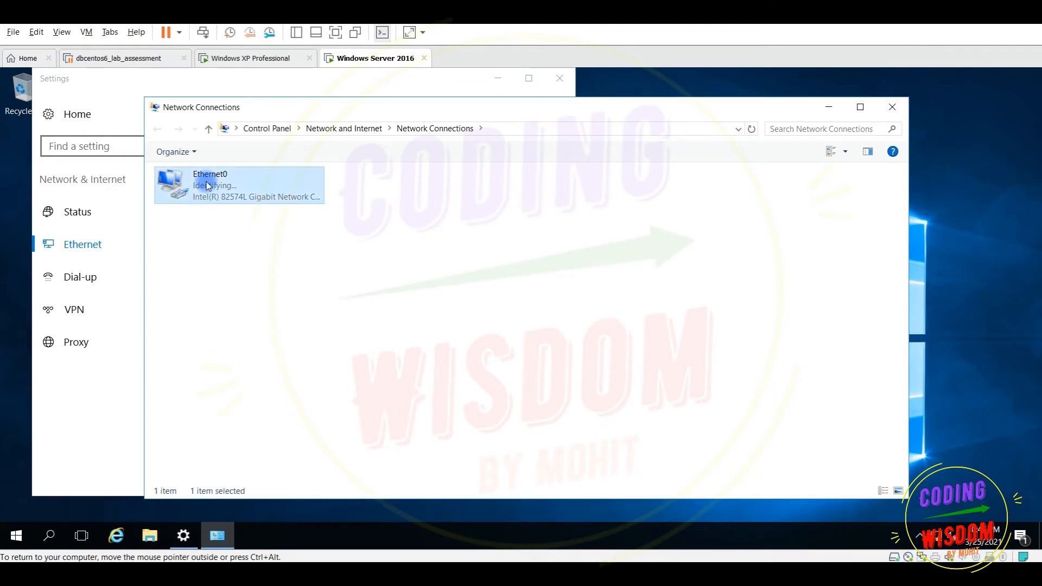
- Reach Internet Protocol Version 4 (TCP/IPv4) properties from Ethernet0's component list
right_click(209, 185)
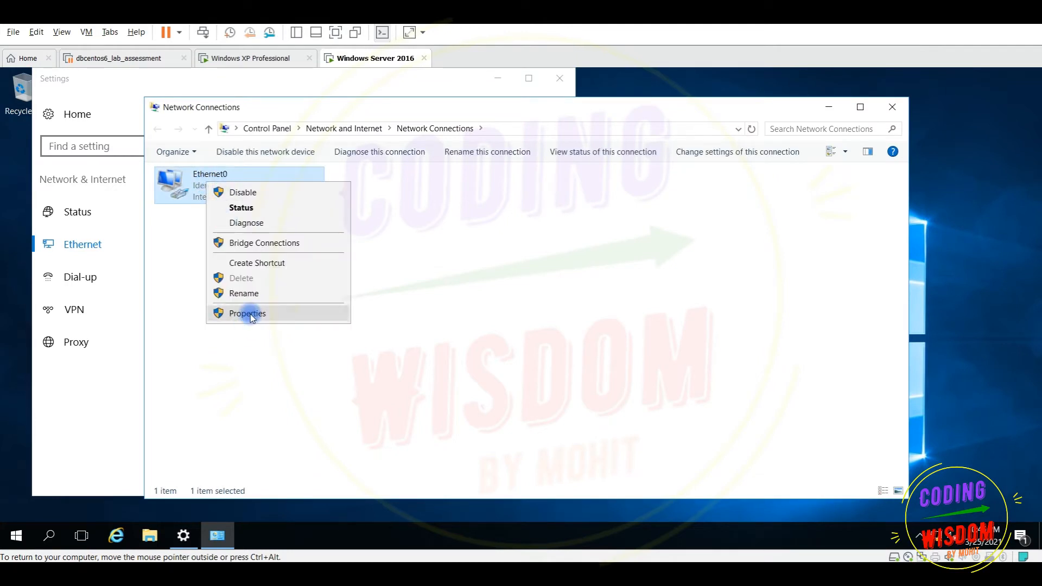
left_click(247, 313)
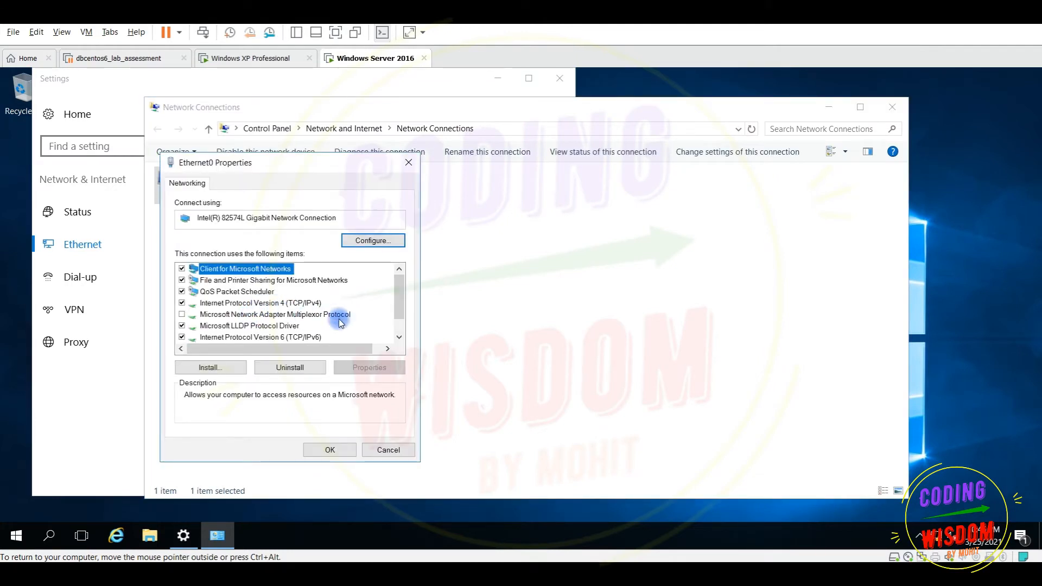
scroll("down", 3)
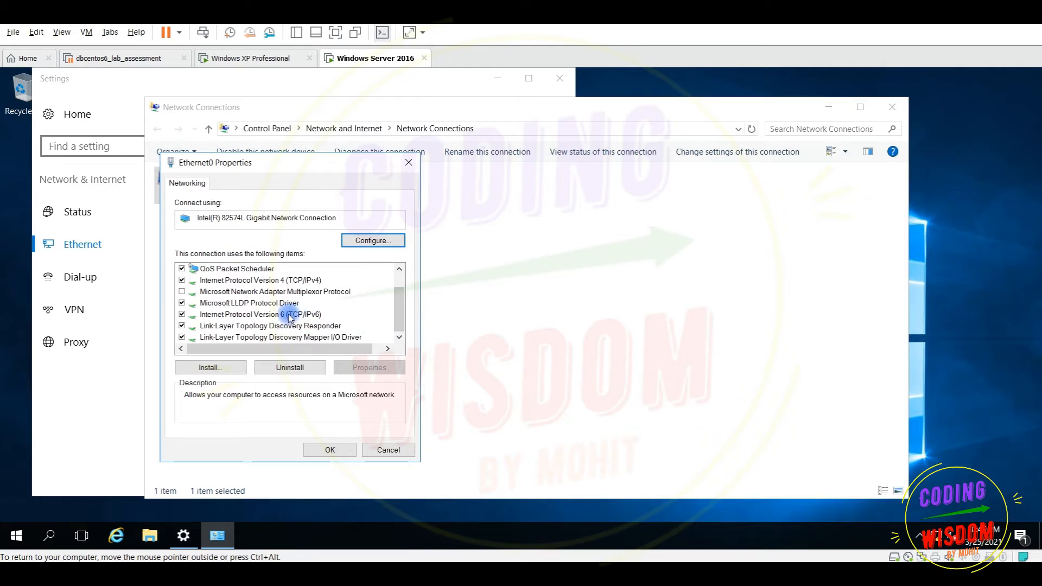
double_click(243, 315)
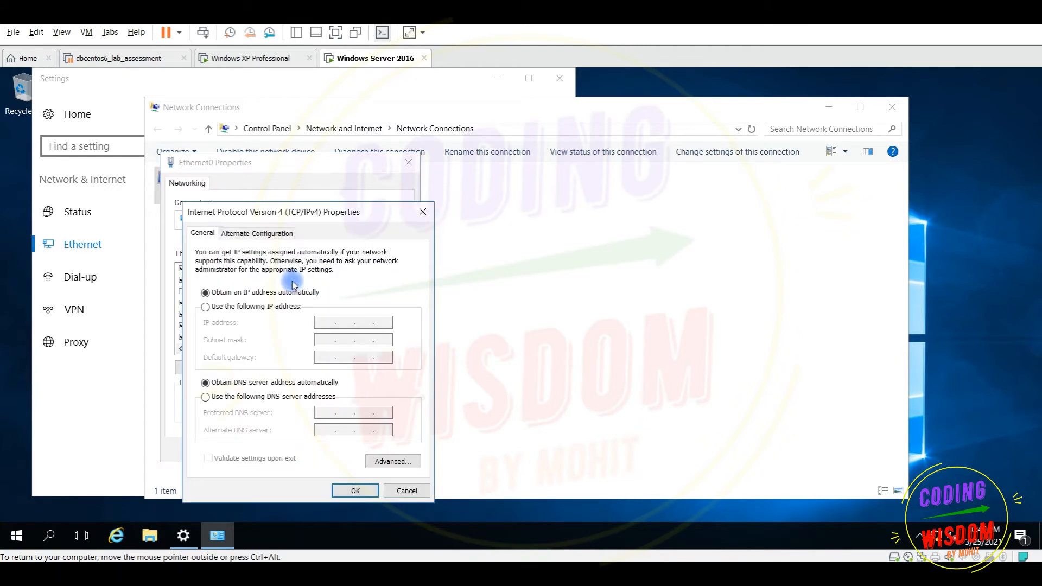
- Choose a manual IP address, start entering it, and check the subnet in the Virtual Network Editor
left_click(205, 306)
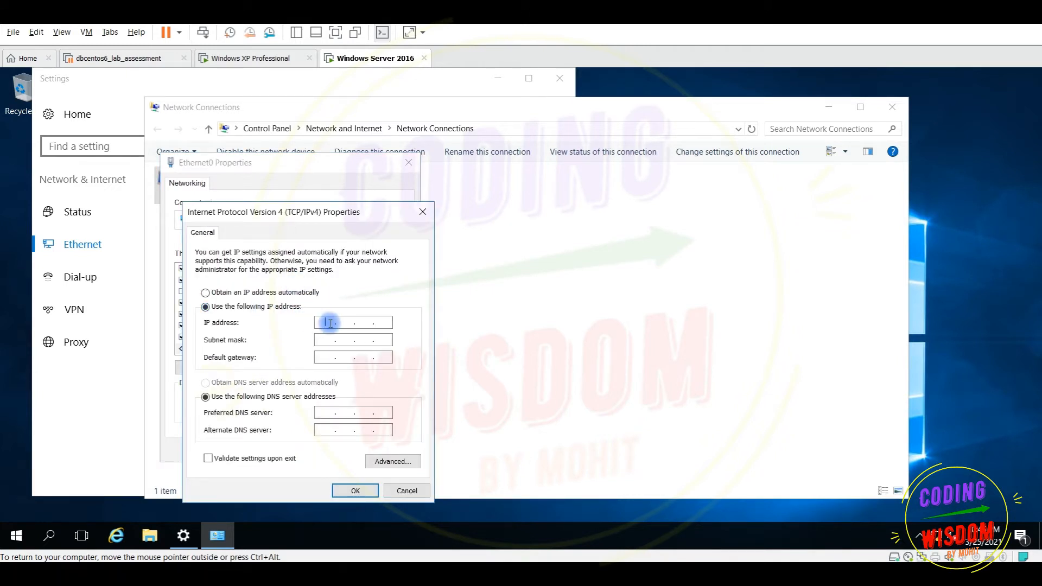
type("192 . 1 . .")
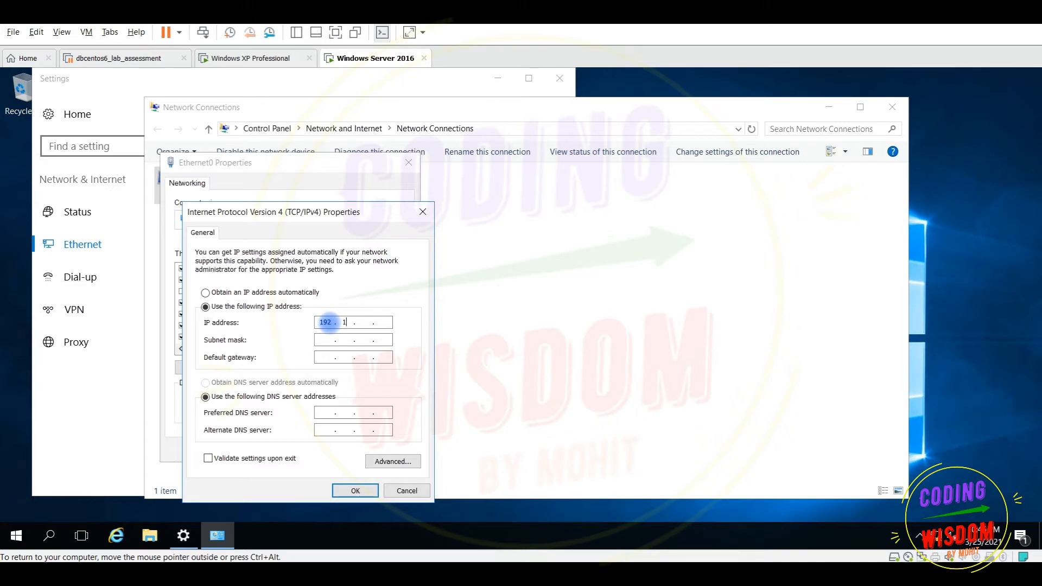
type("68")
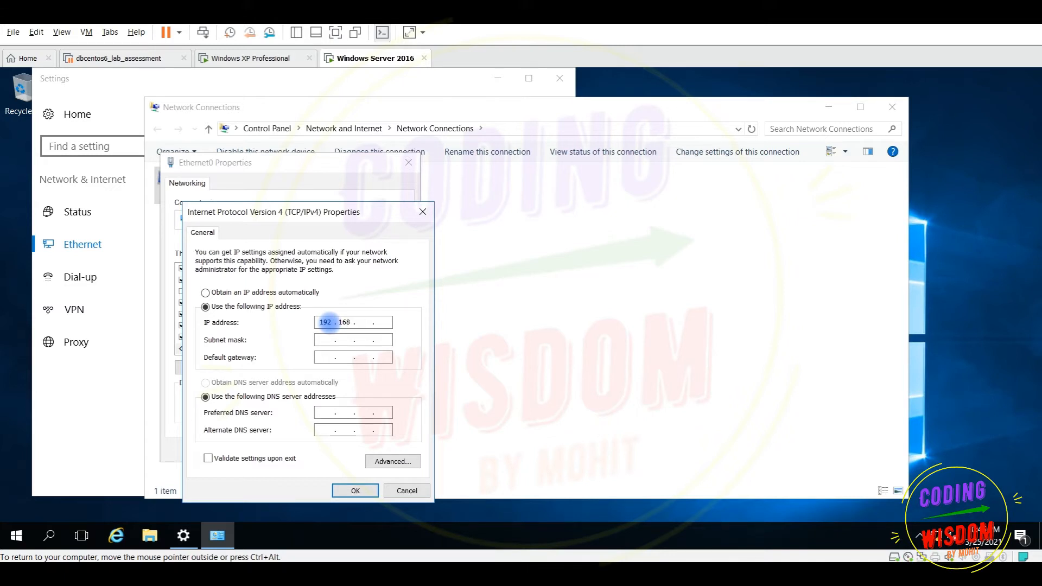
type("1")
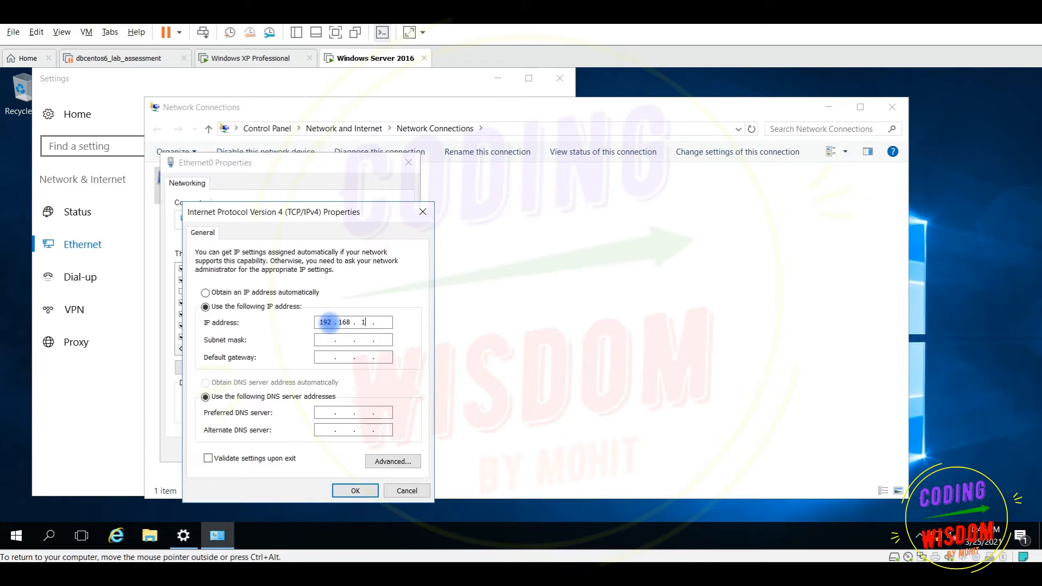
type("0")
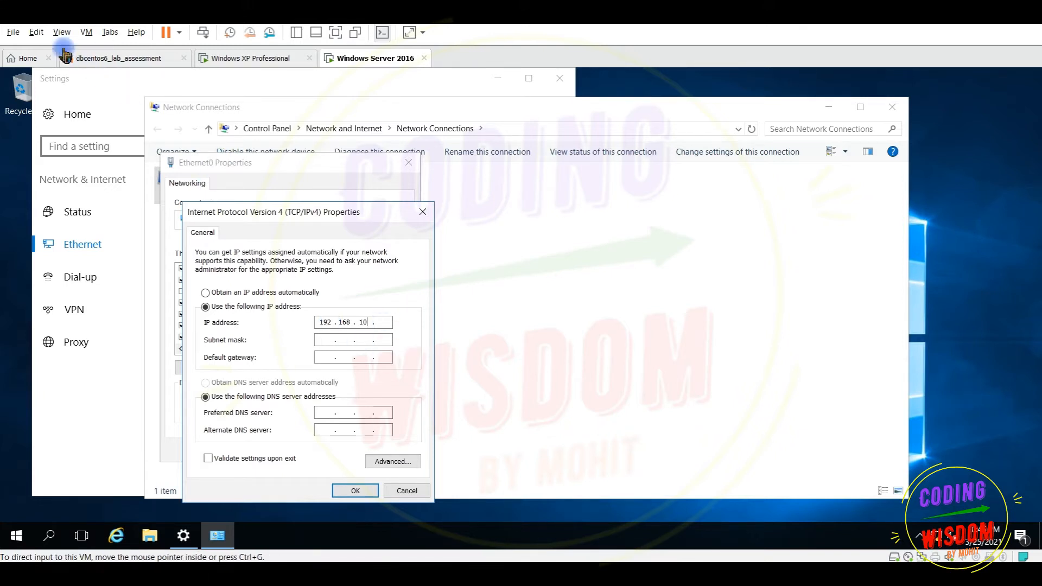
left_click(36, 32)
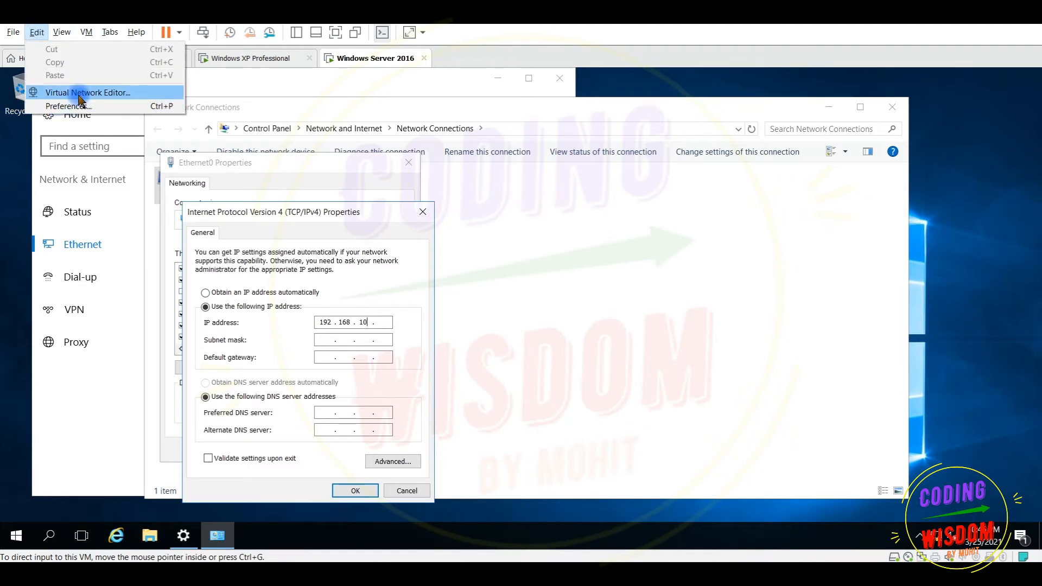
left_click(90, 92)
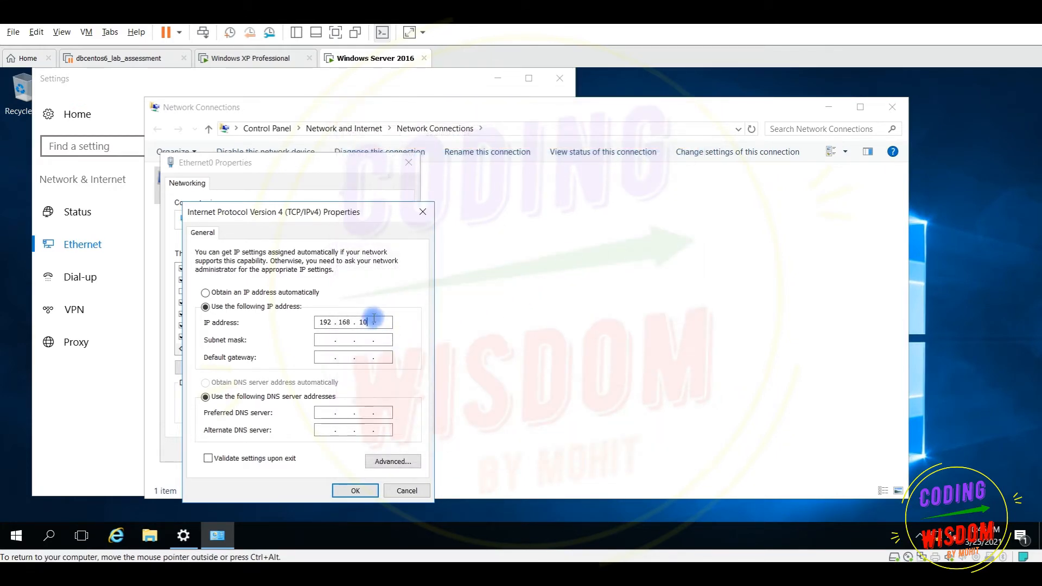
- Complete static address 192.168.20.10, mask 255.255.255.0, gateway 192.168.20.2 and apply it
type("20")
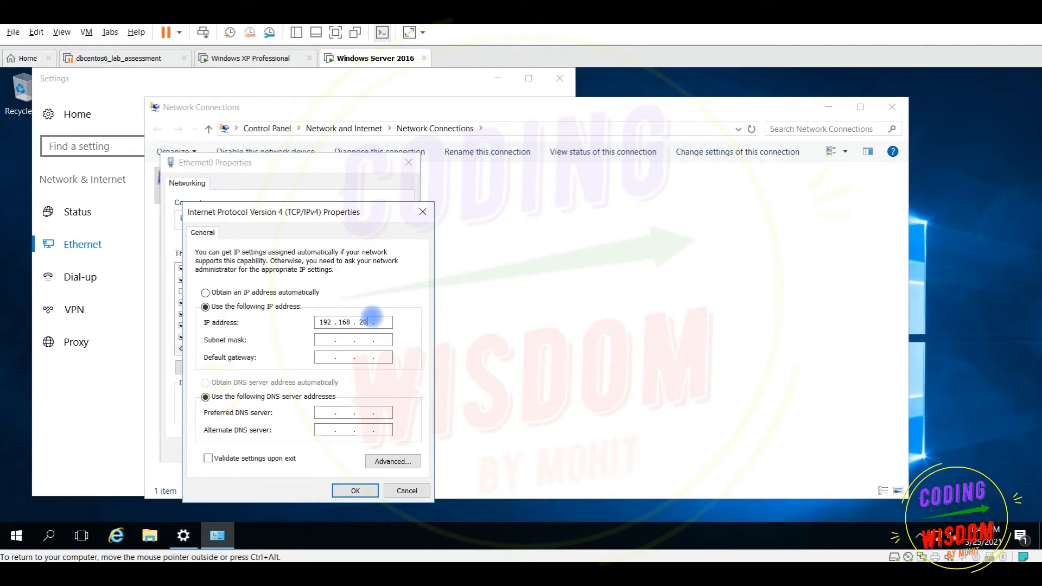
type("10")
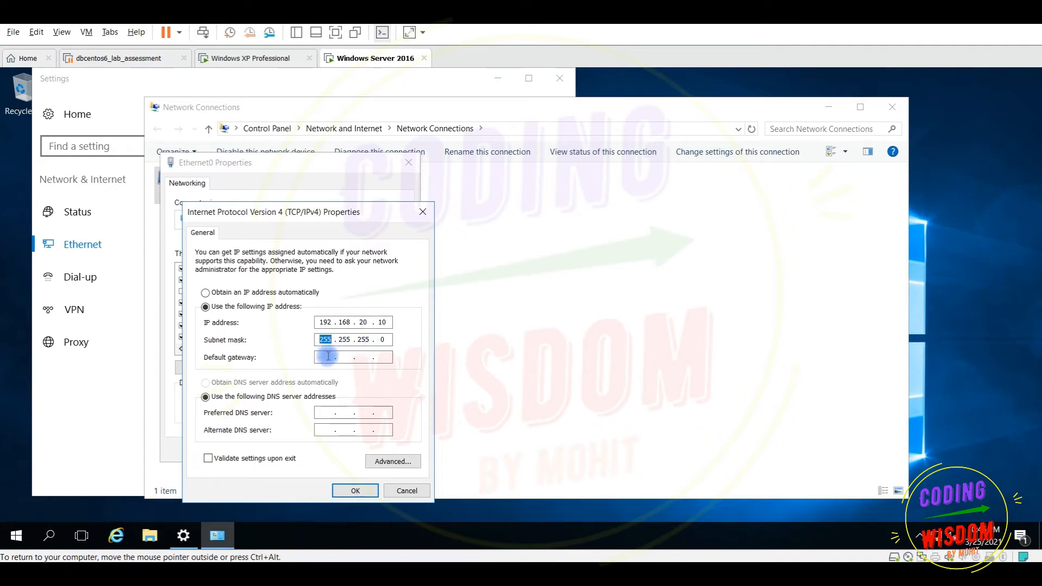
type("192.1")
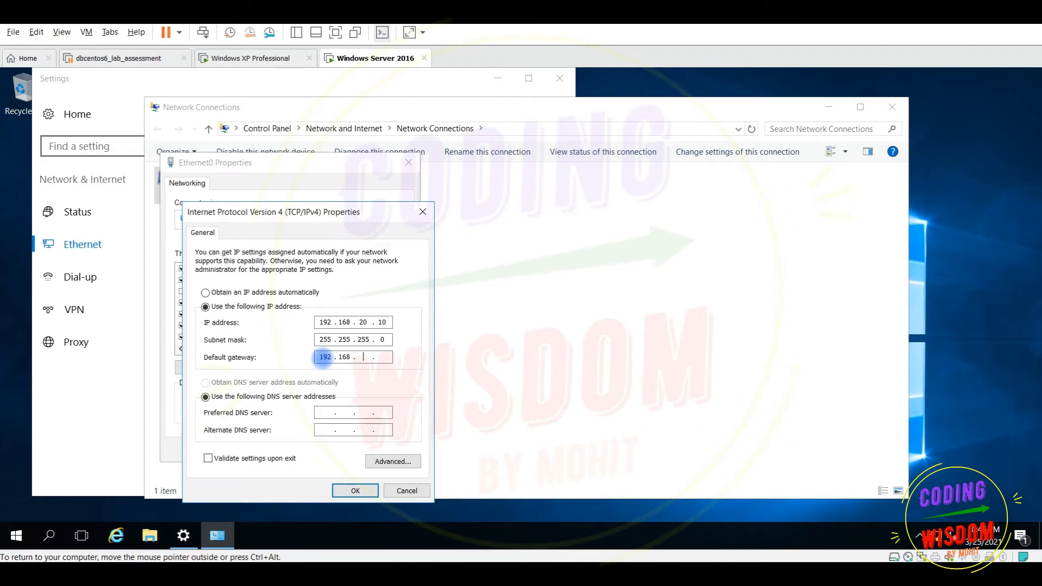
type("20.2")
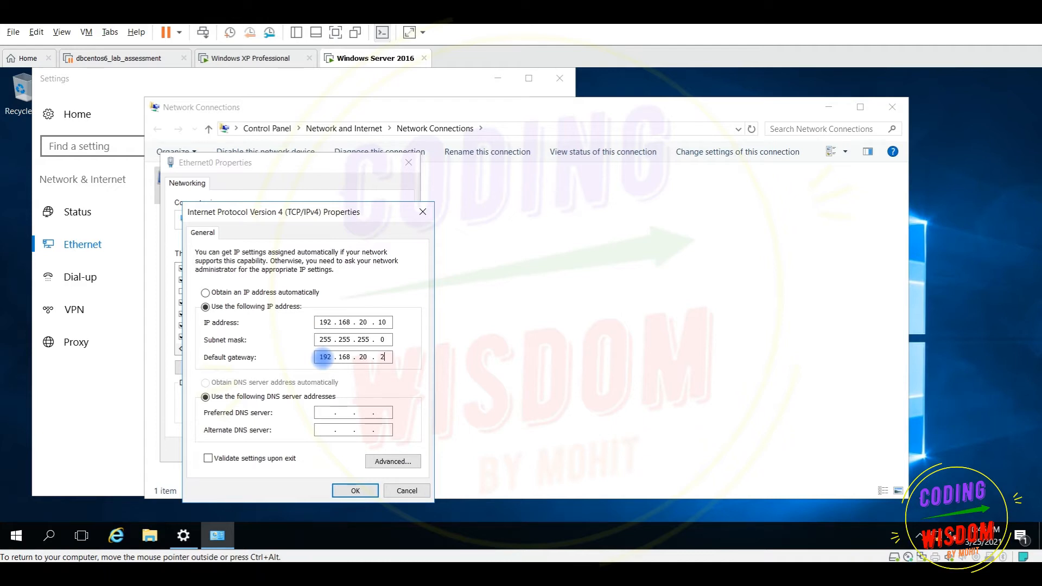
left_click(355, 491)
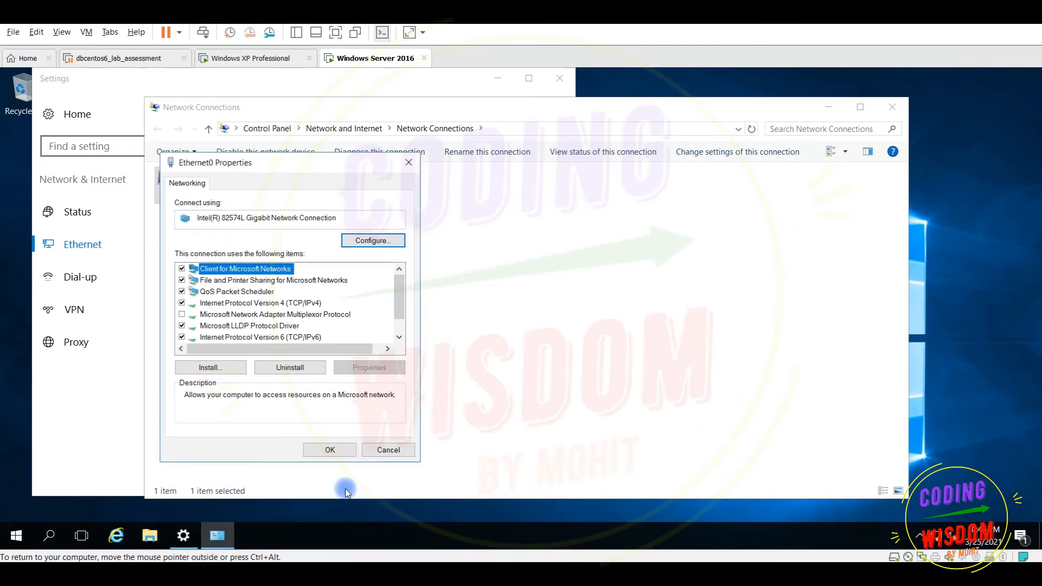
left_click(329, 449)
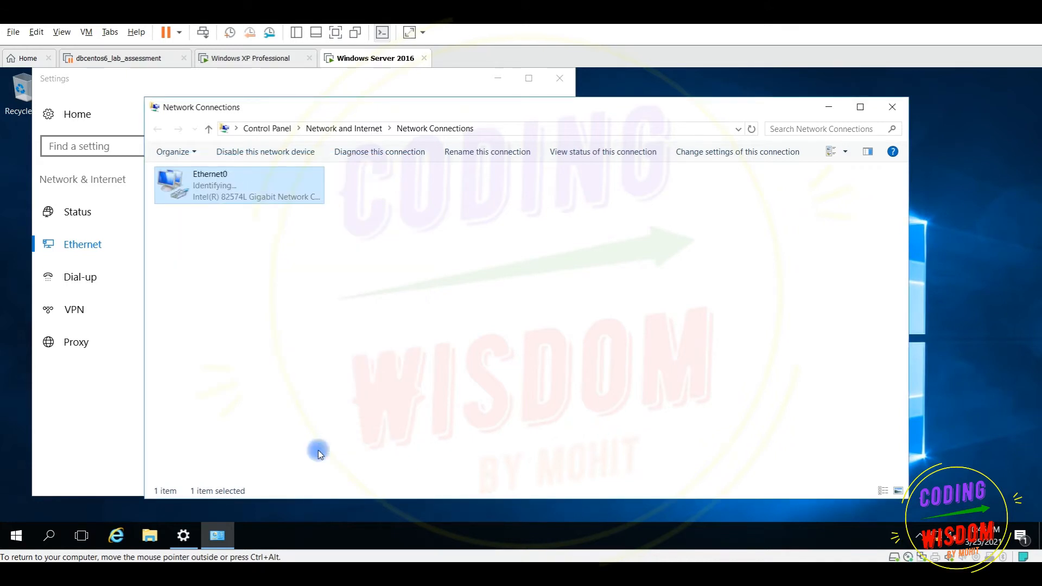
- Run ipconfig in a new Command Prompt to verify 192.168.20.10 and gateway 192.168.20.2
left_click(146, 403)
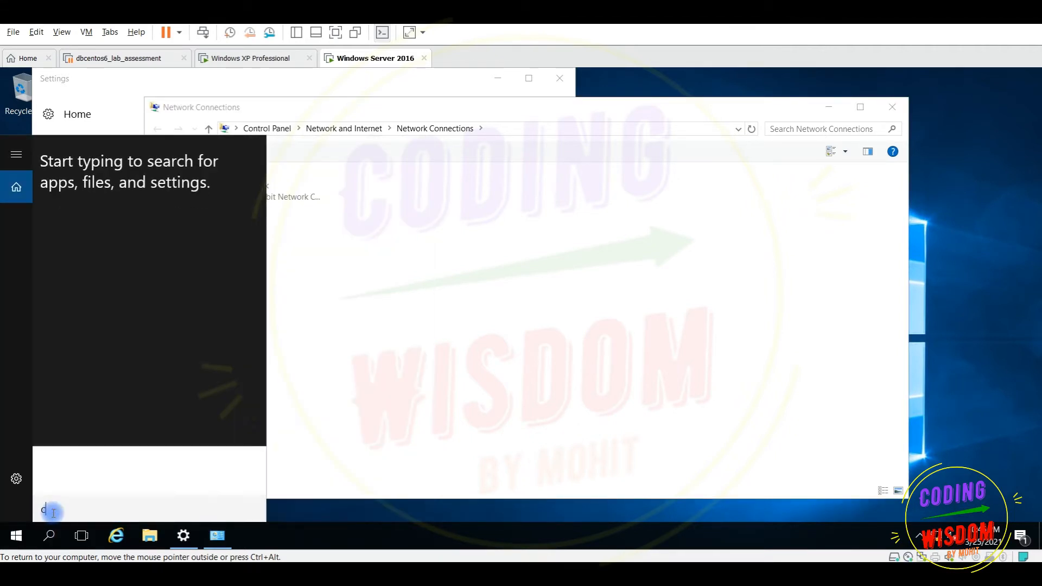
type("cmd")
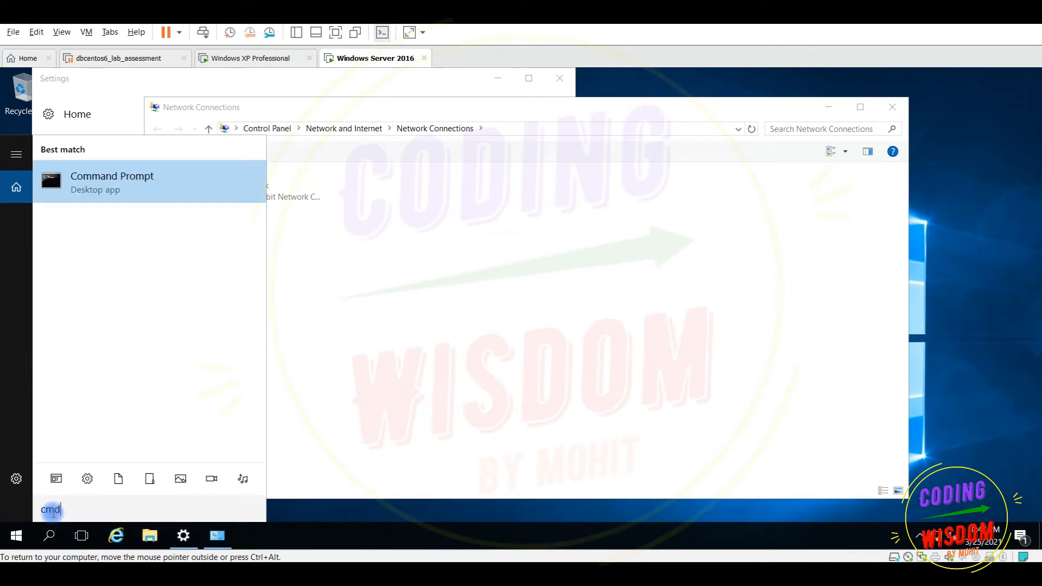
left_click(112, 182)
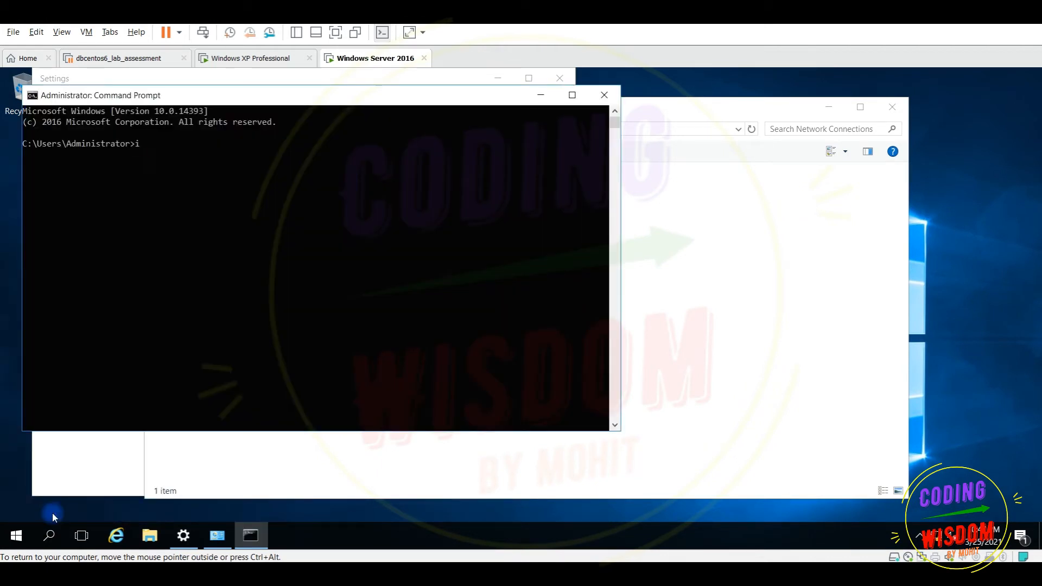
type("pconfig")
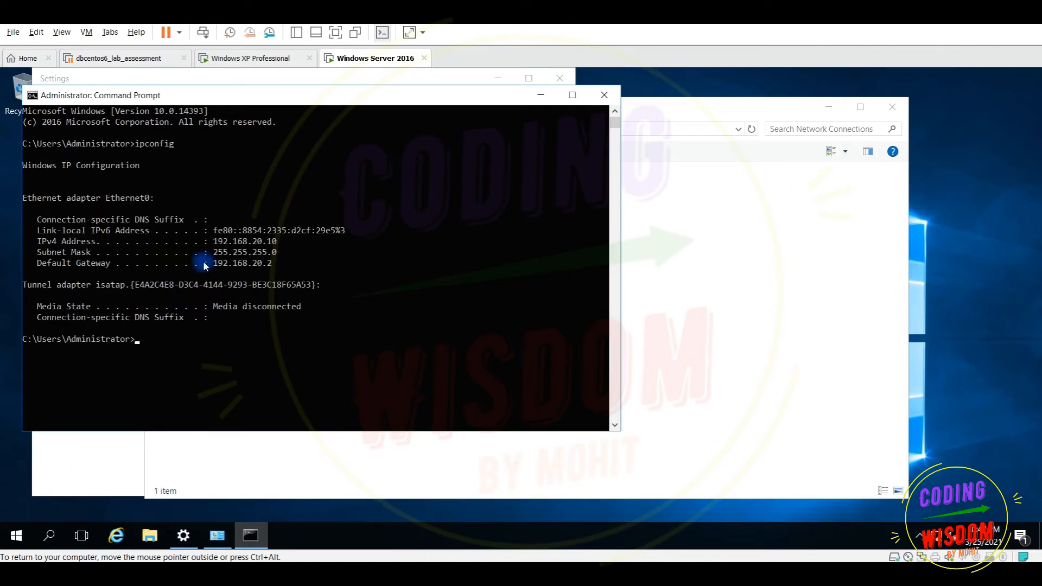
left_click_drag(212, 241, 276, 241)
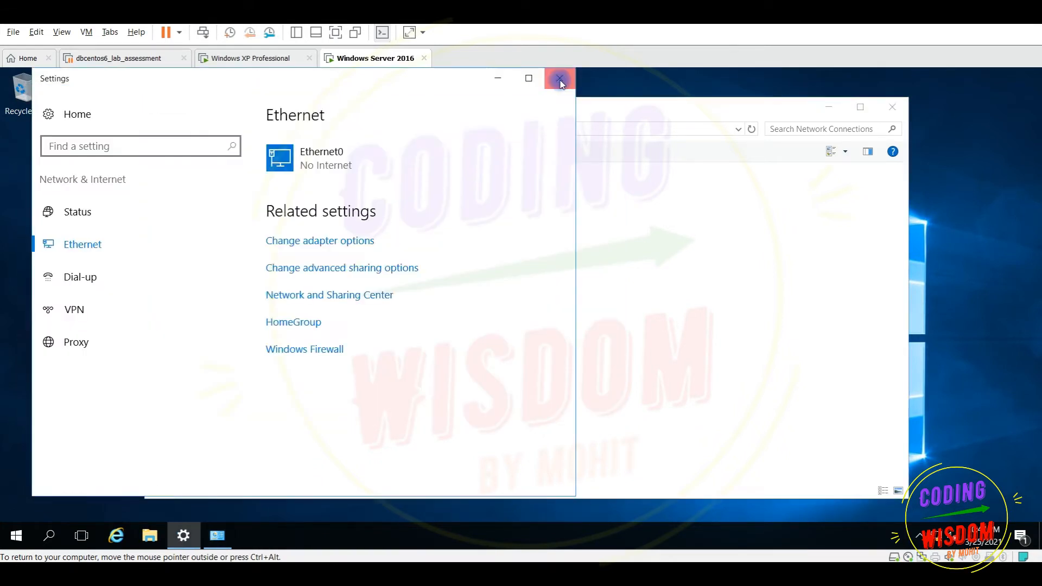
- Close the Settings window and launch Server Manager from Start
left_click(559, 78)
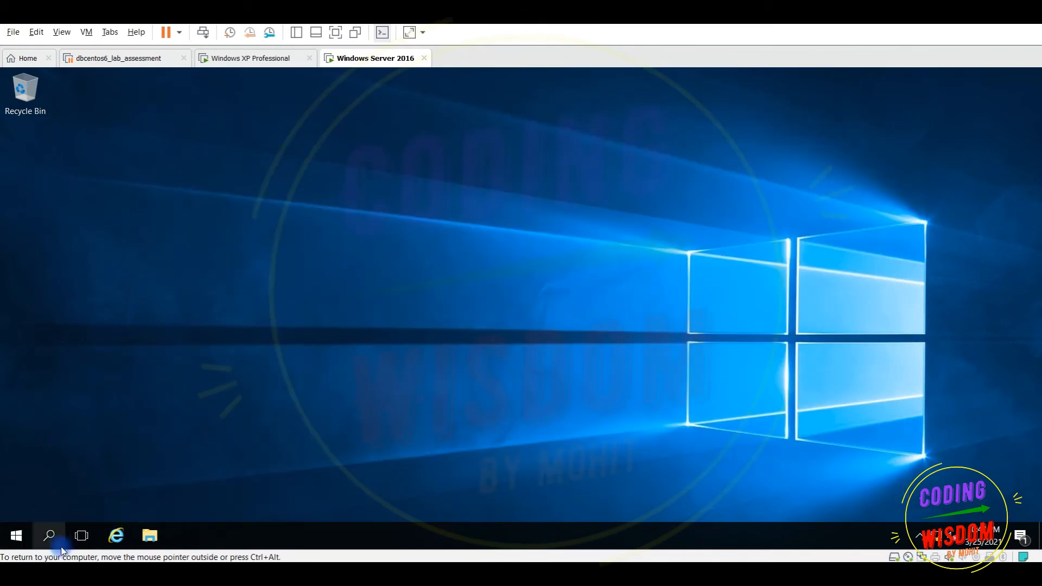
mouse_move(81, 535)
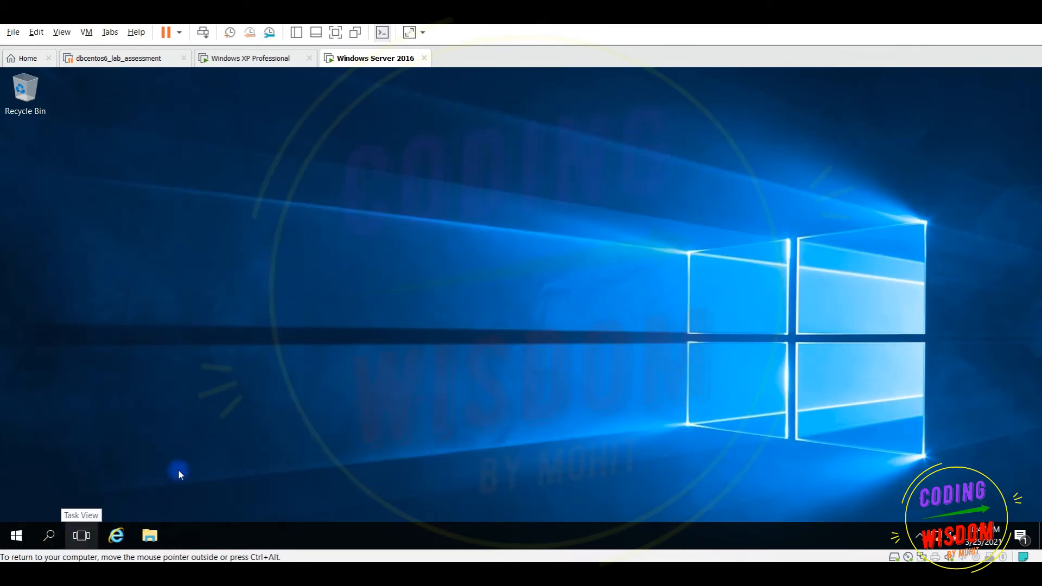
mouse_move(172, 143)
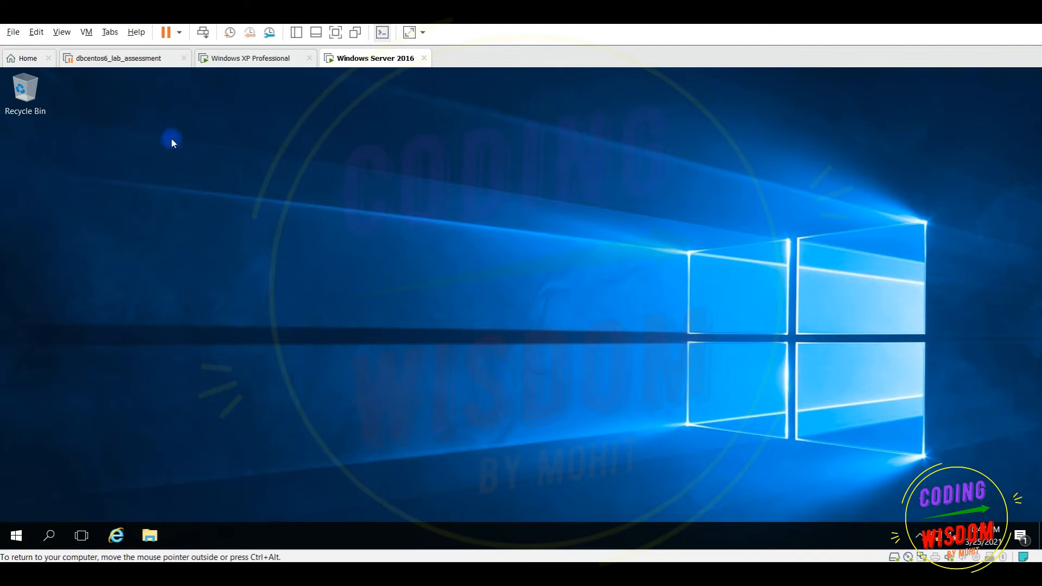
left_click(15, 535)
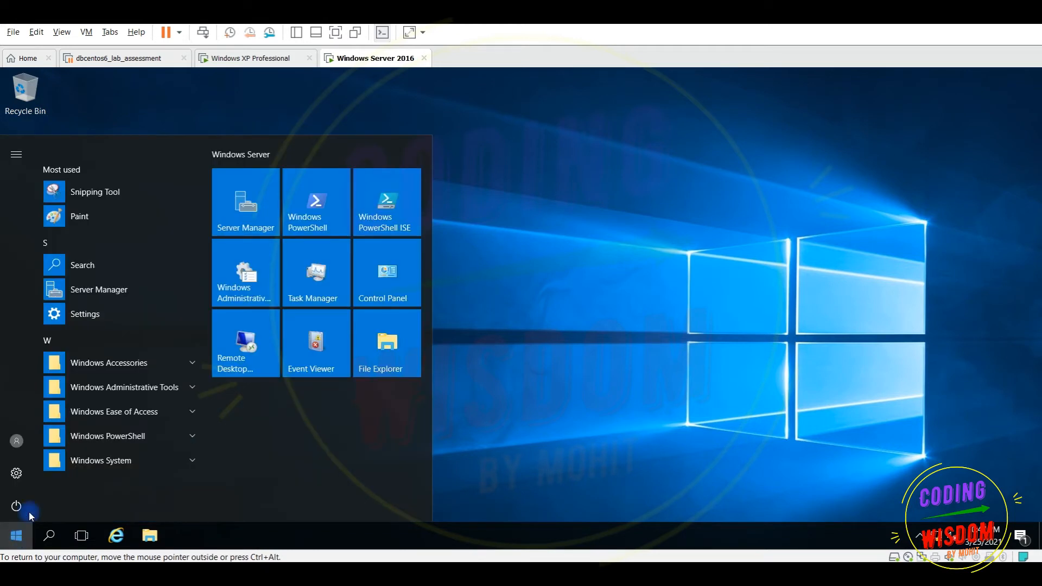
left_click(245, 202)
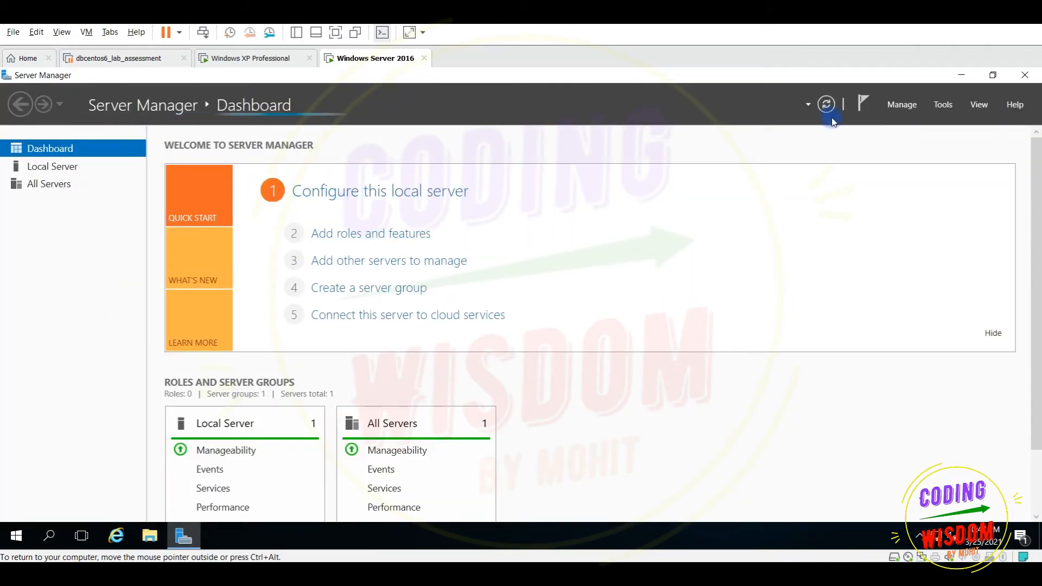
left_click(942, 104)
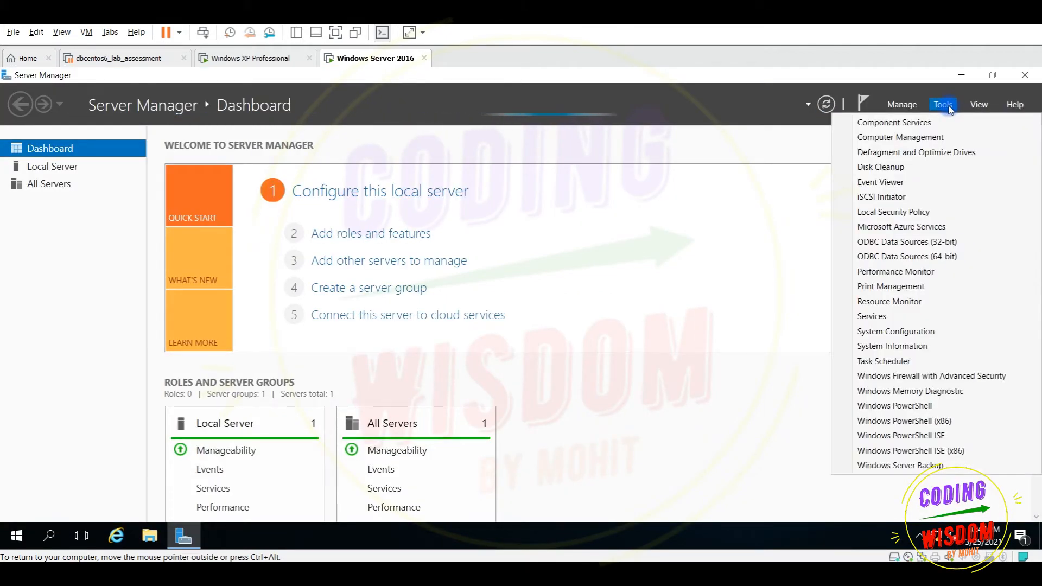
mouse_move(890, 285)
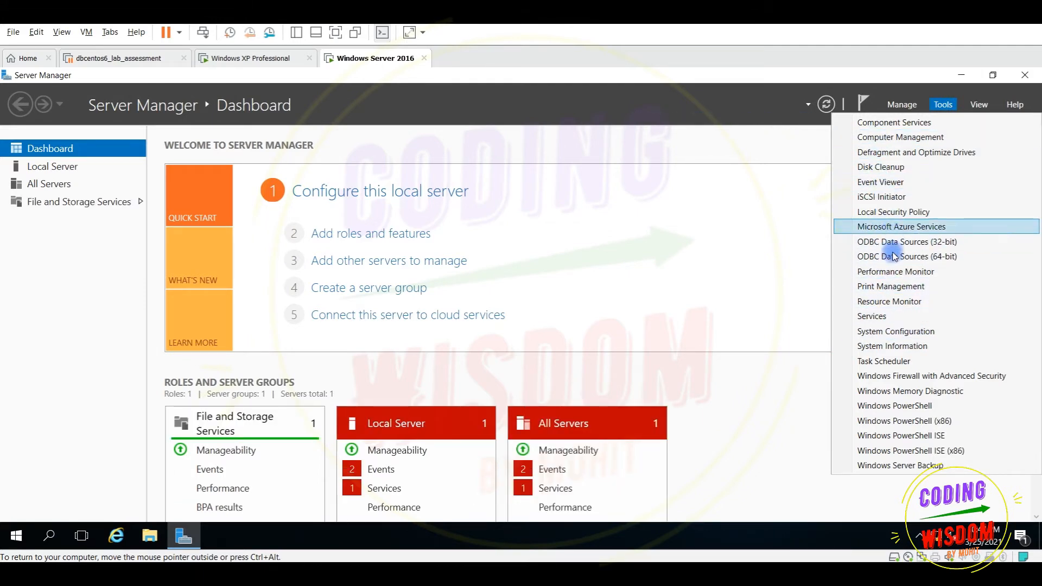
mouse_move(894, 405)
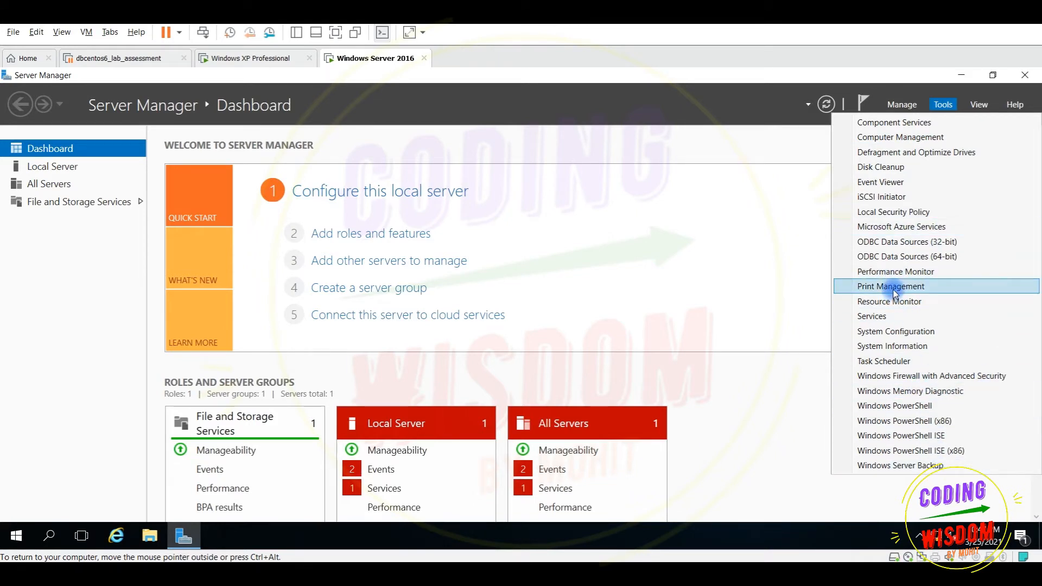
mouse_move(866, 113)
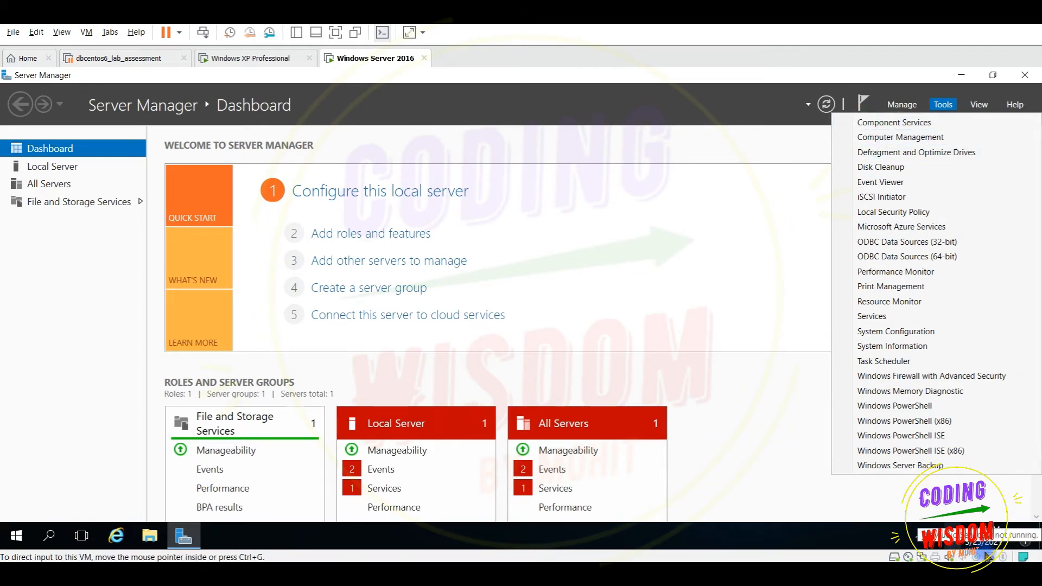
left_click(52, 166)
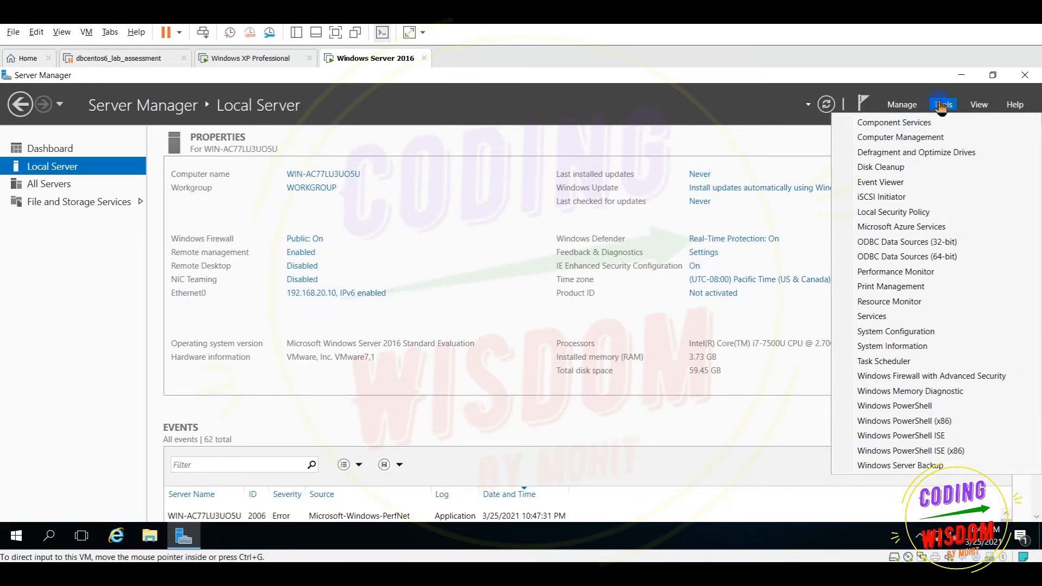
left_click(942, 104)
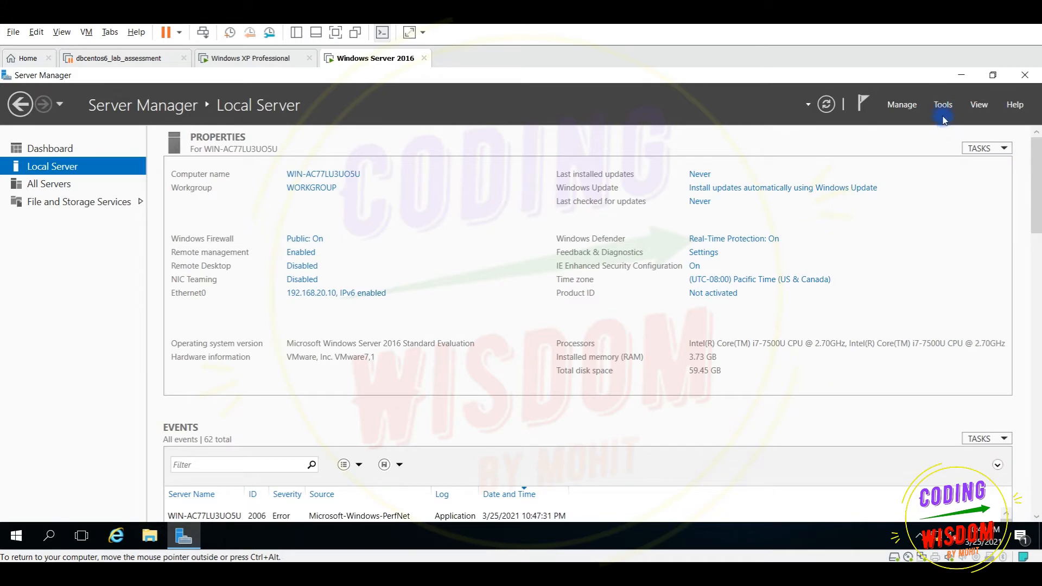
left_click(942, 104)
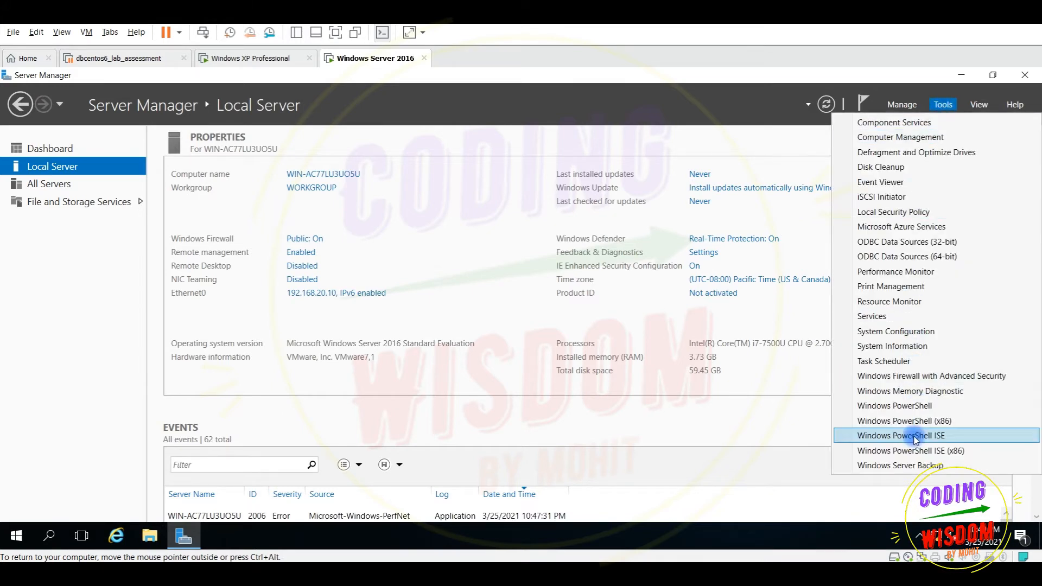
left_click(50, 149)
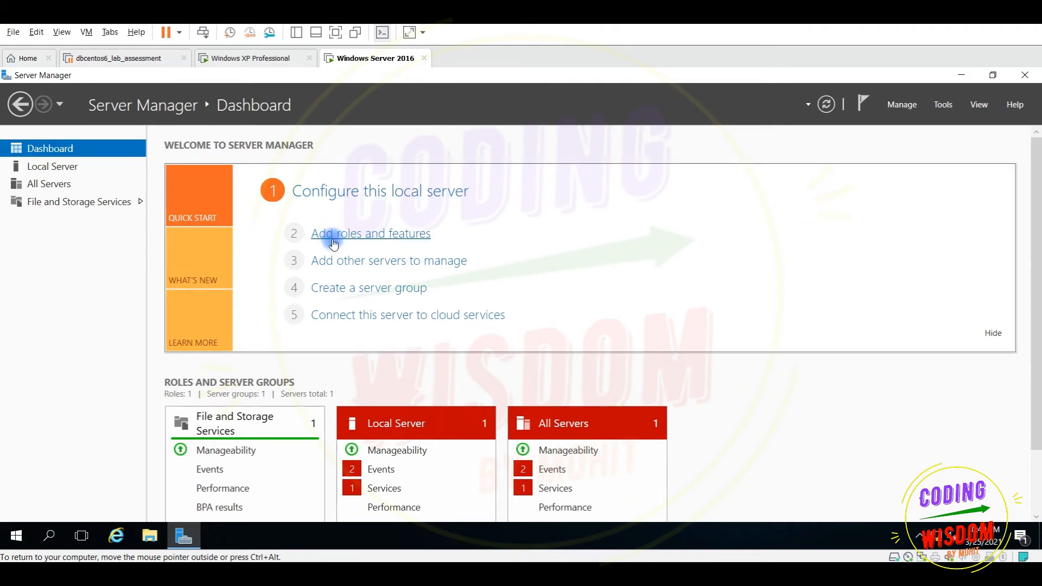
- Start Add Roles and Features on the local server and select DHCP Server with its management tools
left_click(370, 234)
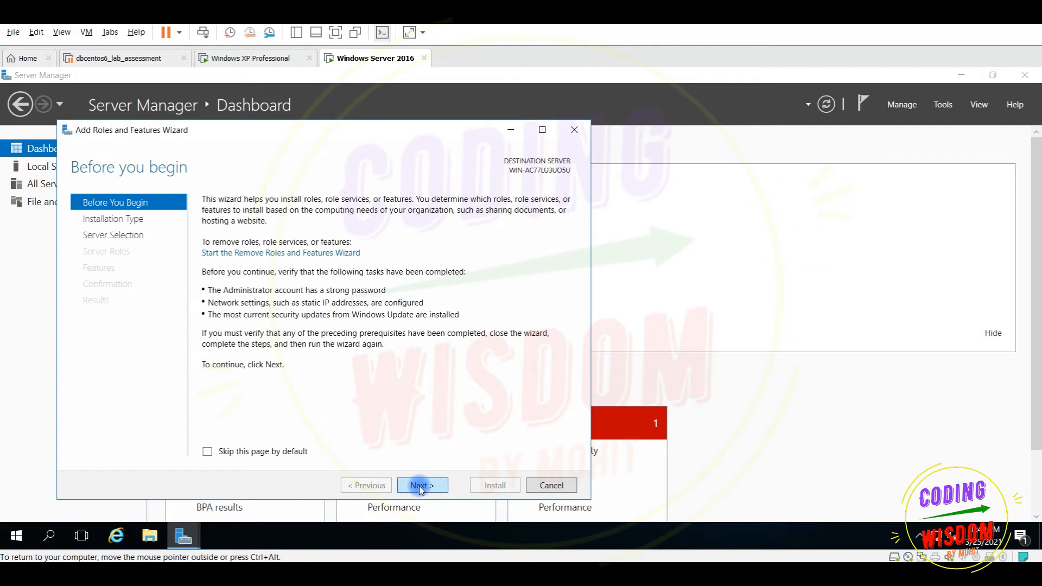
left_click(422, 485)
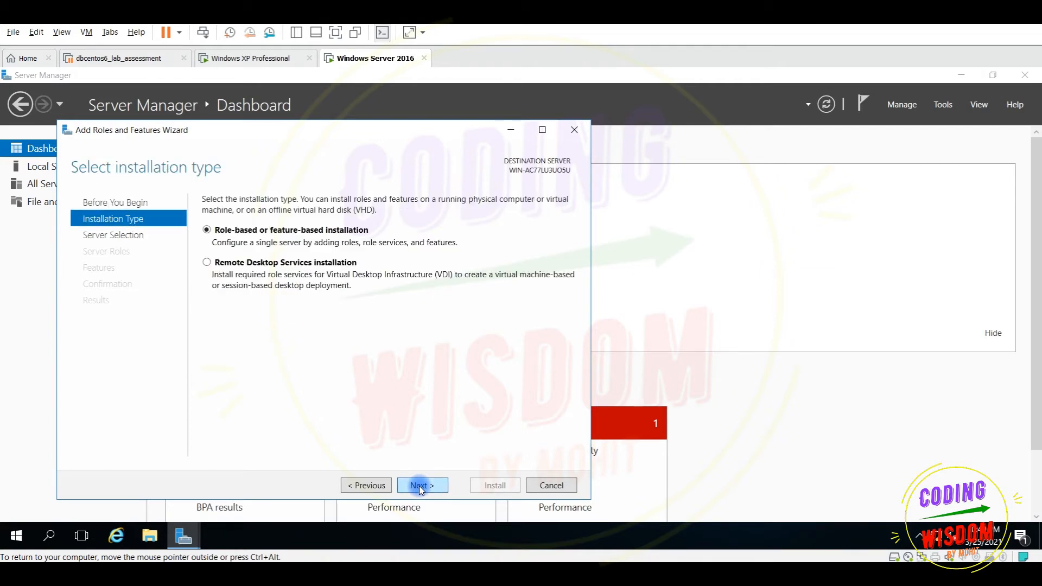
left_click(423, 485)
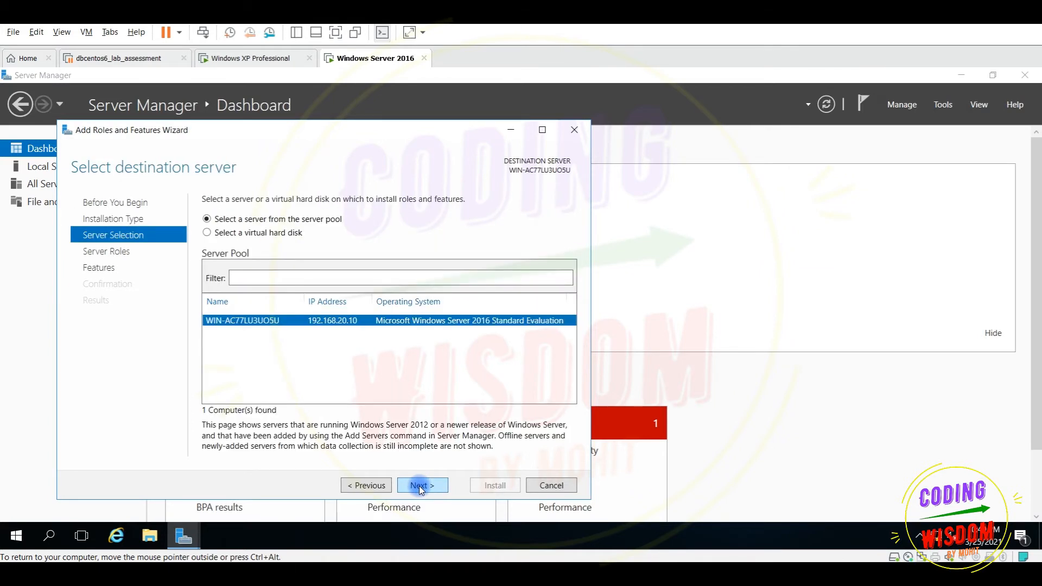
left_click(421, 485)
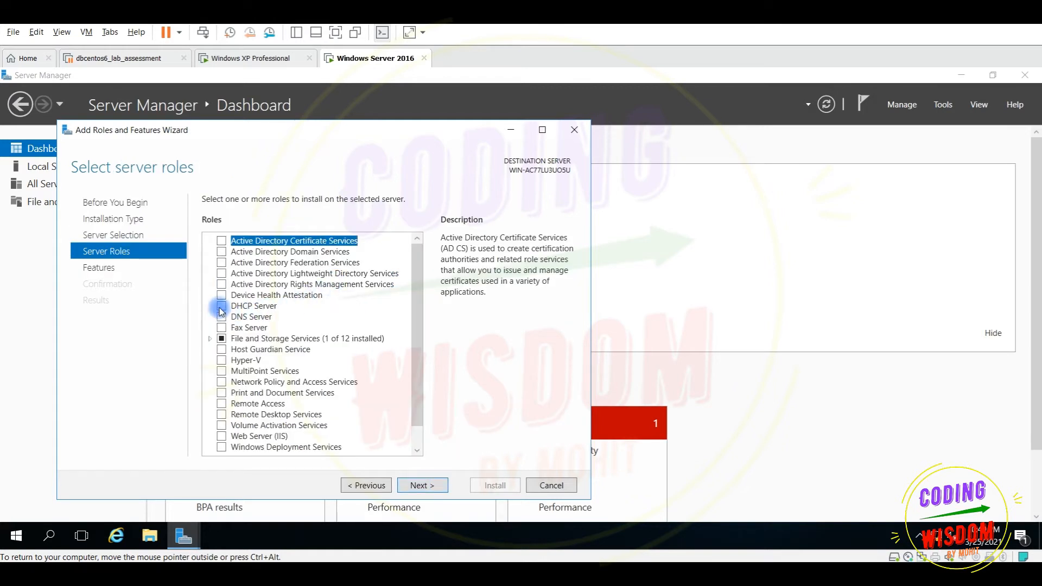
left_click(221, 306)
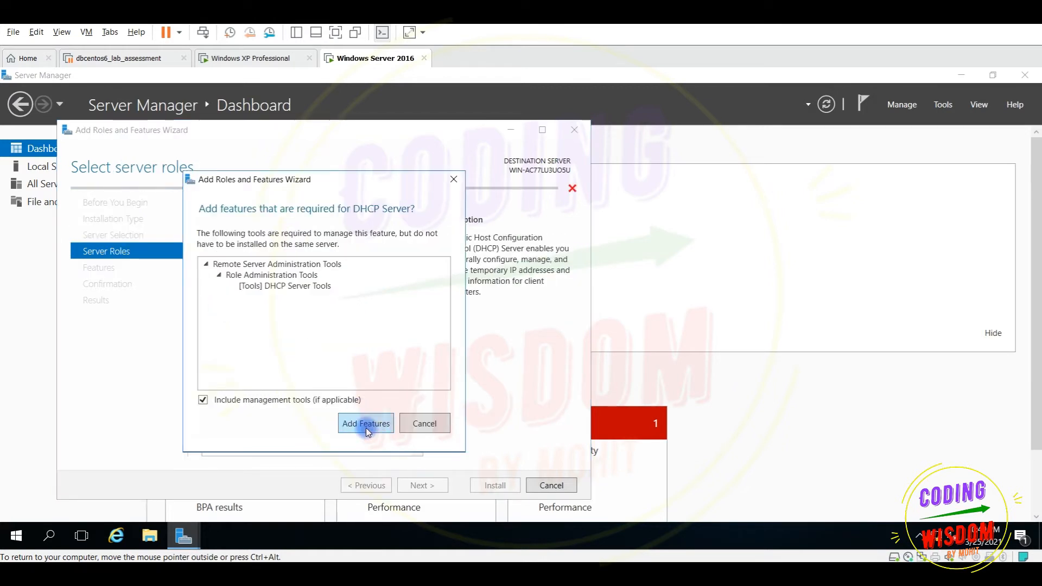
left_click(365, 423)
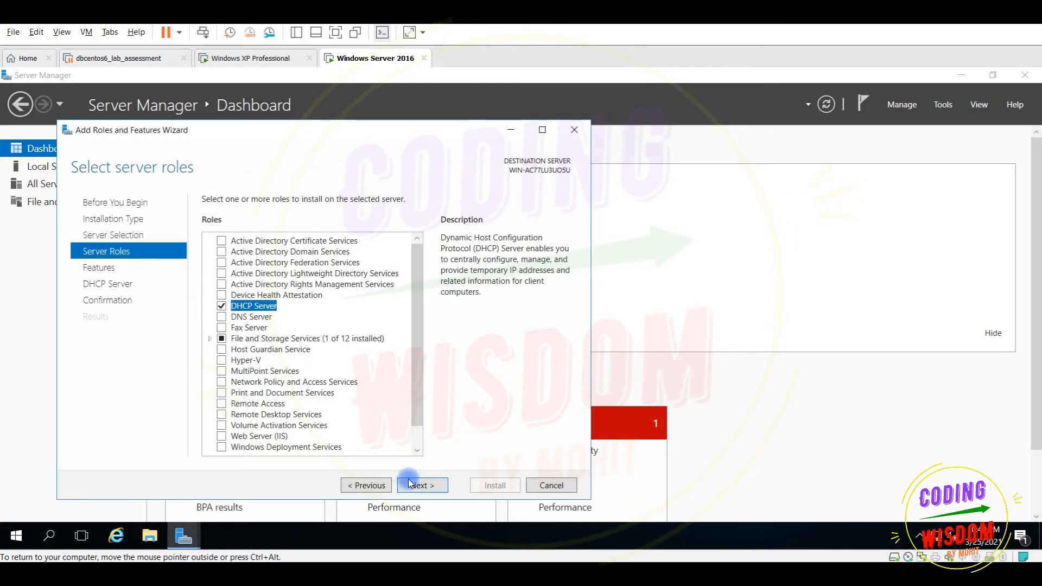
- Continue through the wizard, begin the DHCP Server installation, and switch to the Windows XP tab
left_click(422, 485)
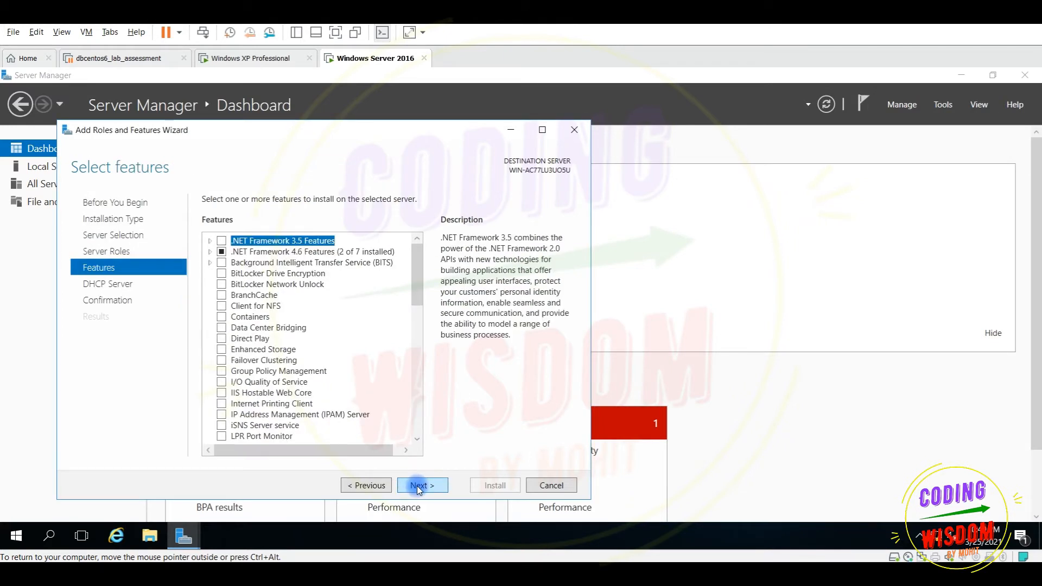
left_click(422, 485)
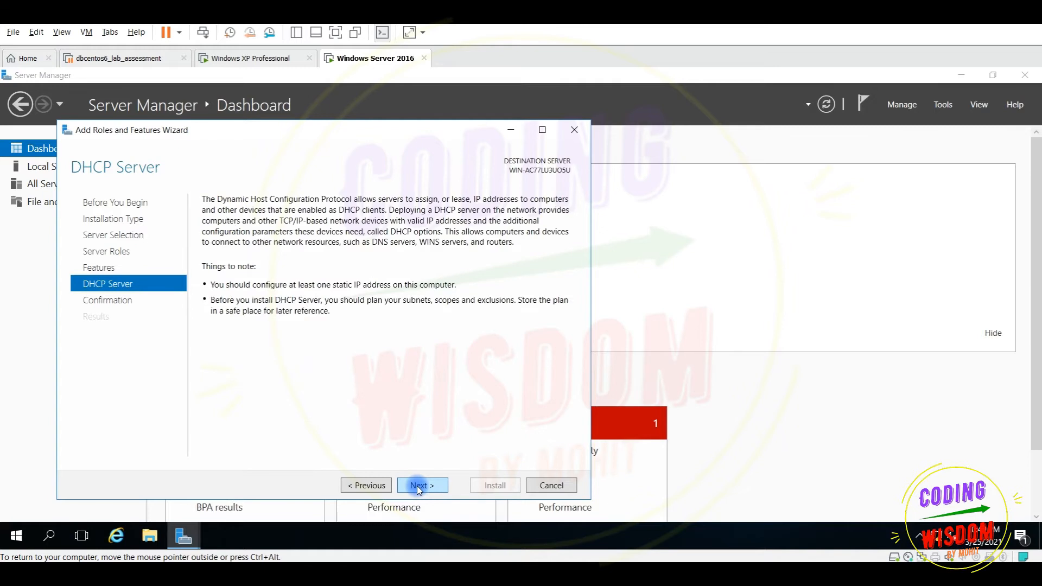
left_click(422, 485)
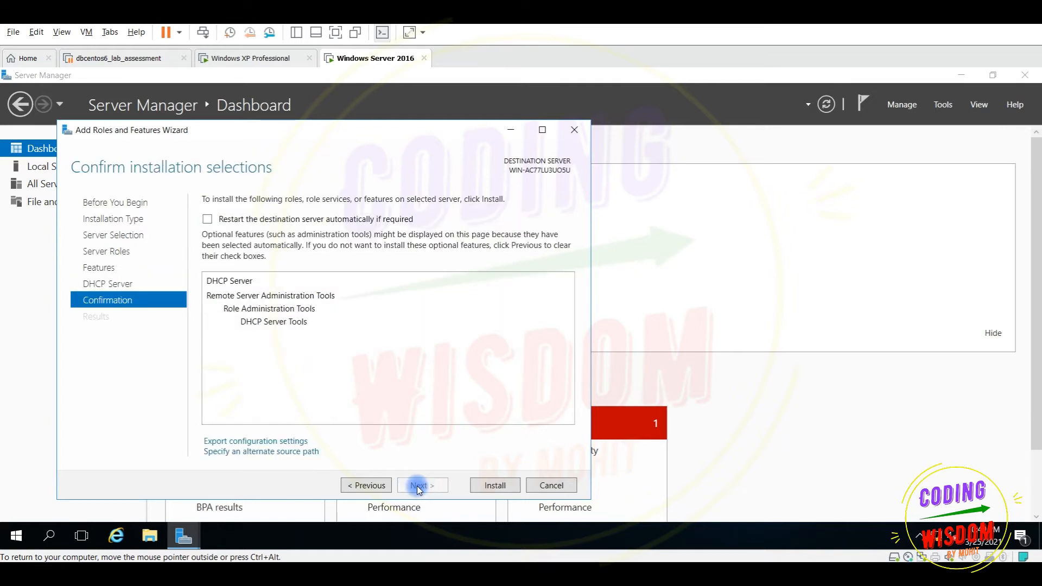
left_click(495, 485)
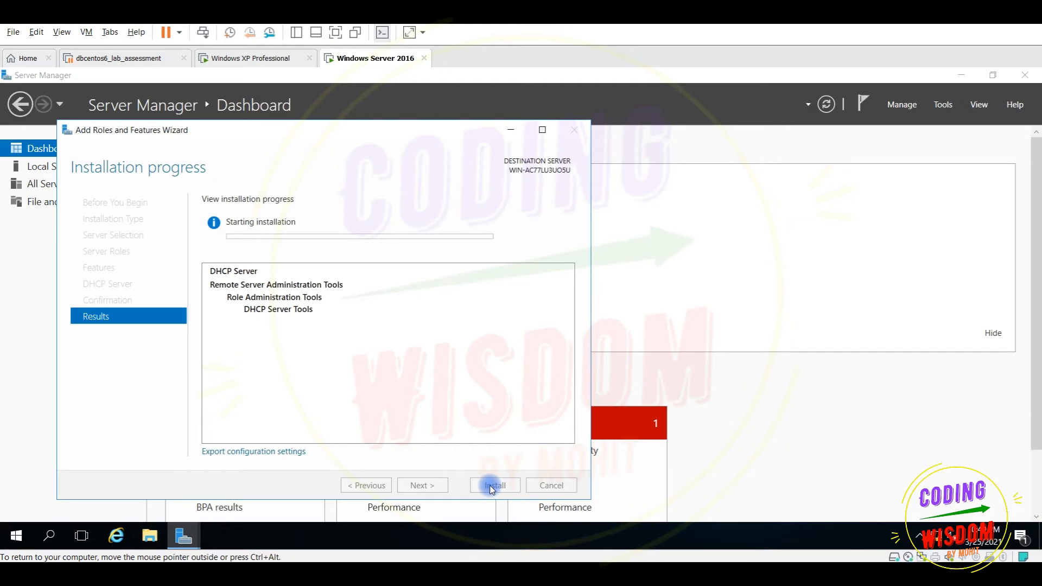
left_click(252, 57)
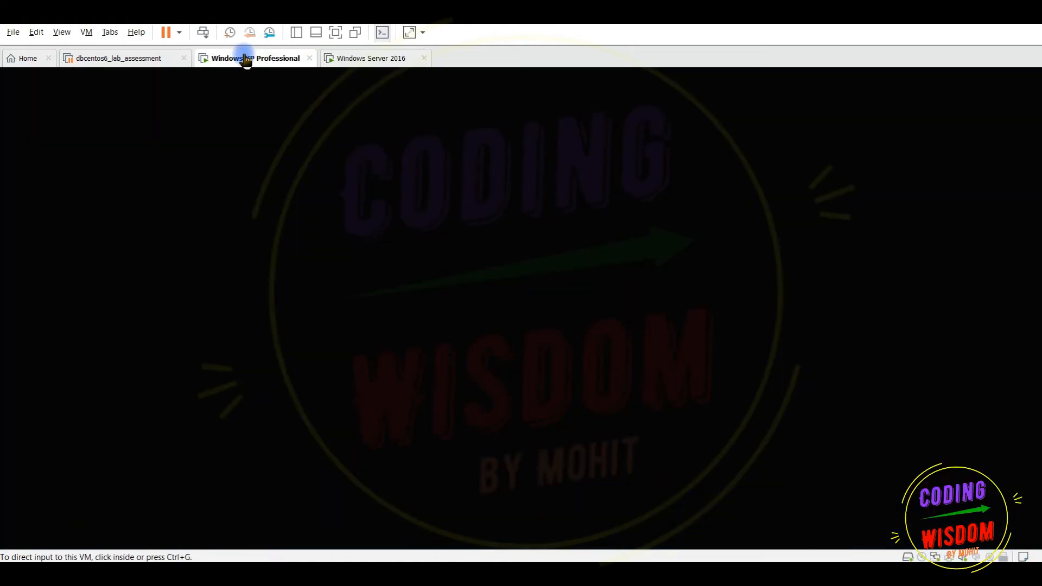
- Run ipconfig /renew on the XP client and view its Local Area Connection support details showing 0.0.0.0
left_click(255, 57)
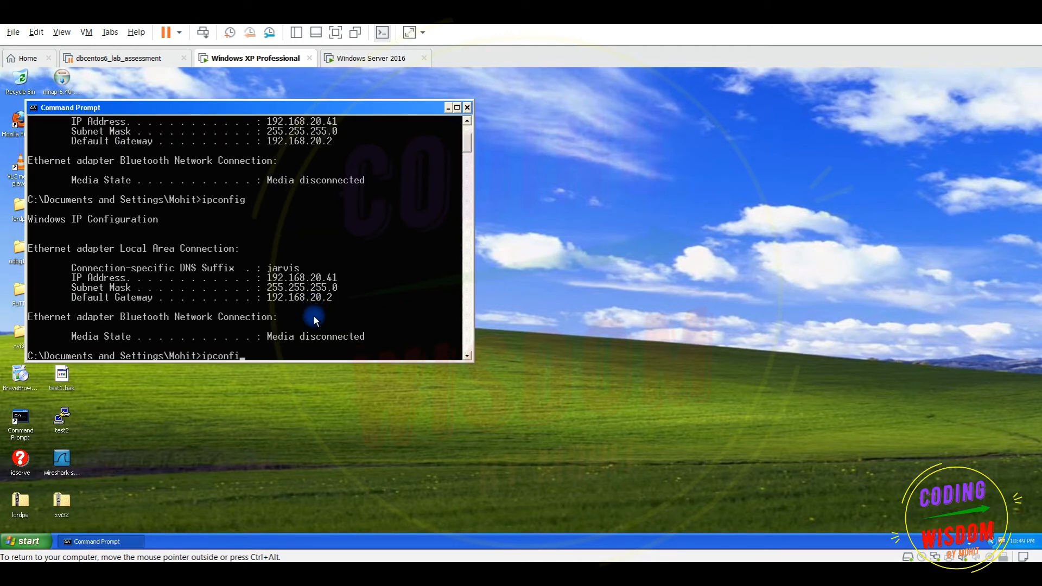
type("/")
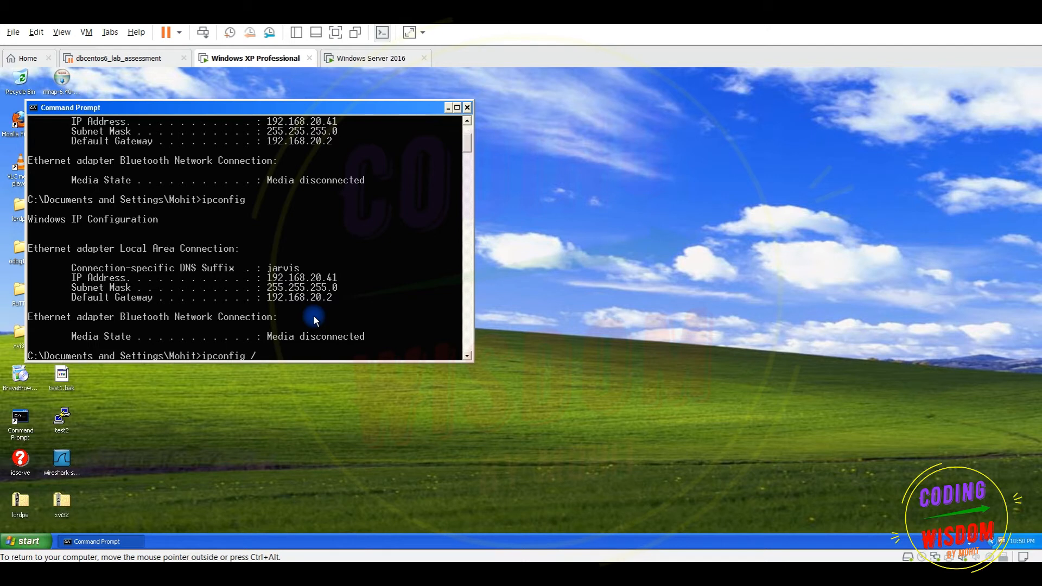
type("r")
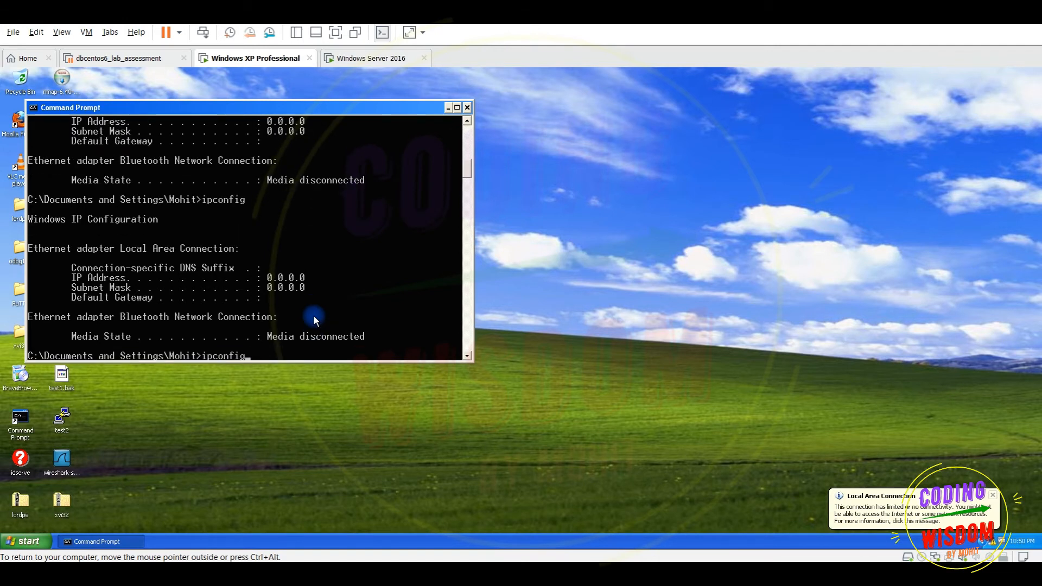
type("/")
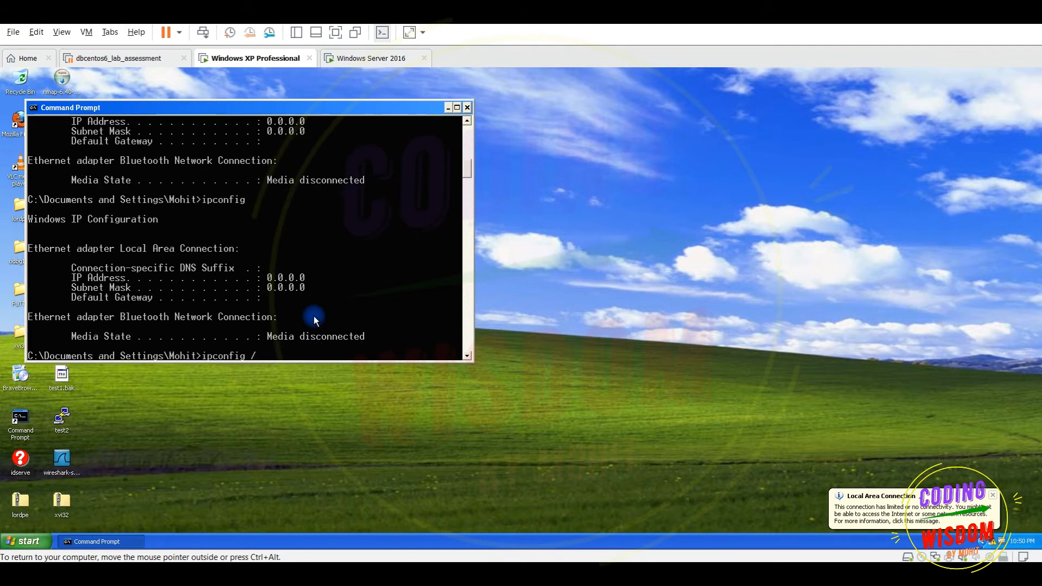
type("renew")
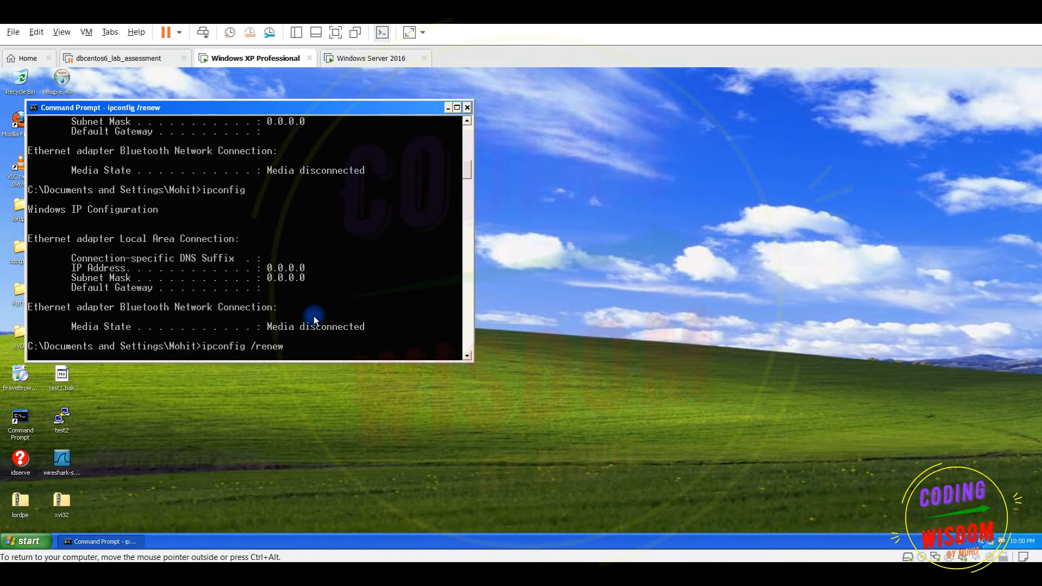
mouse_move(394, 346)
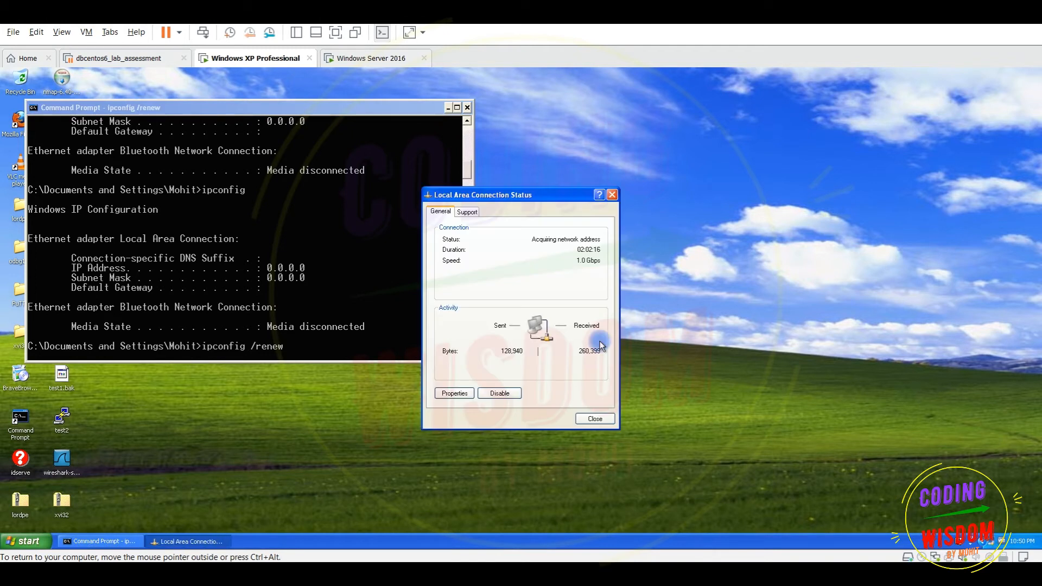
left_click(465, 212)
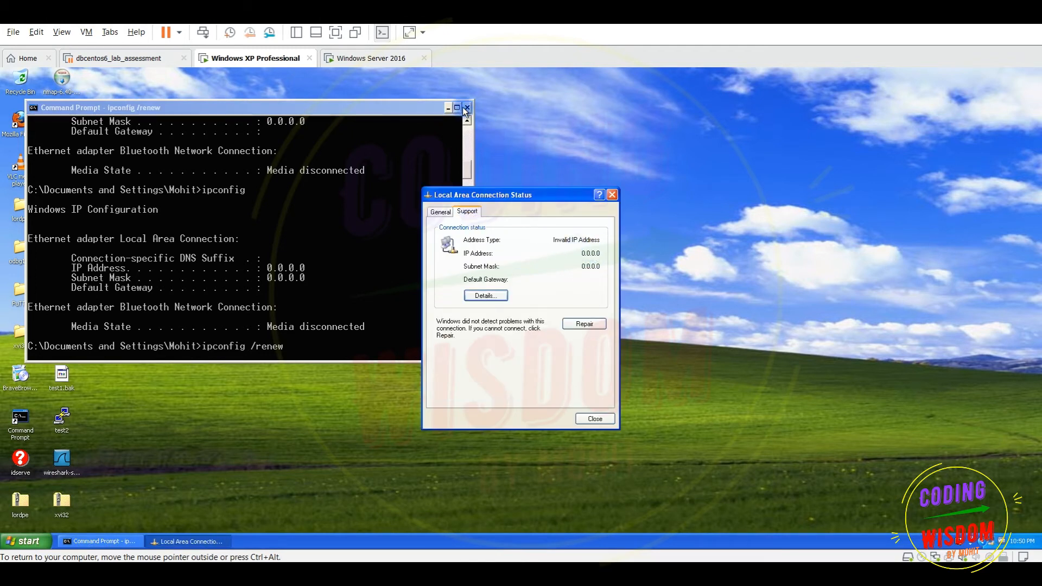
left_click(467, 108)
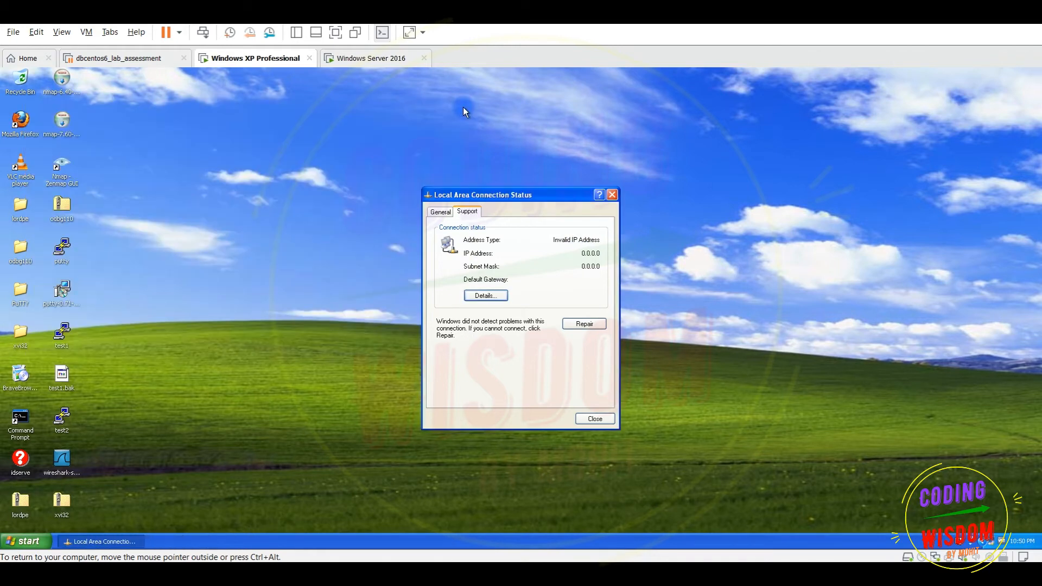
- Return to the Server 2016 tab and wait for the DHCP installation to succeed
left_click(374, 57)
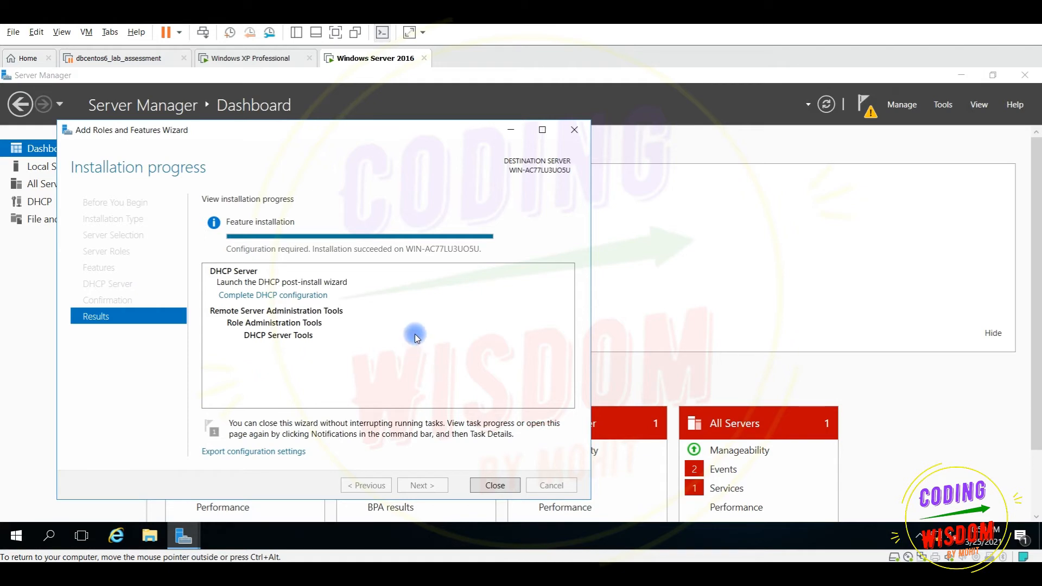
mouse_move(289, 254)
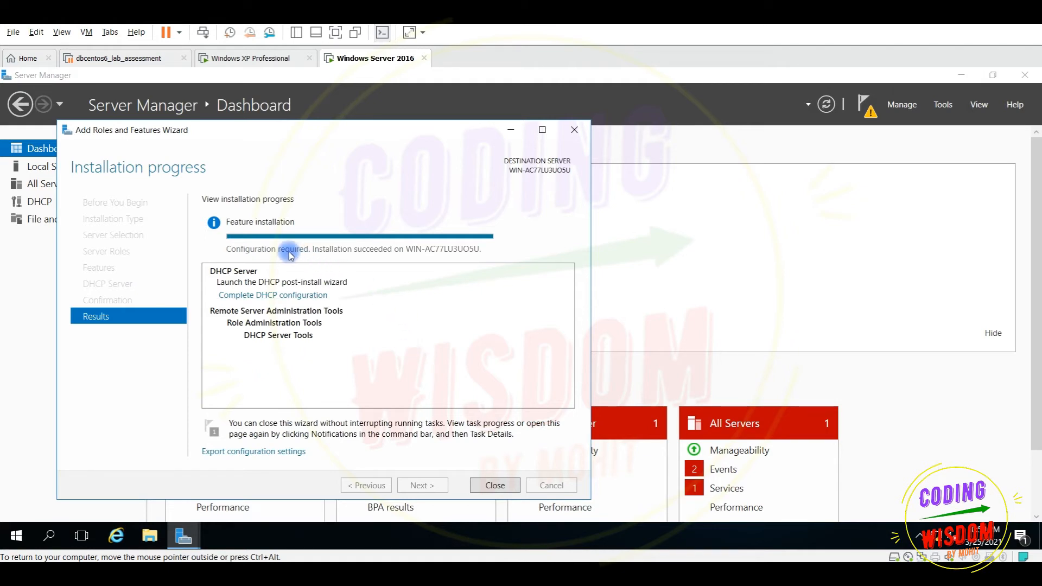
mouse_move(419, 260)
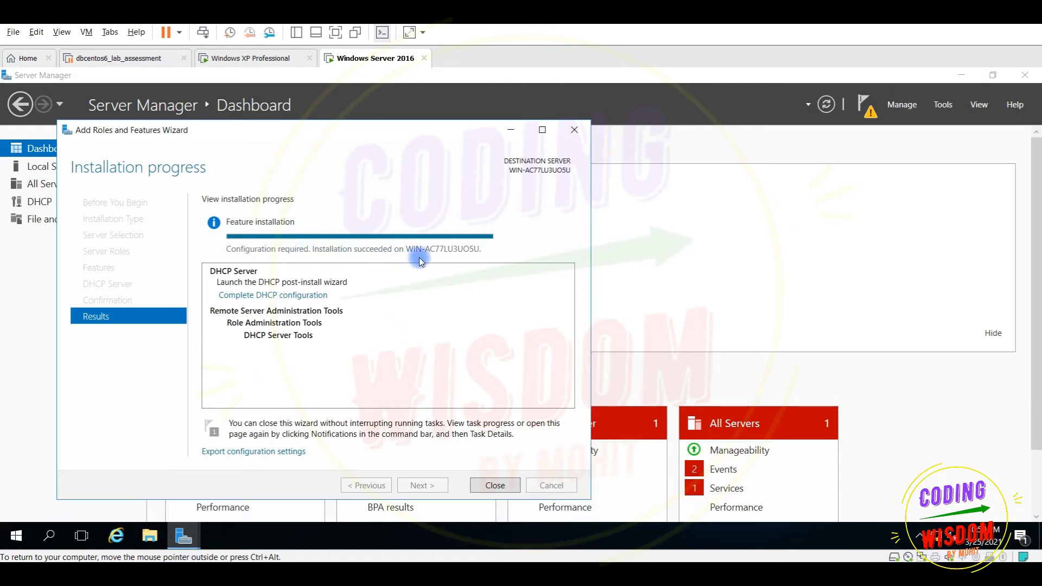
mouse_move(451, 480)
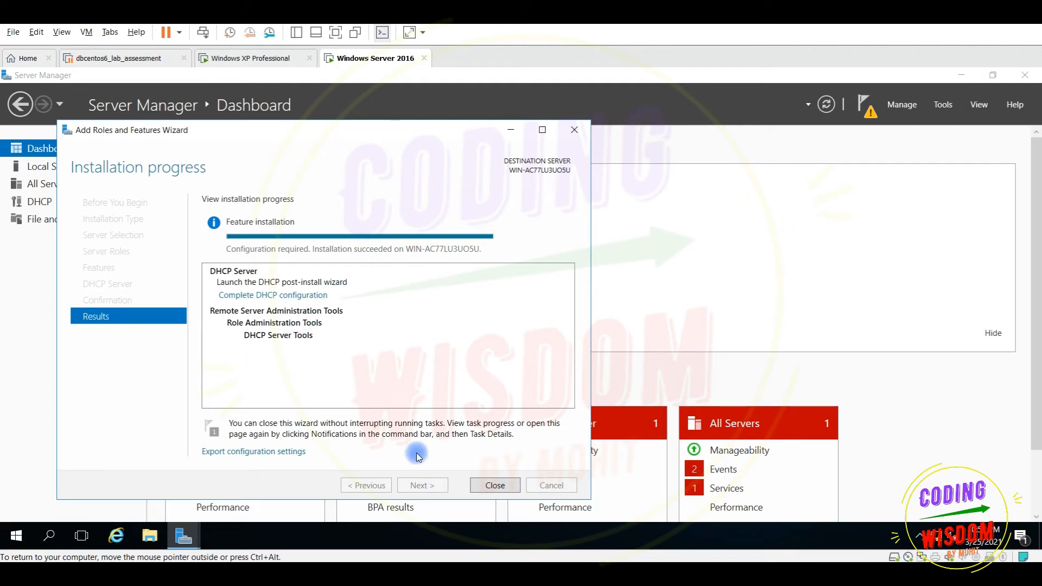
mouse_move(316, 300)
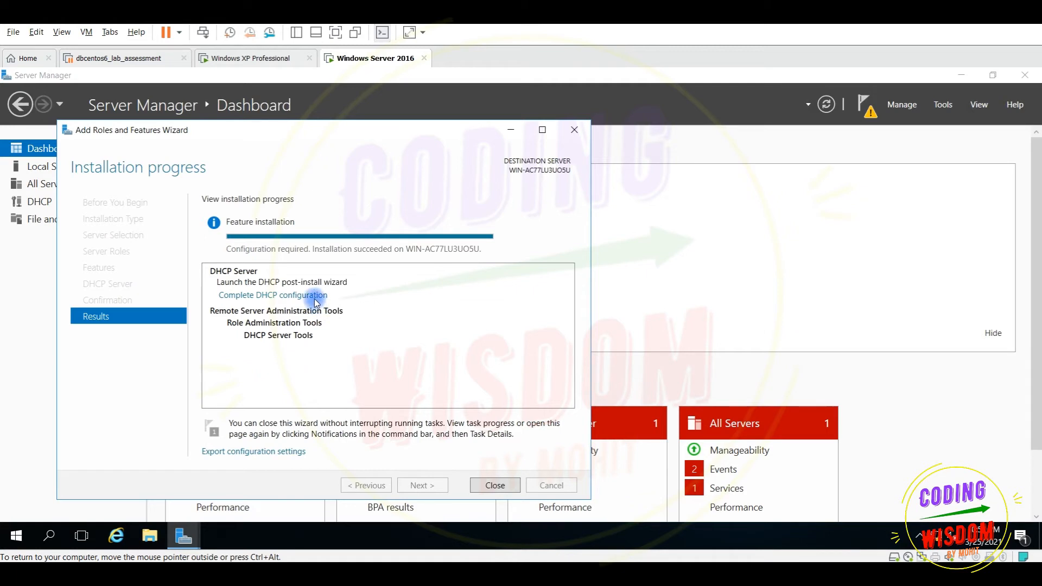
- Dismiss the DHCP post-install configuration wizard and close the Add Roles and Features Wizard
left_click(273, 295)
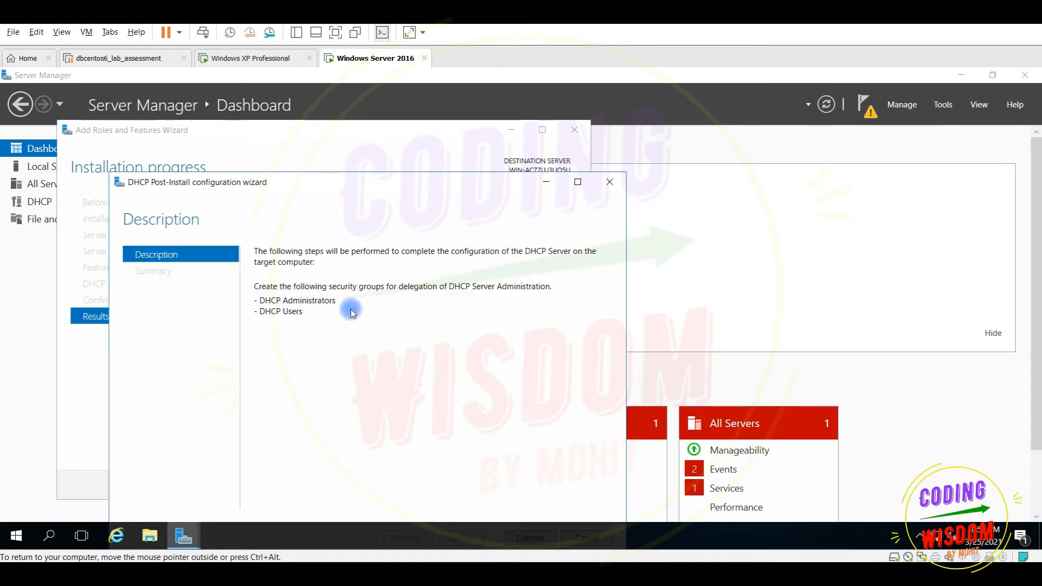
mouse_move(608, 181)
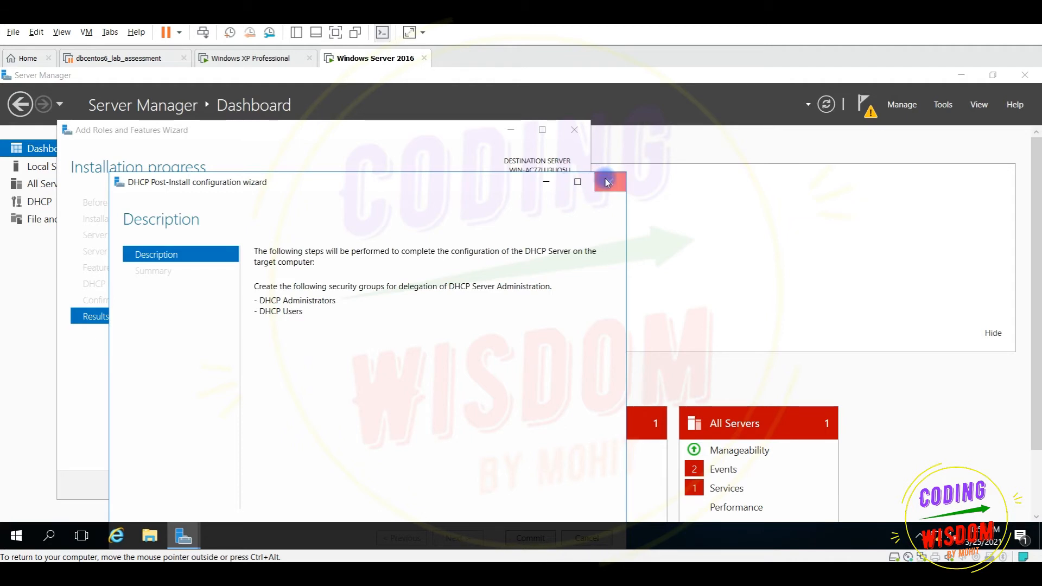
left_click(606, 182)
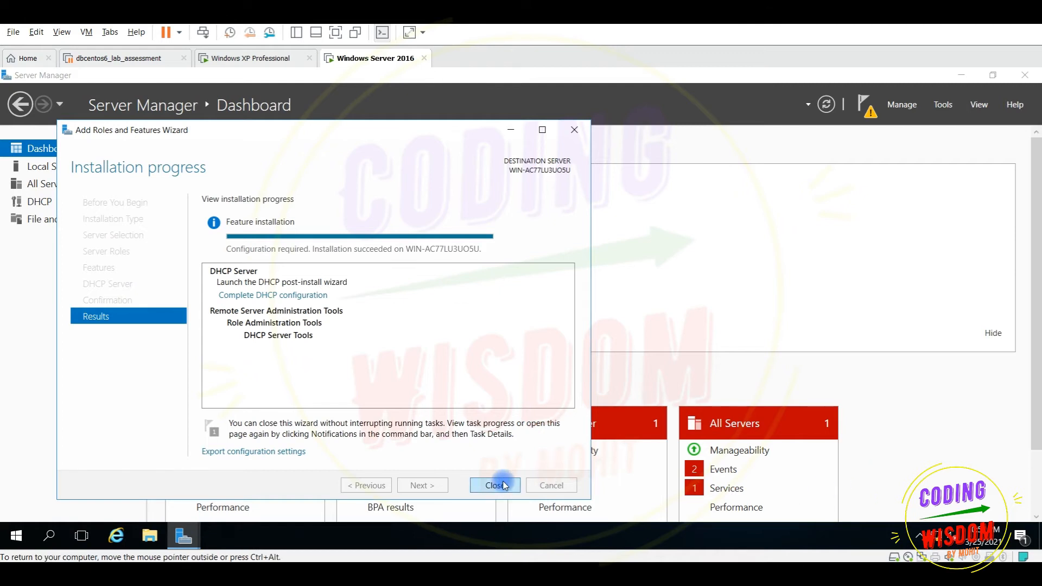
left_click(495, 485)
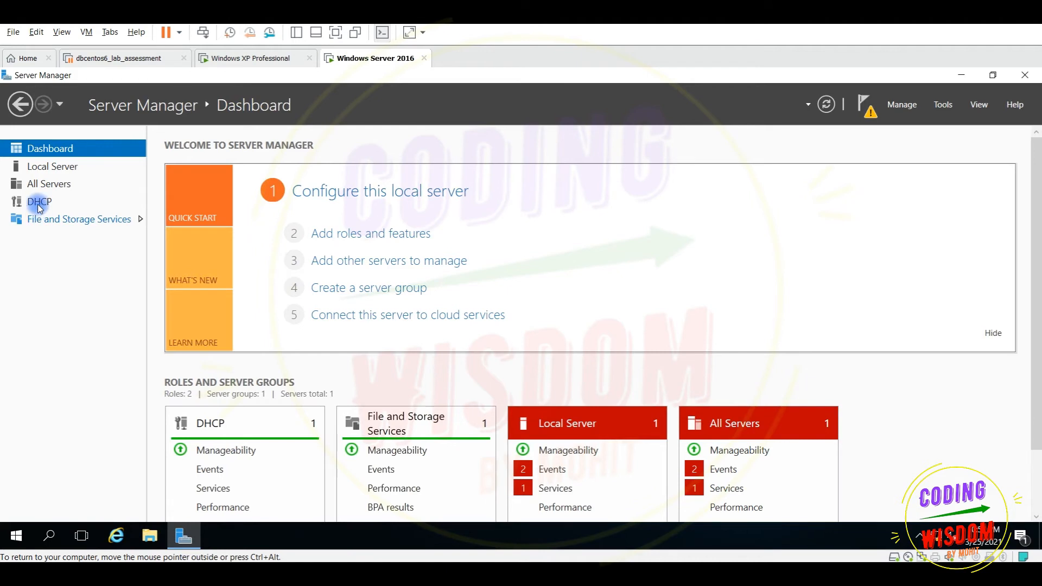
- View the DHCP page and its pending-configuration notification for 192.168.20.10, then start a taskbar search
left_click(39, 202)
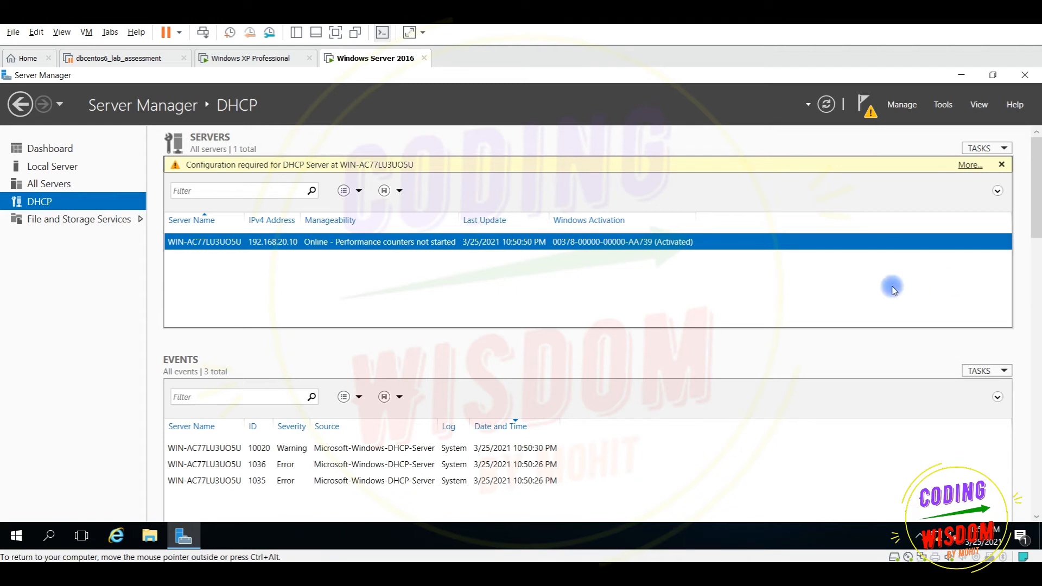
mouse_move(868, 106)
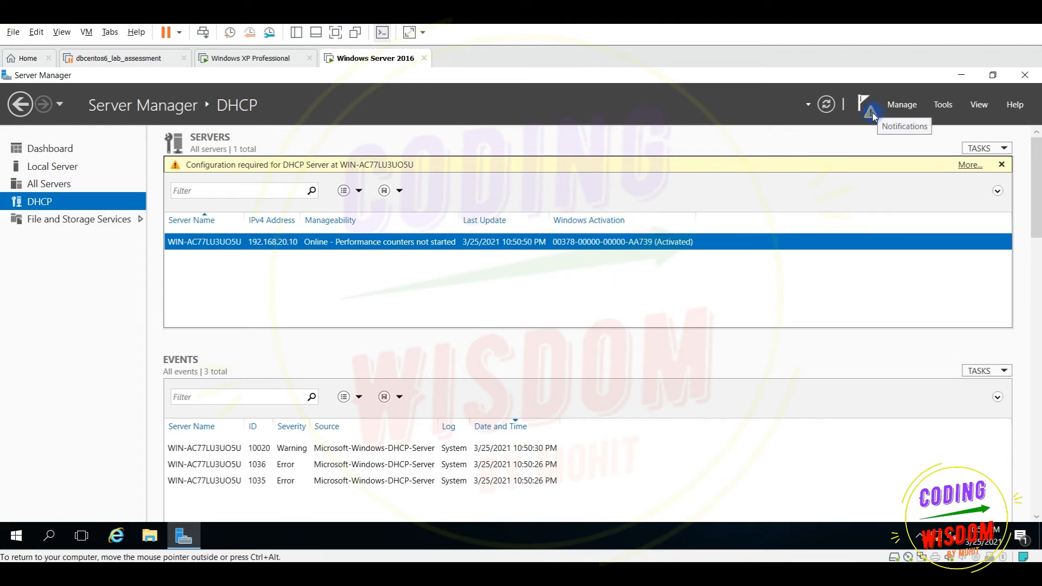
left_click(867, 105)
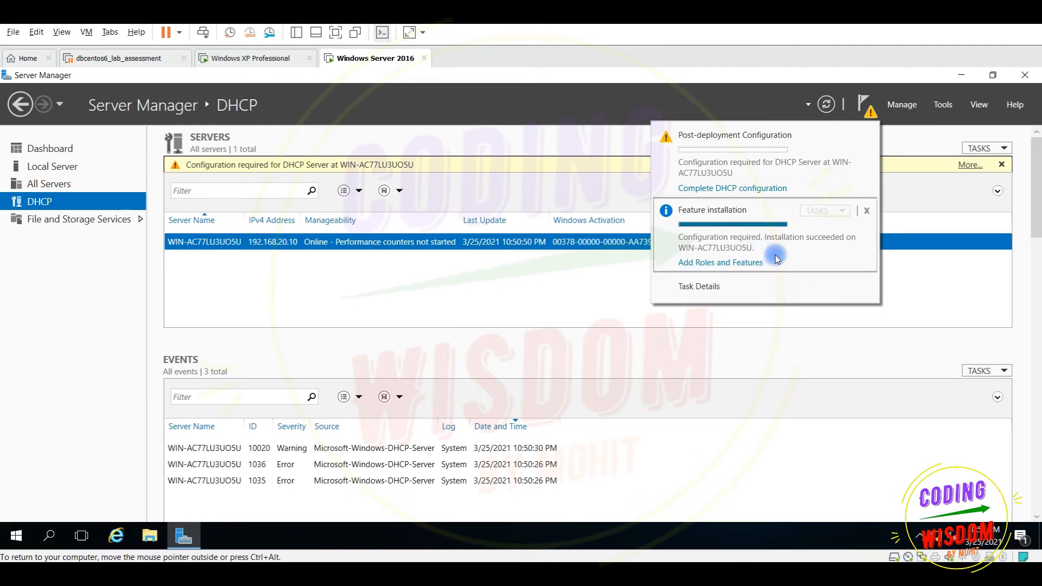
mouse_move(801, 255)
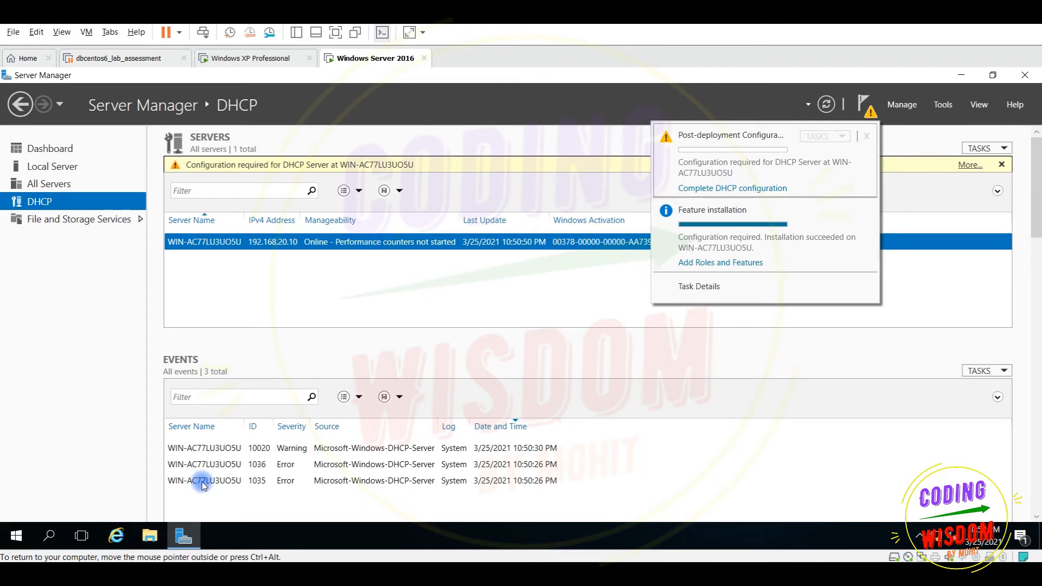
left_click(10, 535)
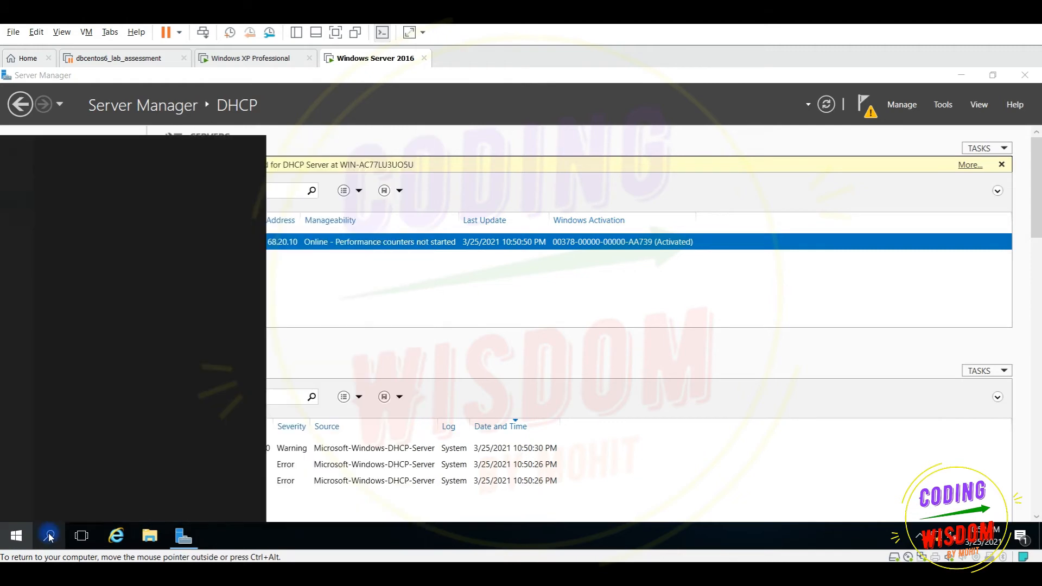
- Search for cmd and open File Explorer to the server's C drive
type("cmd")
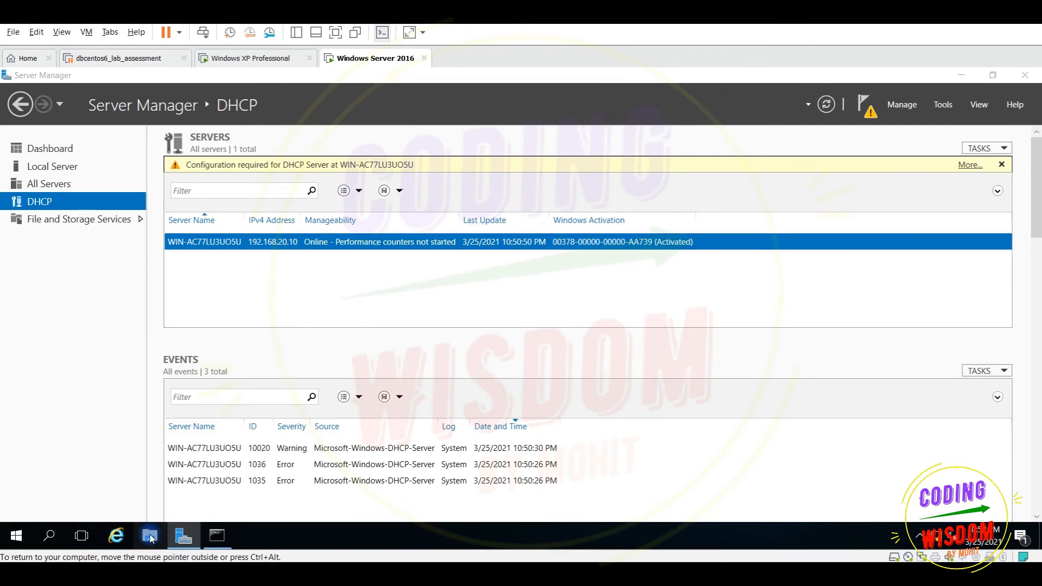
left_click(149, 535)
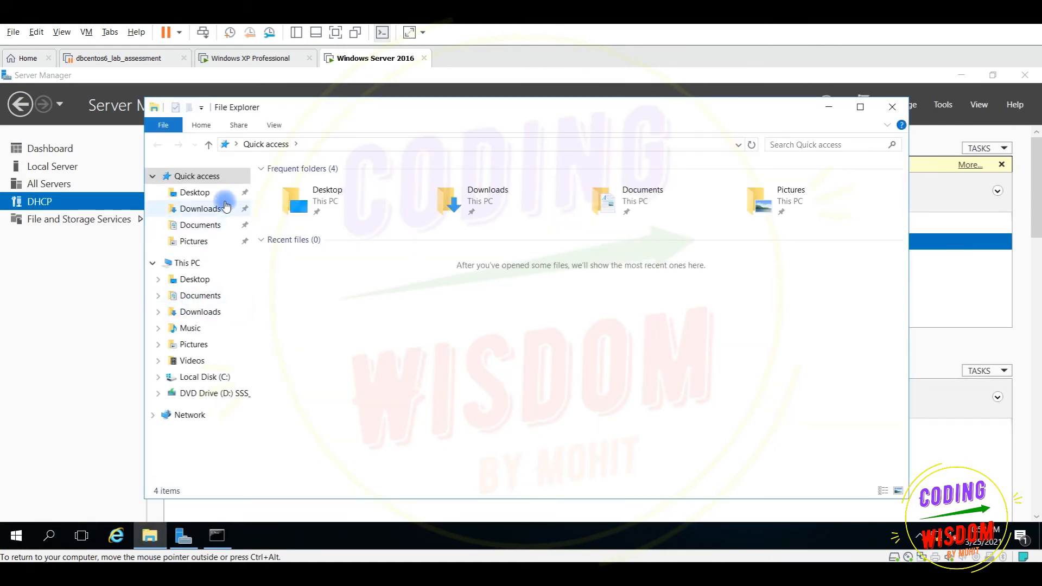
left_click(203, 376)
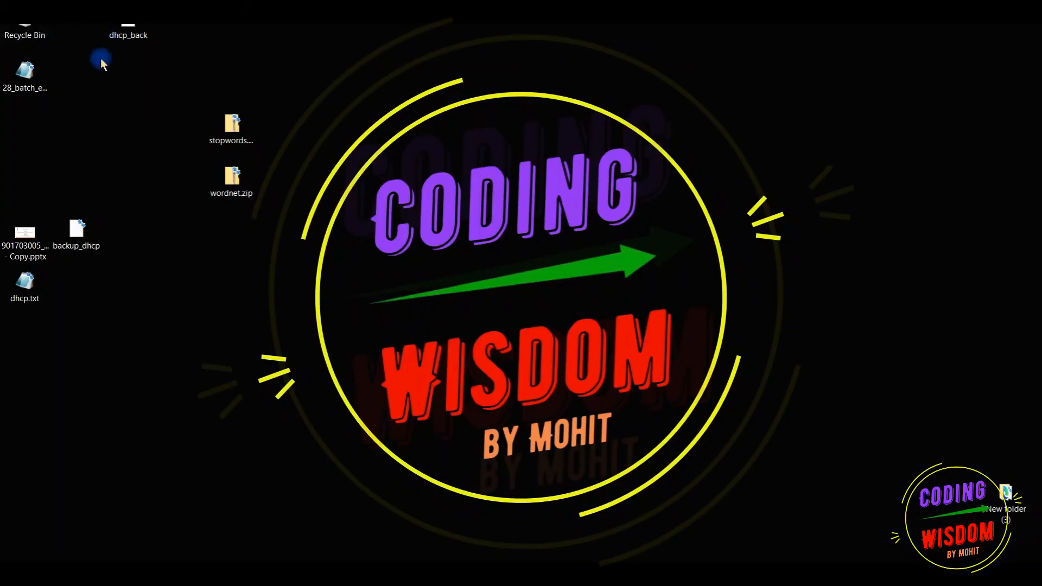
- Inspect the host's backup_dhcp file properties and details (22.8 KB), then reopen its context menu
left_click(76, 235)
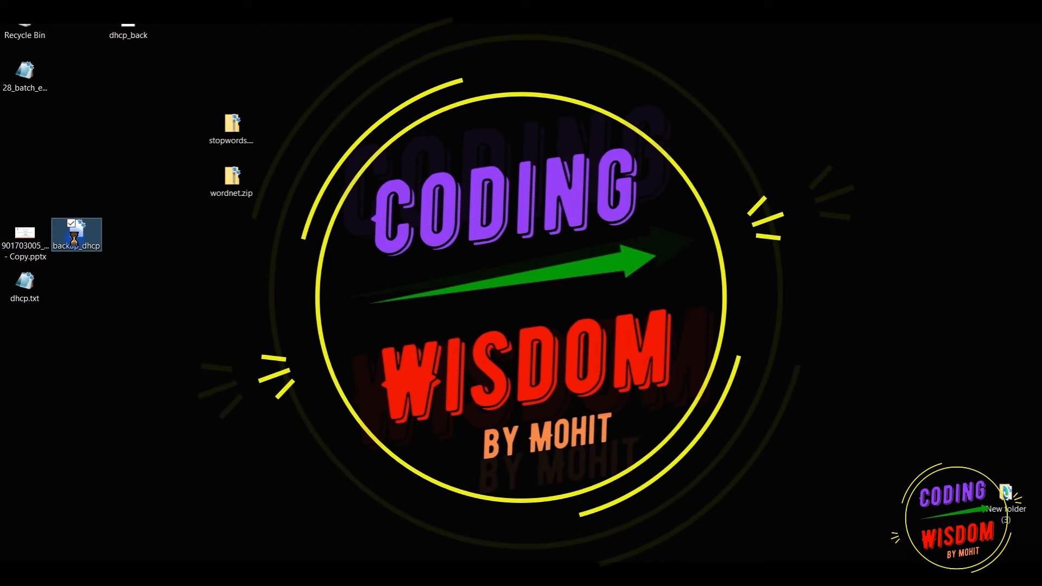
right_click(76, 235)
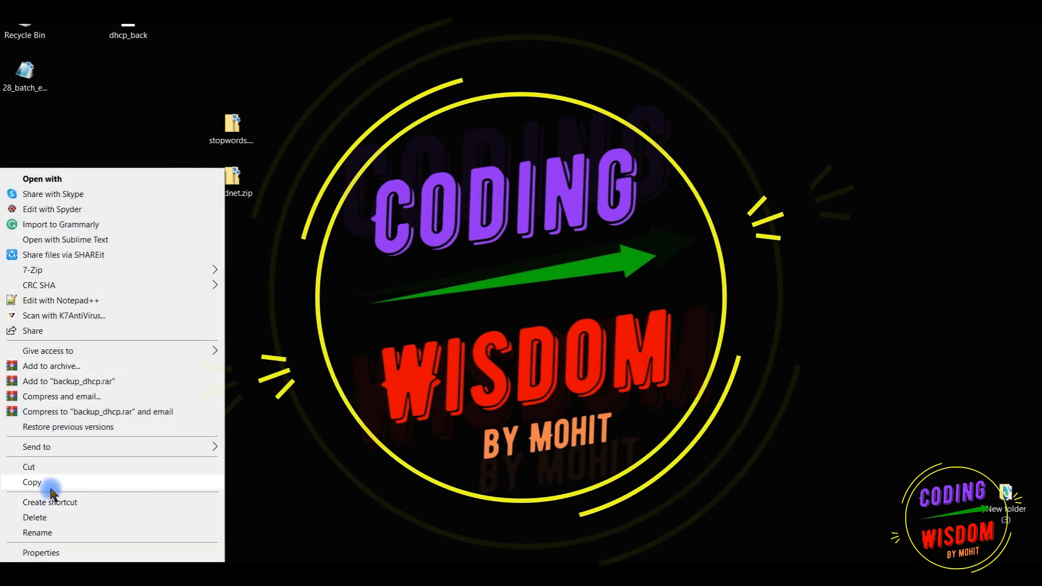
mouse_move(57, 501)
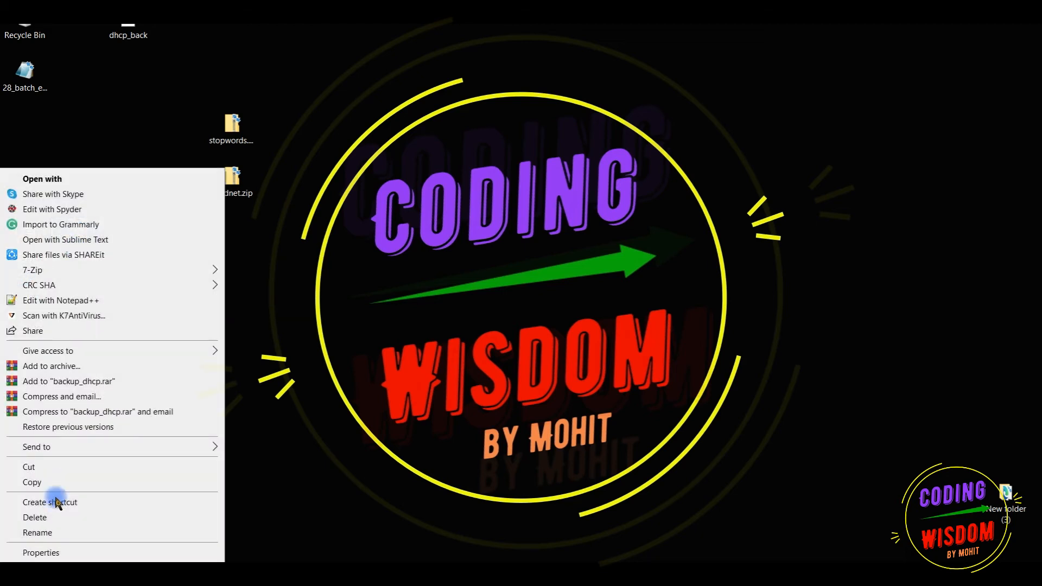
left_click(41, 552)
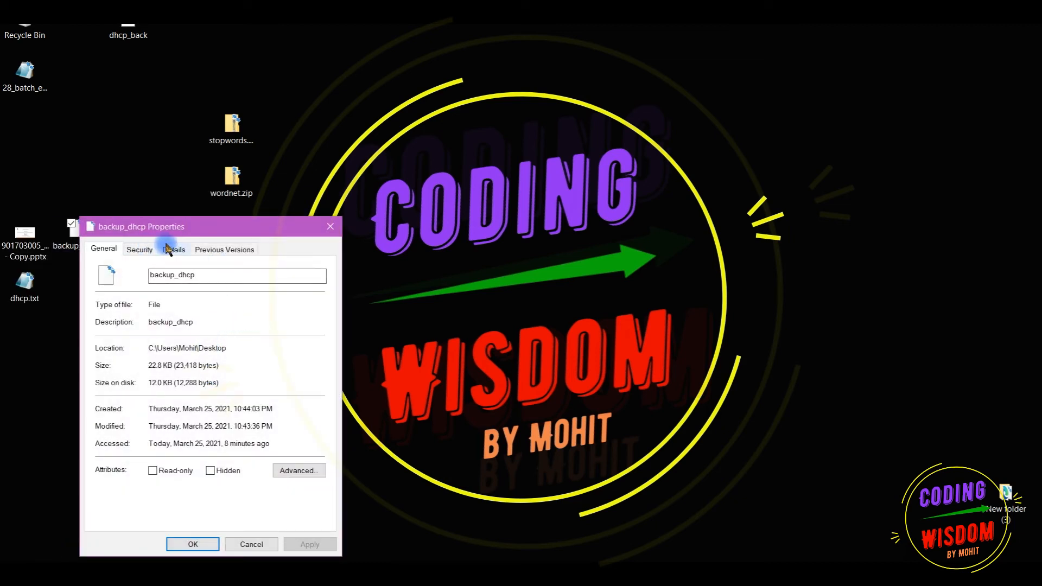
left_click(173, 249)
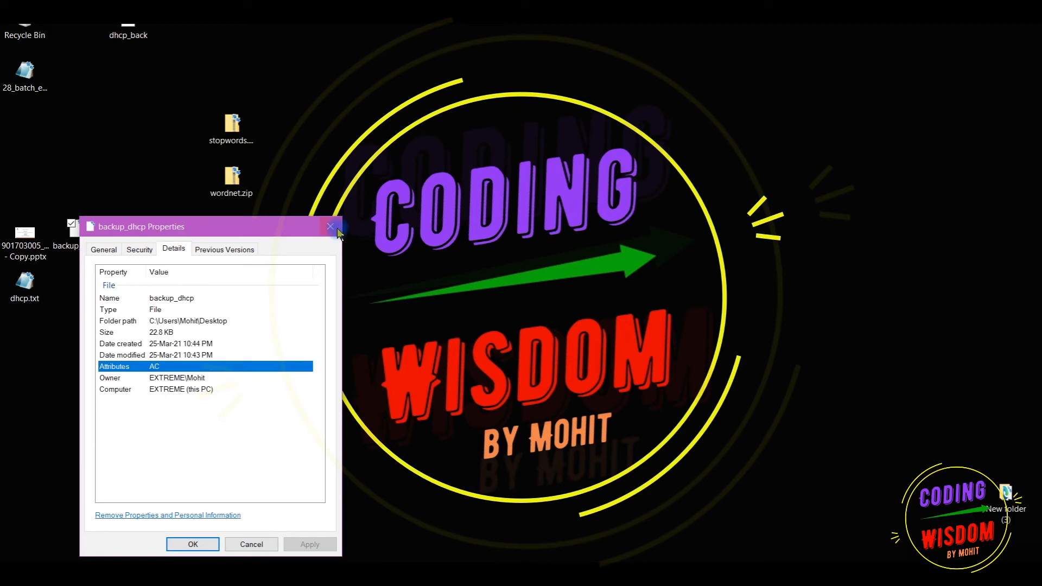
left_click(330, 227)
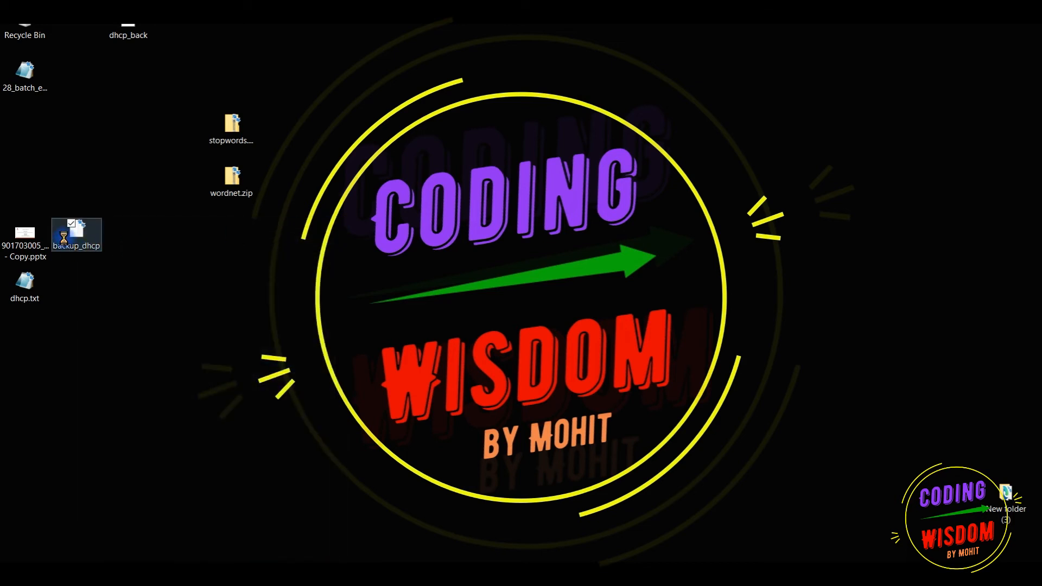
right_click(75, 234)
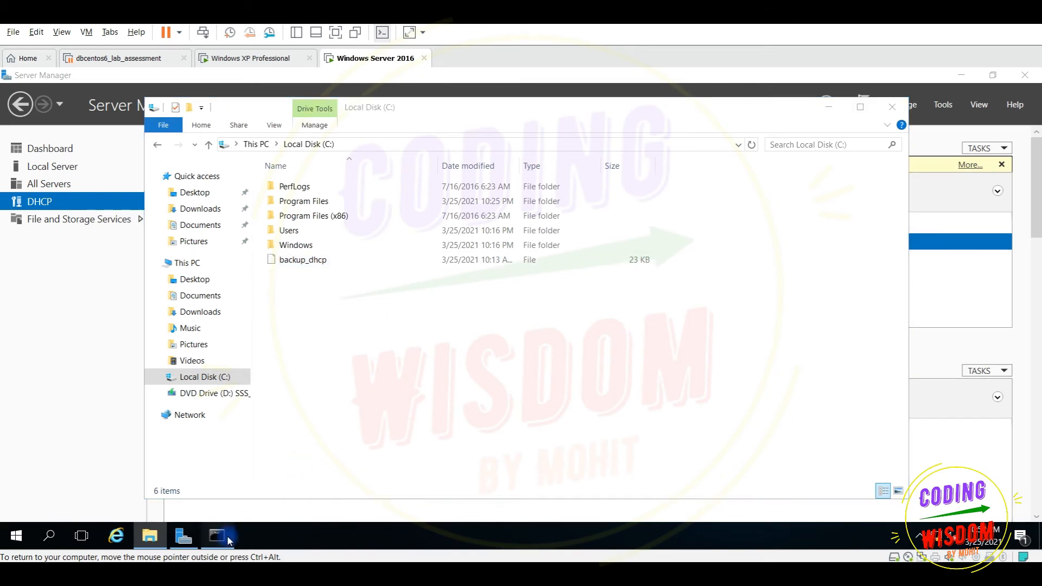
- Run netsh dhcp server import backup_dhcp after listing the folder, then close the console on success
left_click(216, 535)
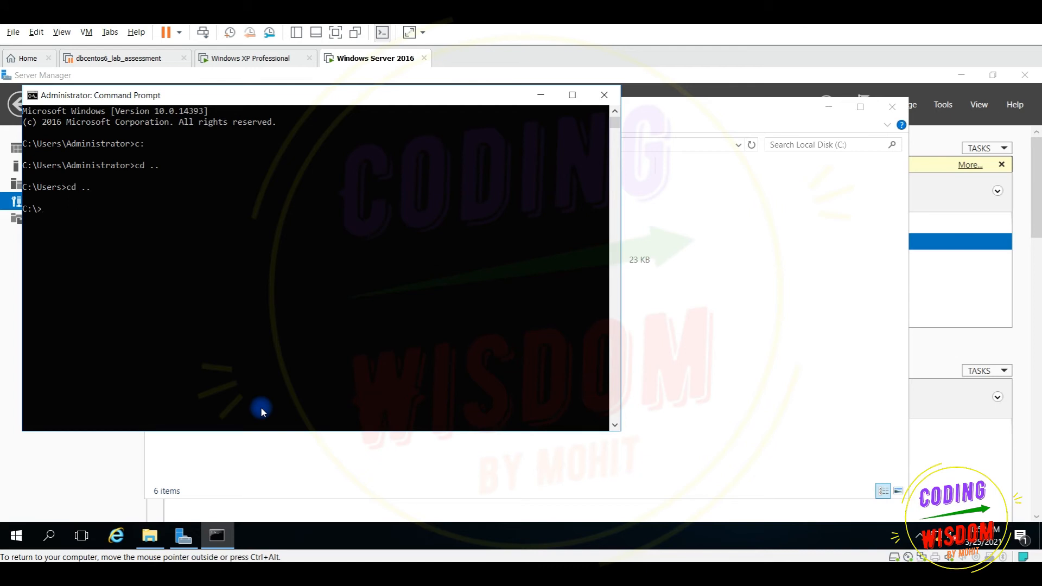
type("dir")
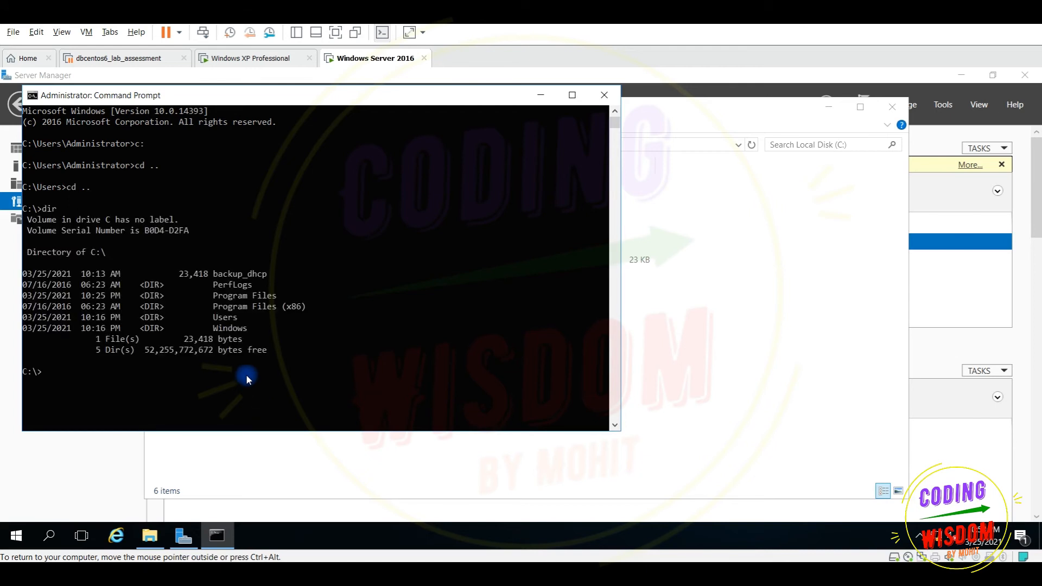
mouse_move(263, 363)
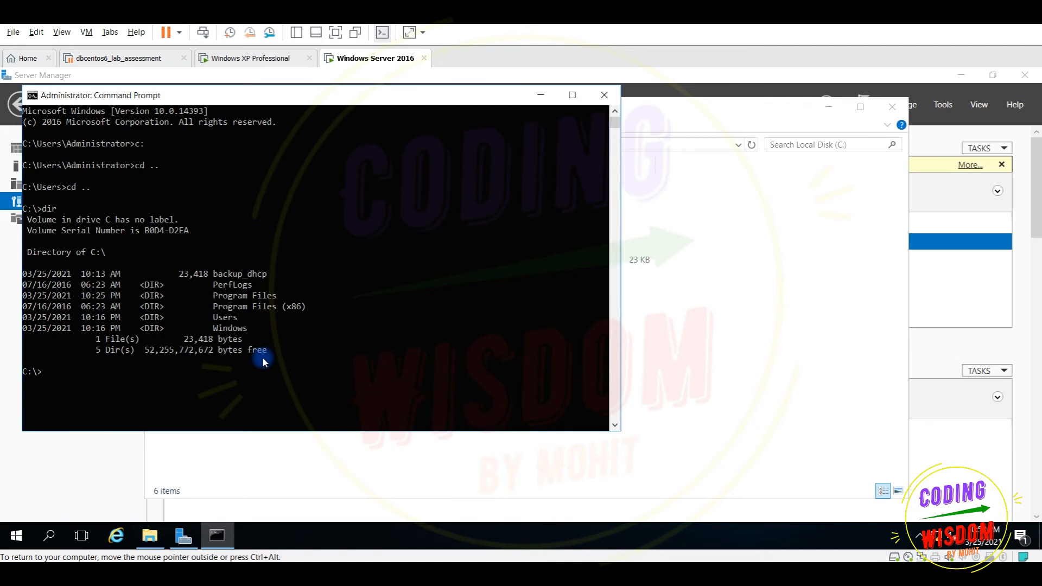
type("netsh")
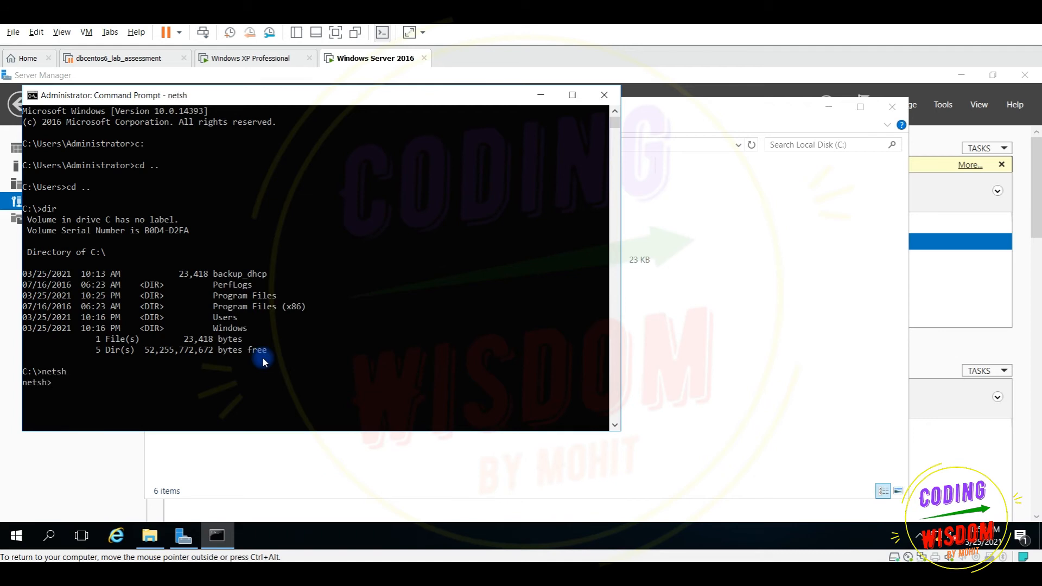
type("dhcp")
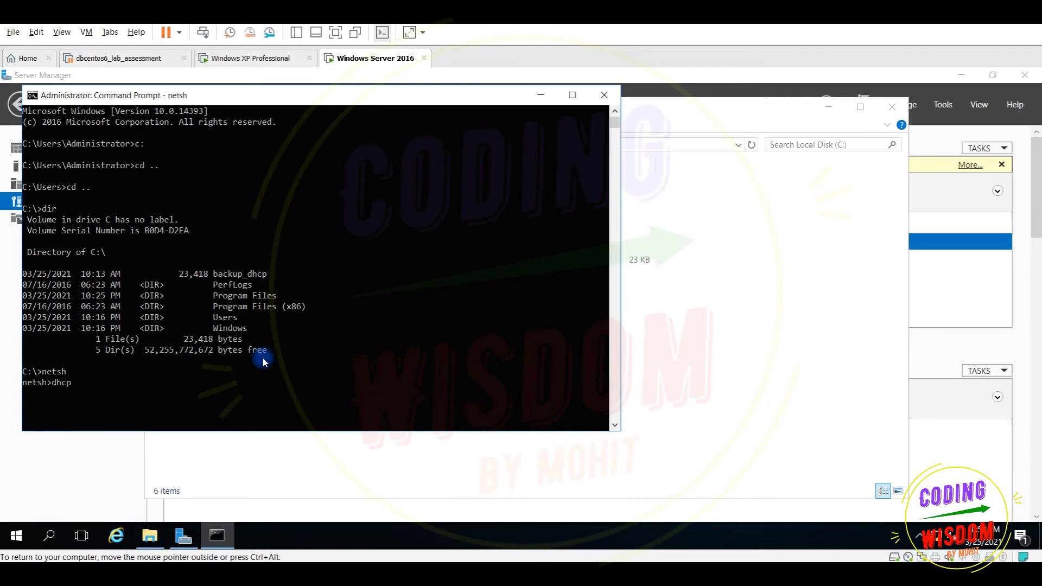
type("server")
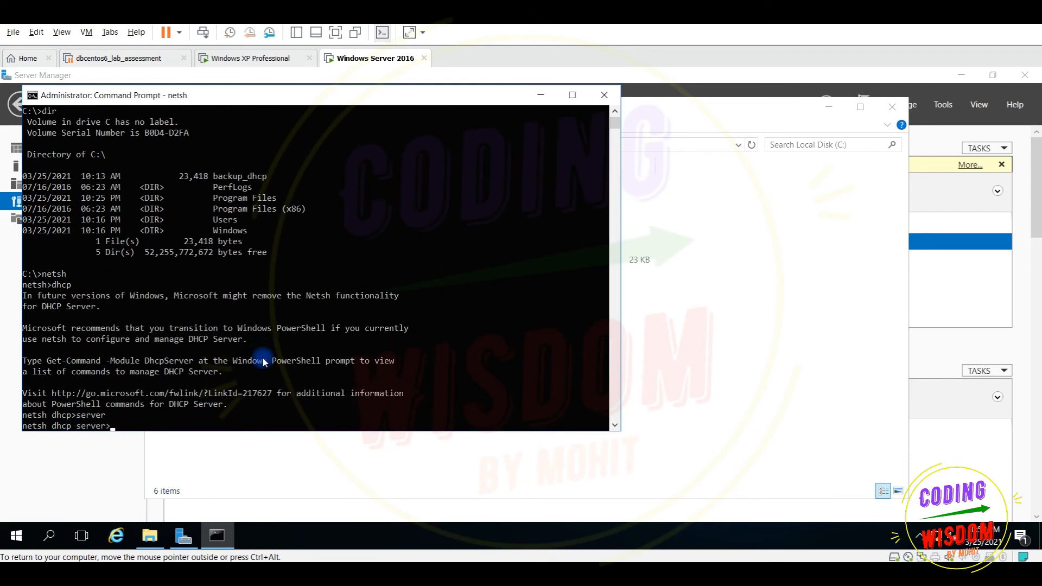
type("import b")
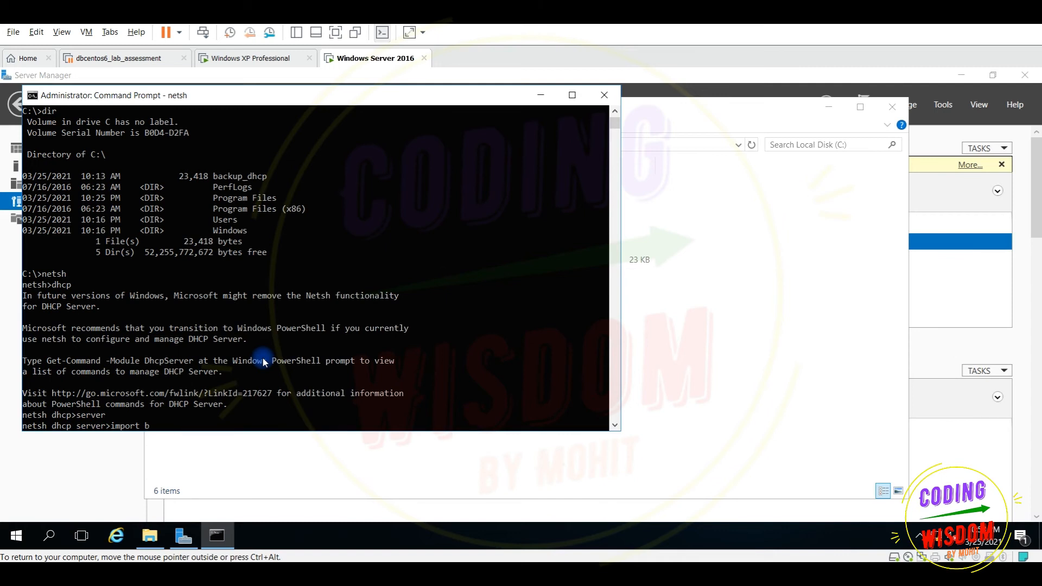
type("ack")
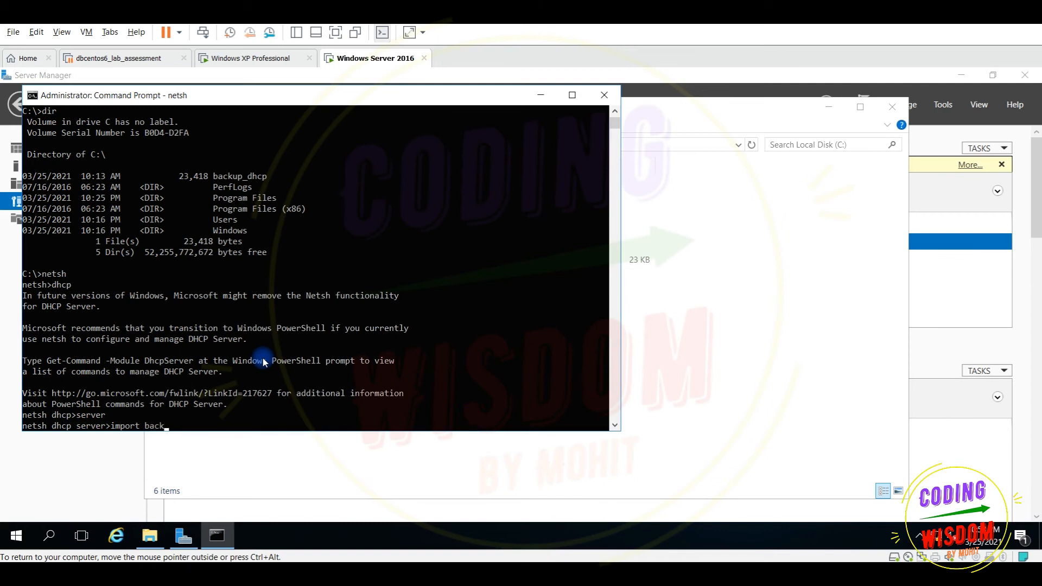
type("up")
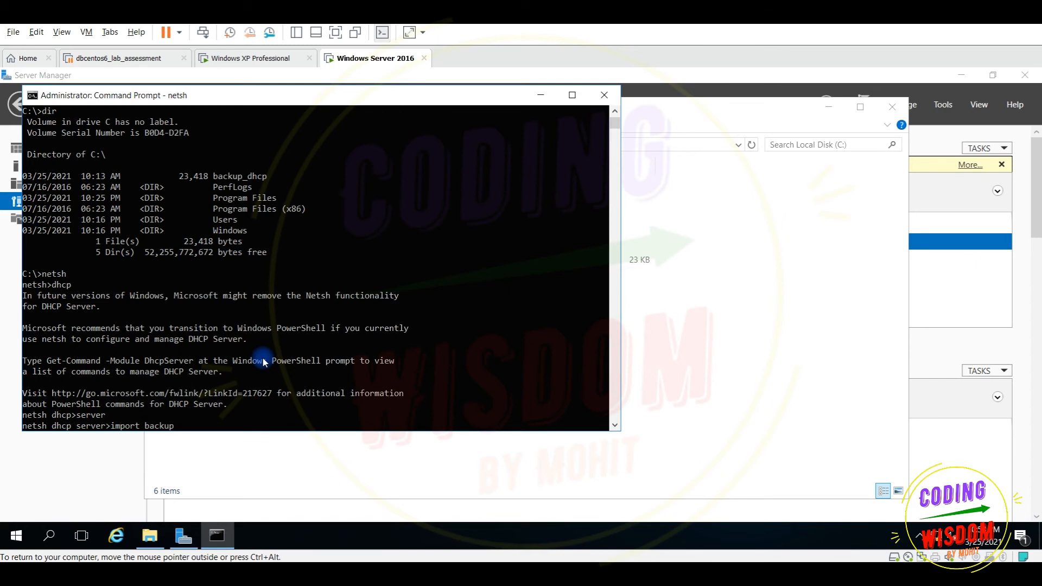
type("_dhcp")
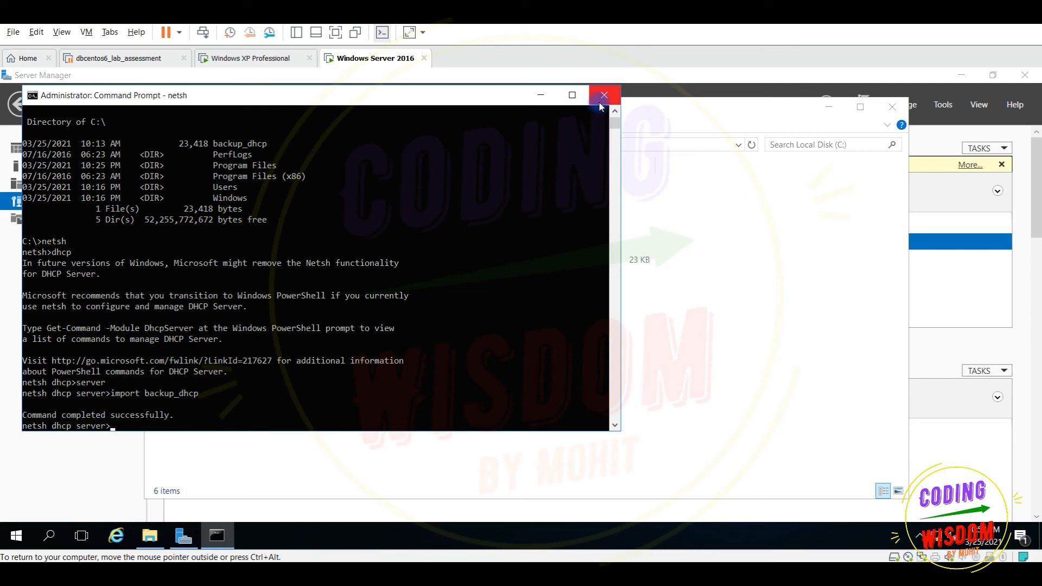
left_click(602, 95)
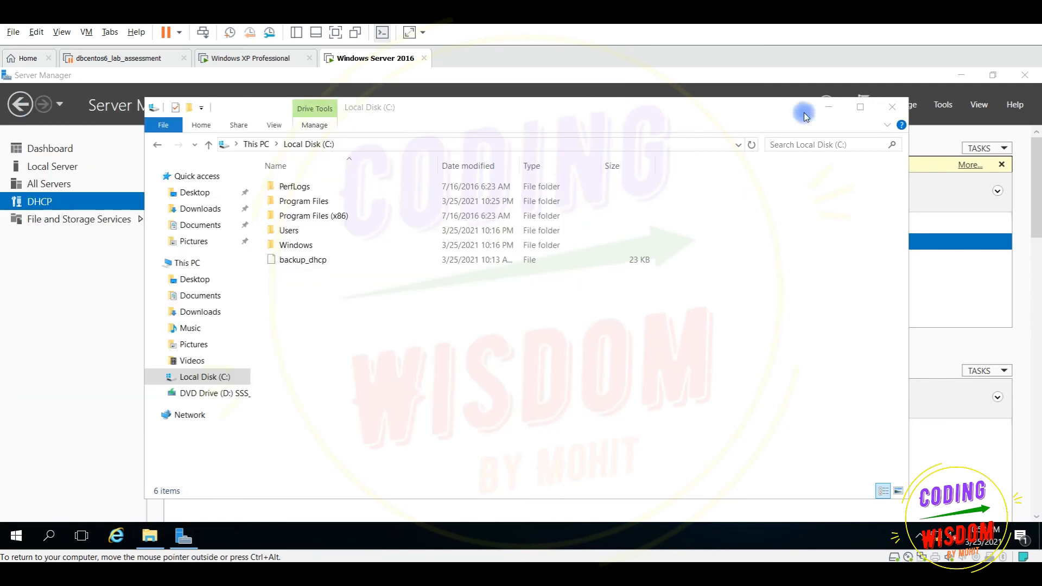
- Close File Explorer and refresh the DHCP page via Dashboard so it lists six events
left_click(892, 107)
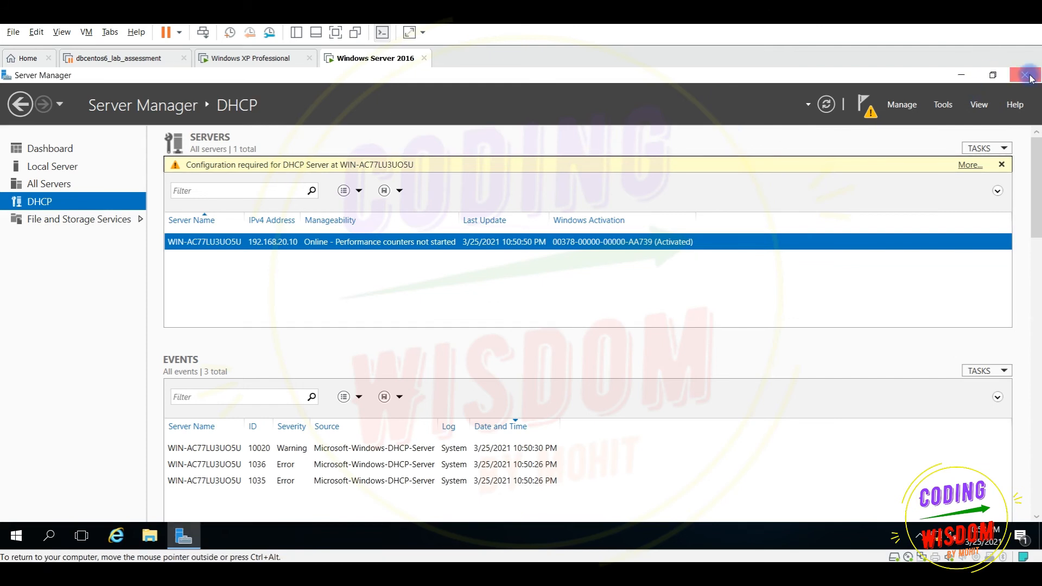
left_click(1025, 75)
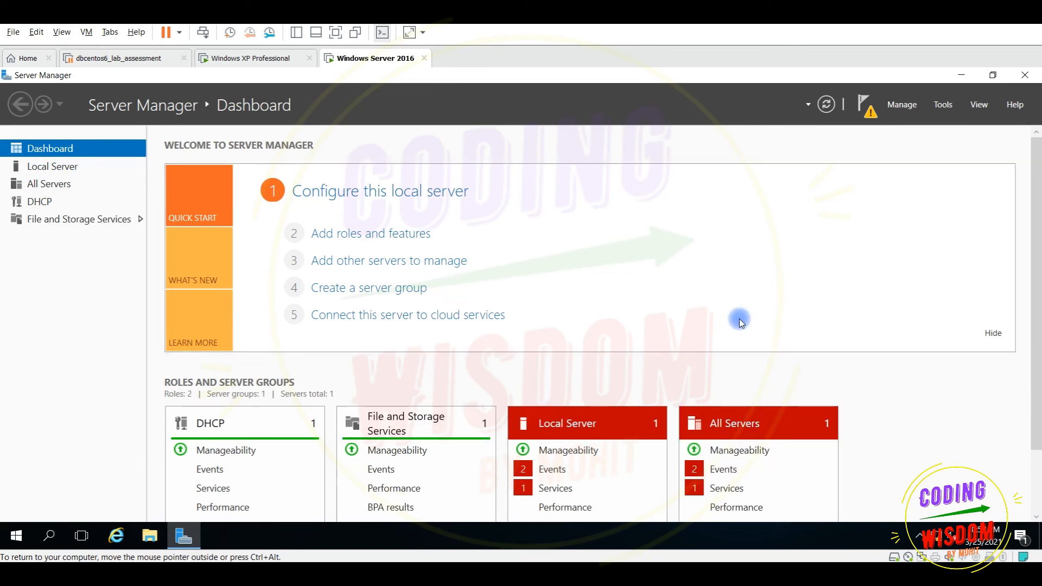
scroll("down", 3)
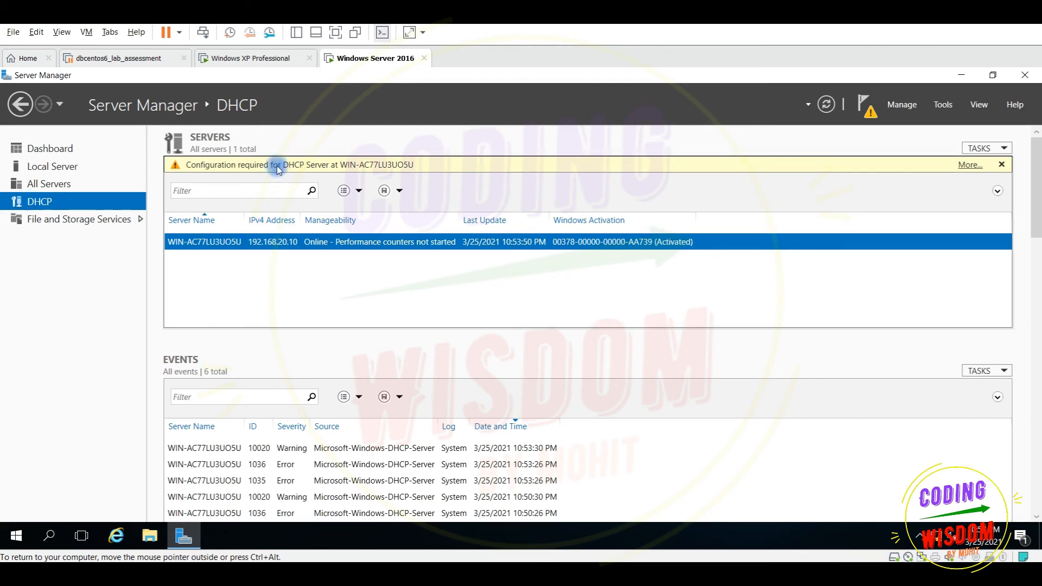
left_click(984, 148)
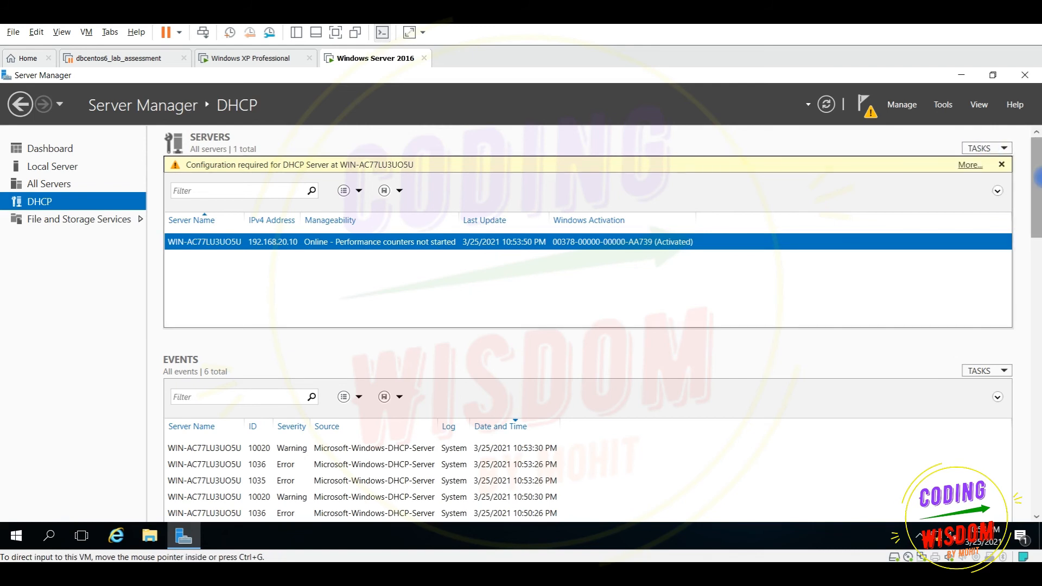
left_click(986, 148)
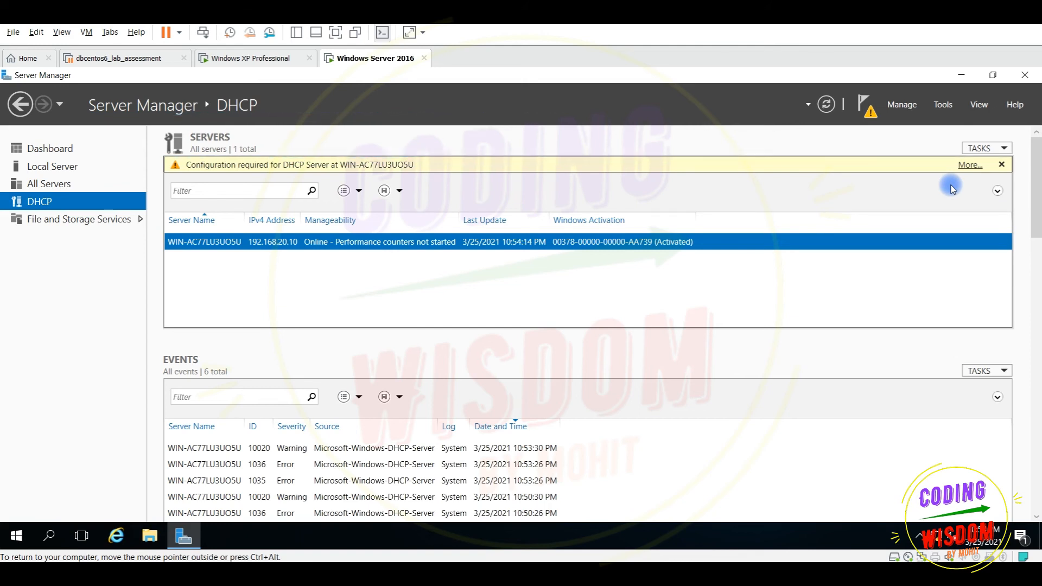
mouse_move(343, 251)
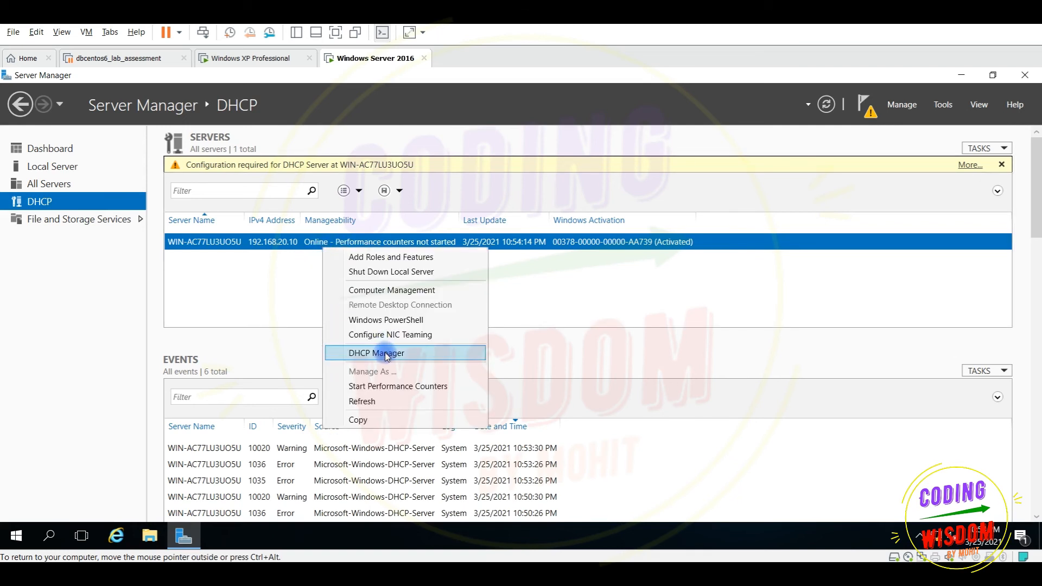
- Launch DHCP Manager maximized and expand the server's IPv4 node down to imported scope1 (192.168.20.0)
left_click(376, 353)
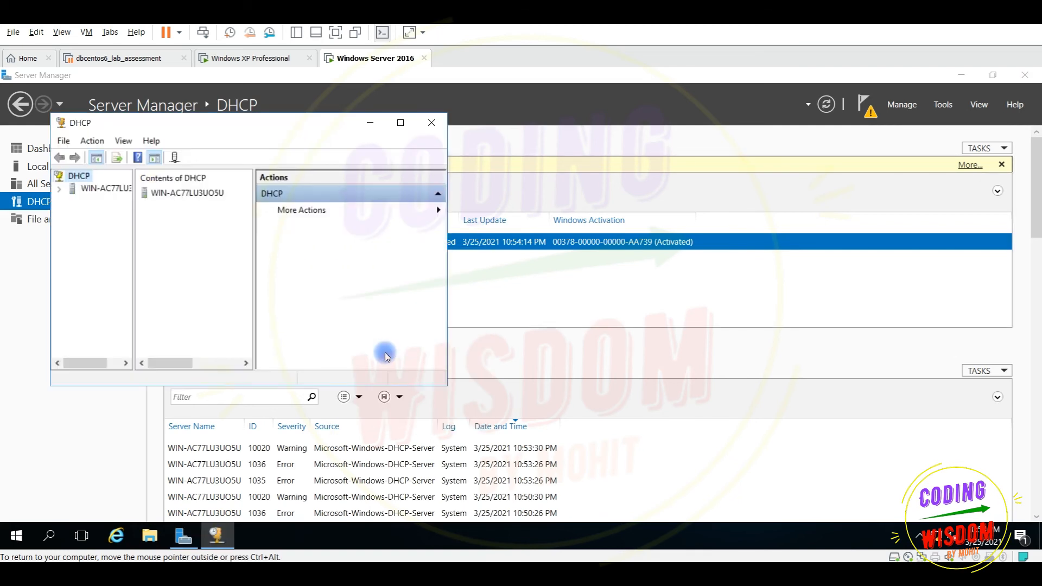
left_click(104, 188)
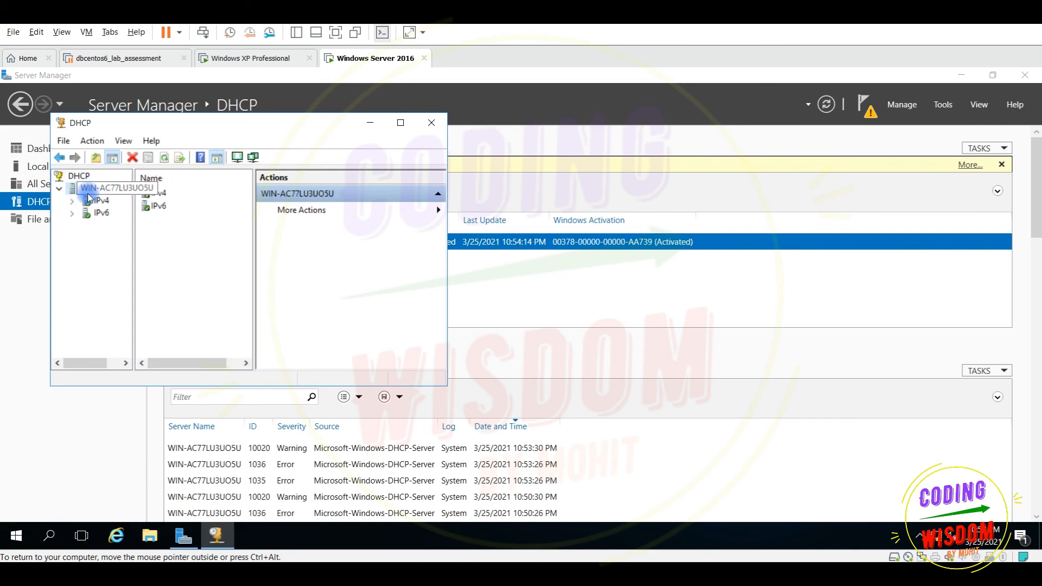
left_click(400, 123)
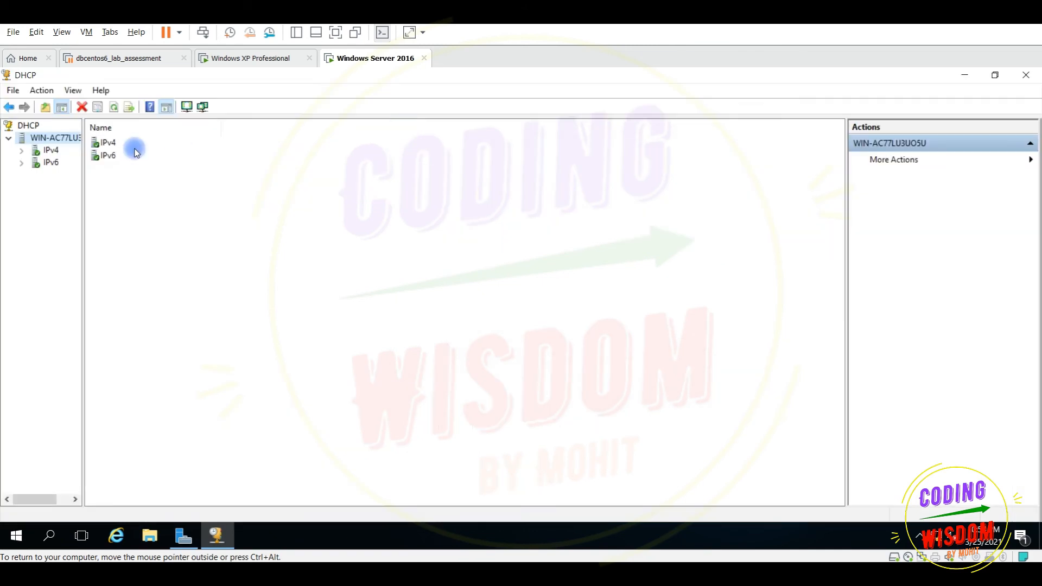
left_click(22, 150)
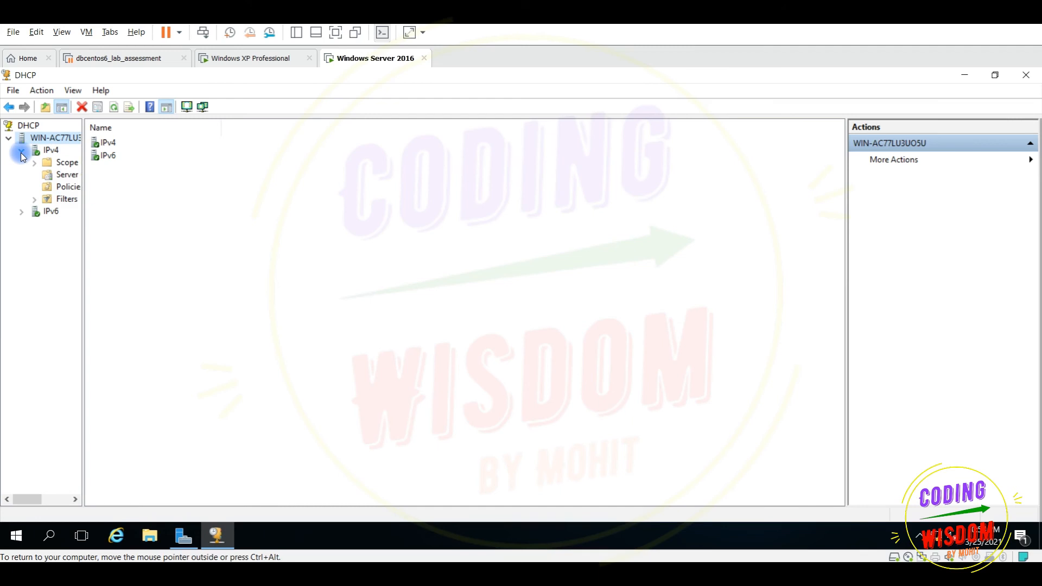
left_click(66, 162)
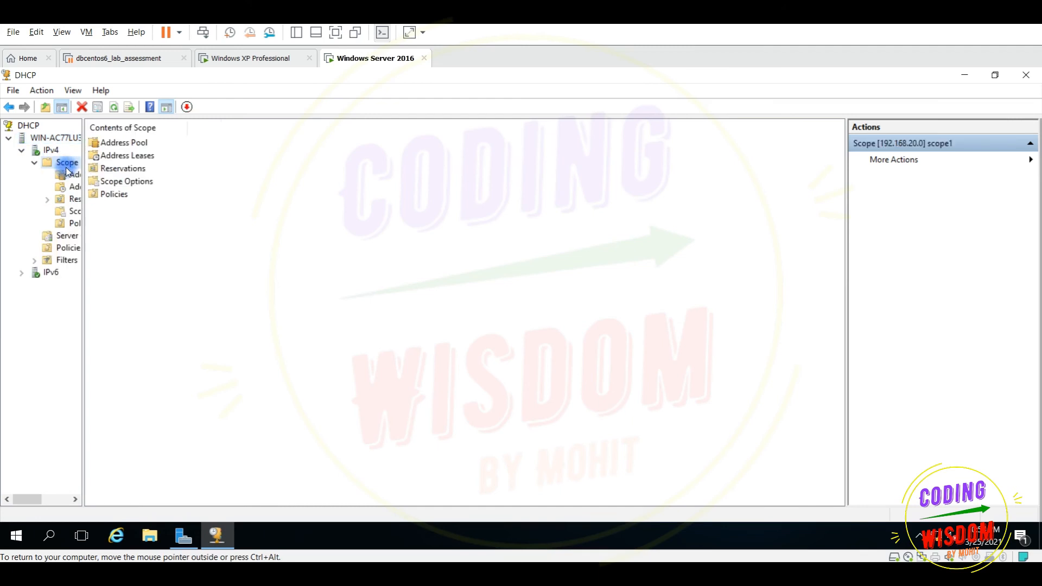
- Review the scope's address pool 192.168.20.30–60, its empty leases, reservations and scope options
left_click(125, 155)
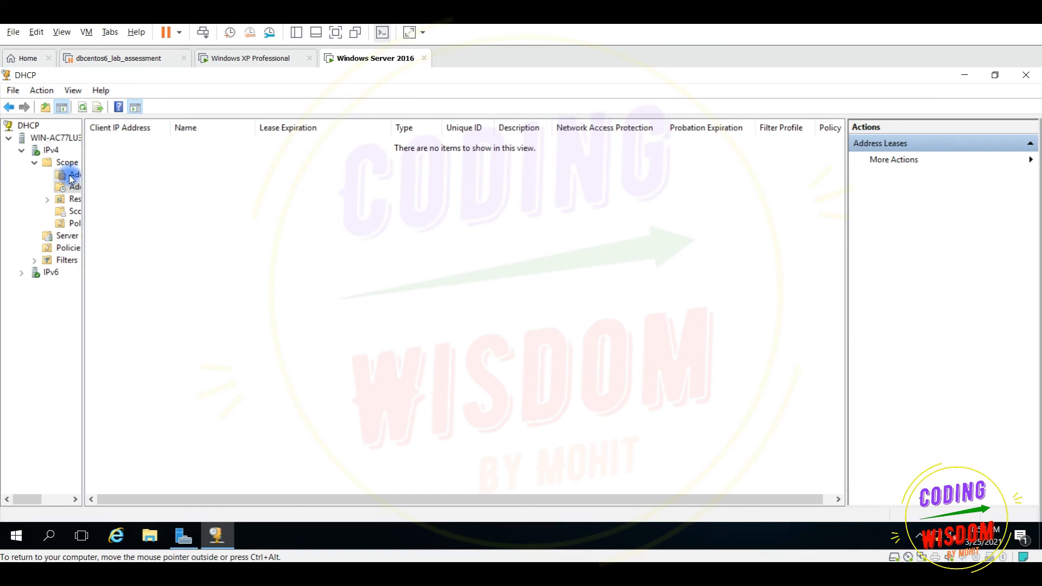
left_click(75, 174)
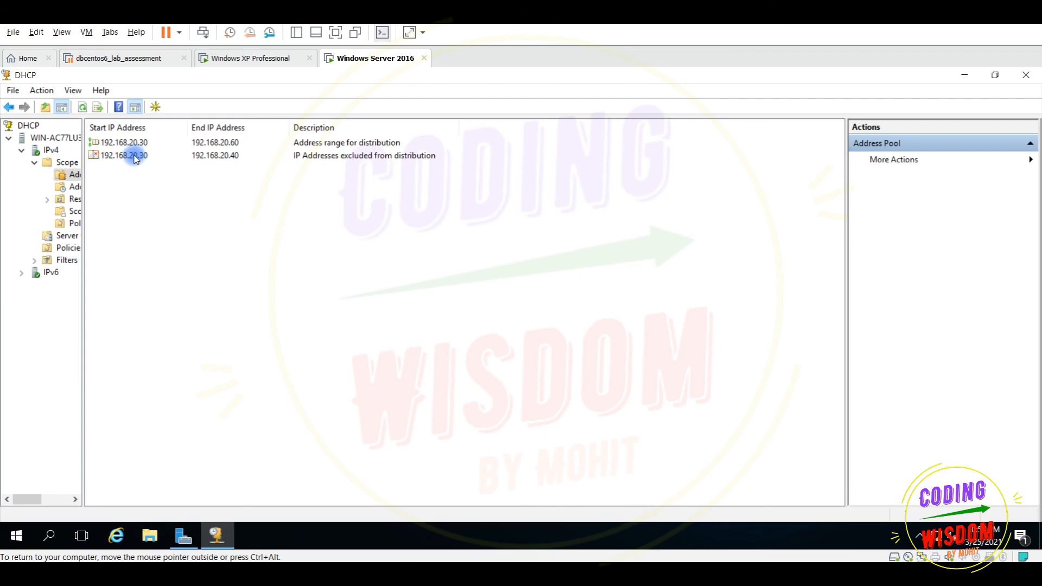
left_click(73, 186)
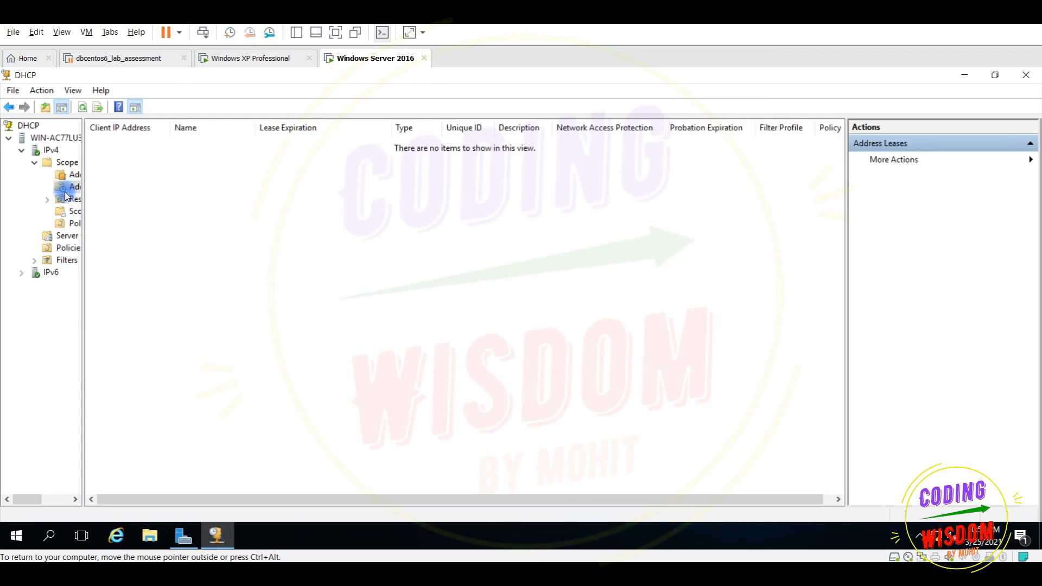
left_click(72, 198)
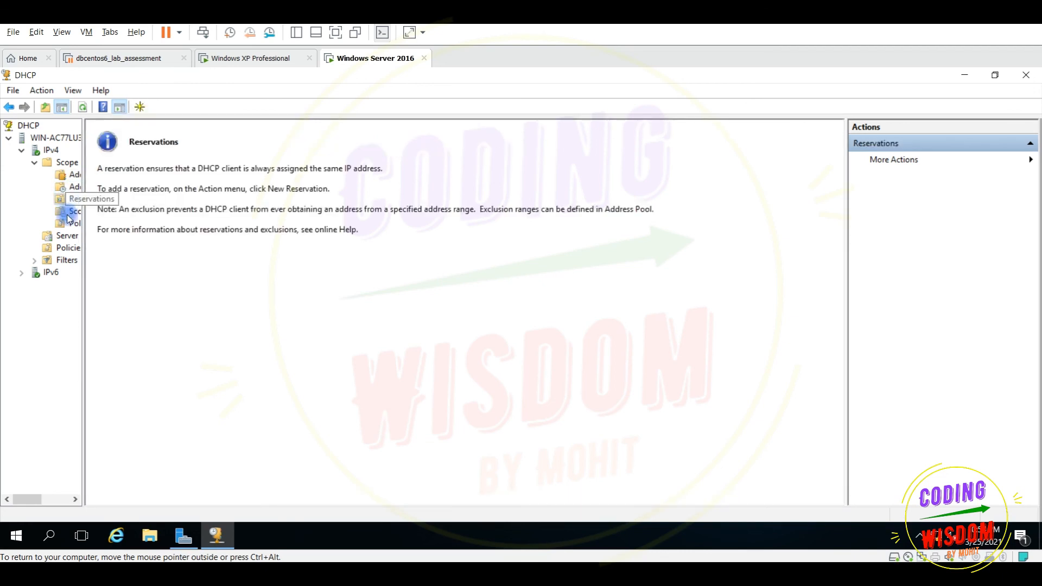
left_click(75, 222)
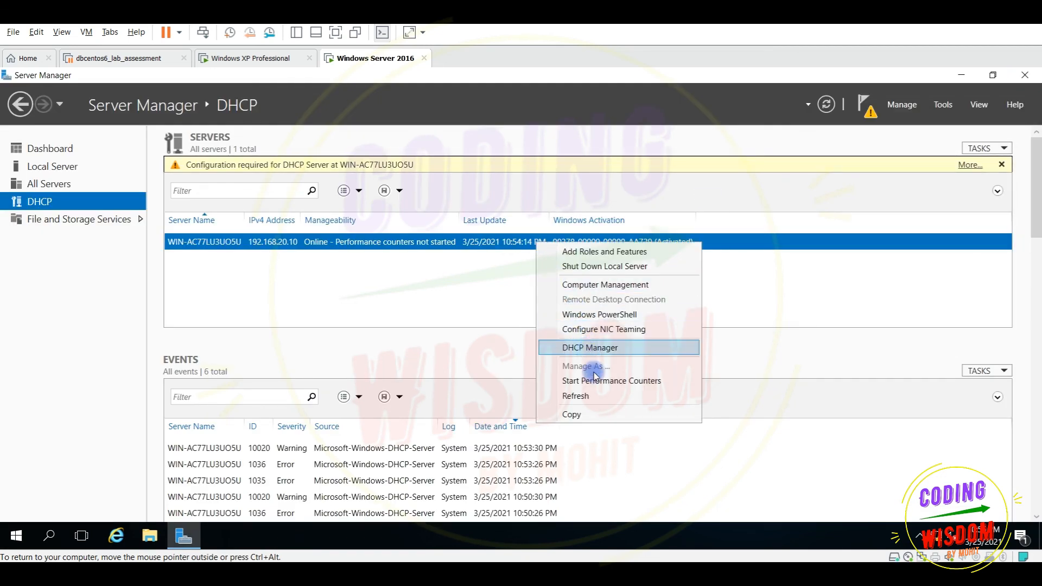
mouse_move(591, 304)
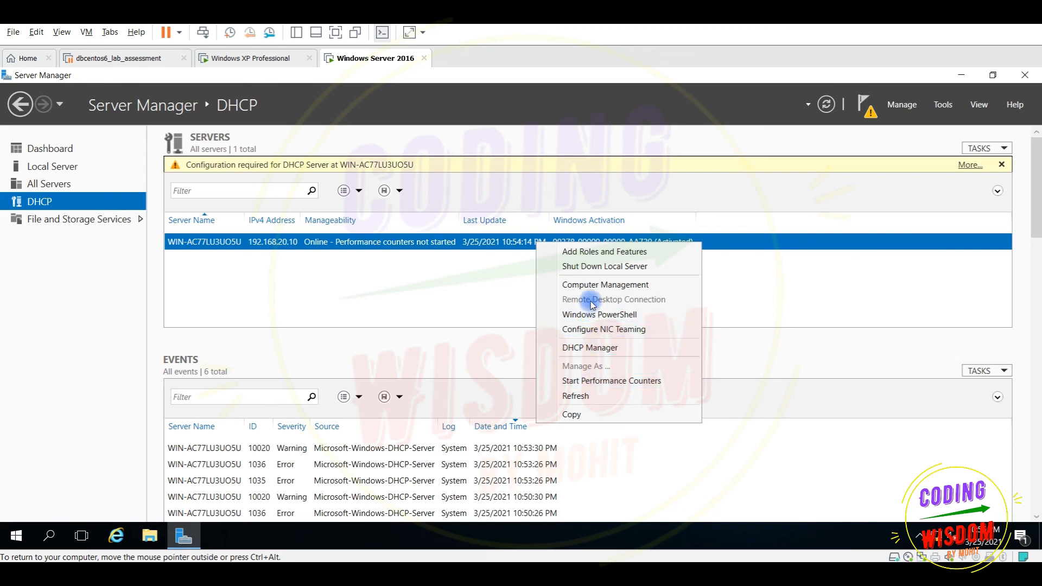
mouse_move(582, 256)
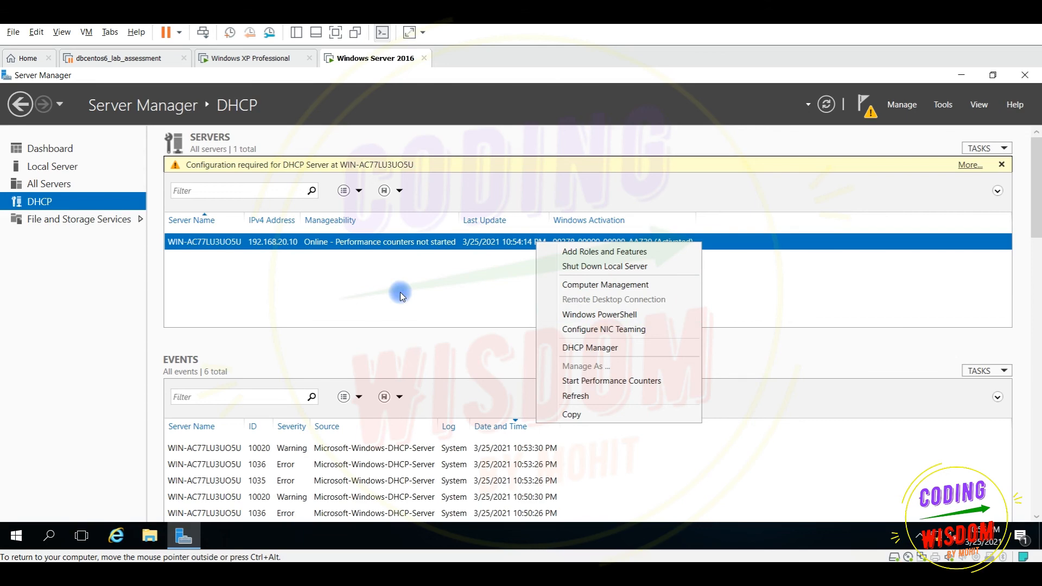
left_click(254, 57)
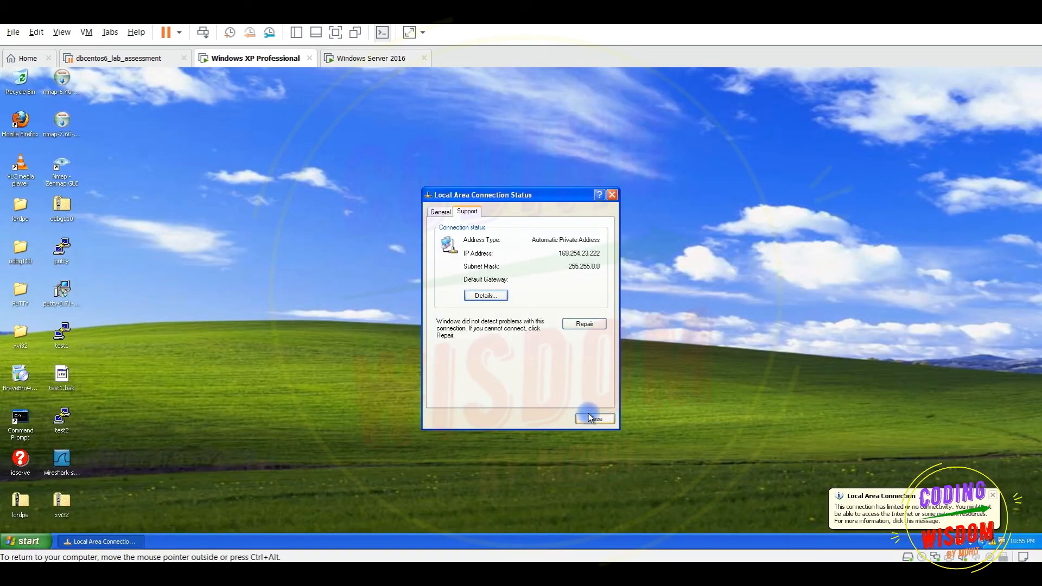
- Close the connection status dialog, run ipconfig /release and /renew, and highlight the new 192.168.20.41 lease
left_click(593, 418)
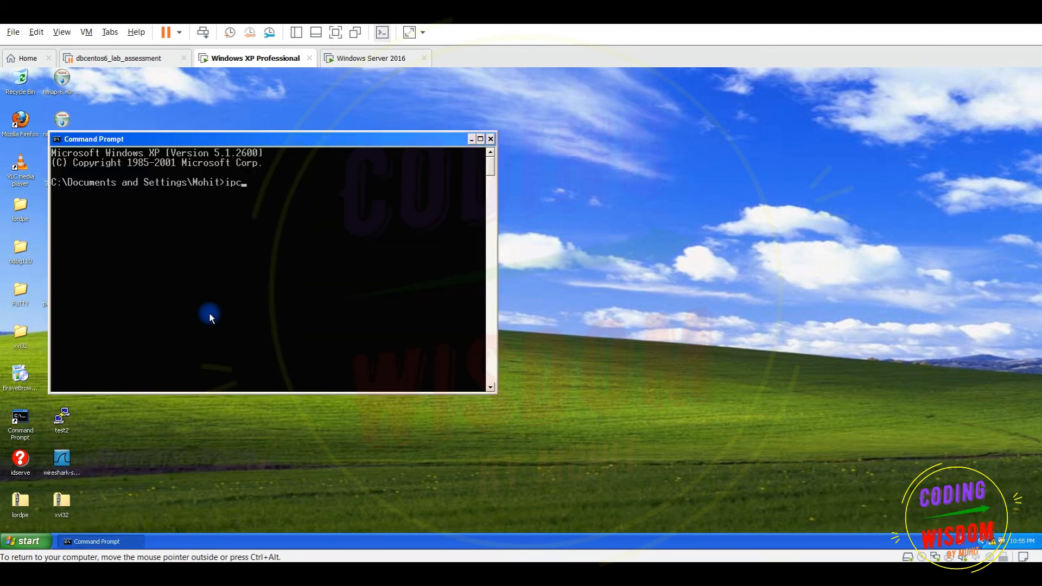
type("onfig /")
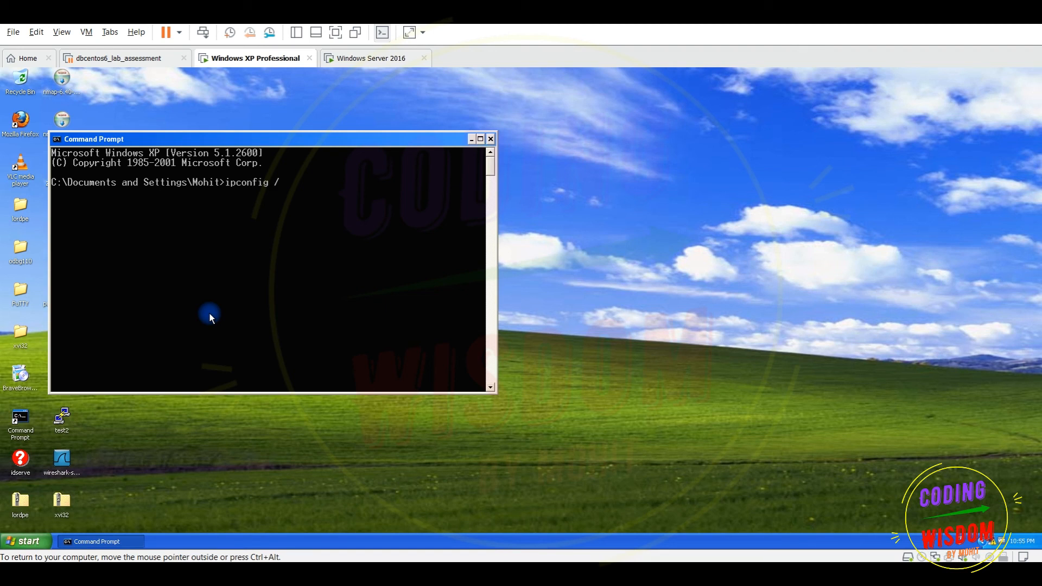
type("release")
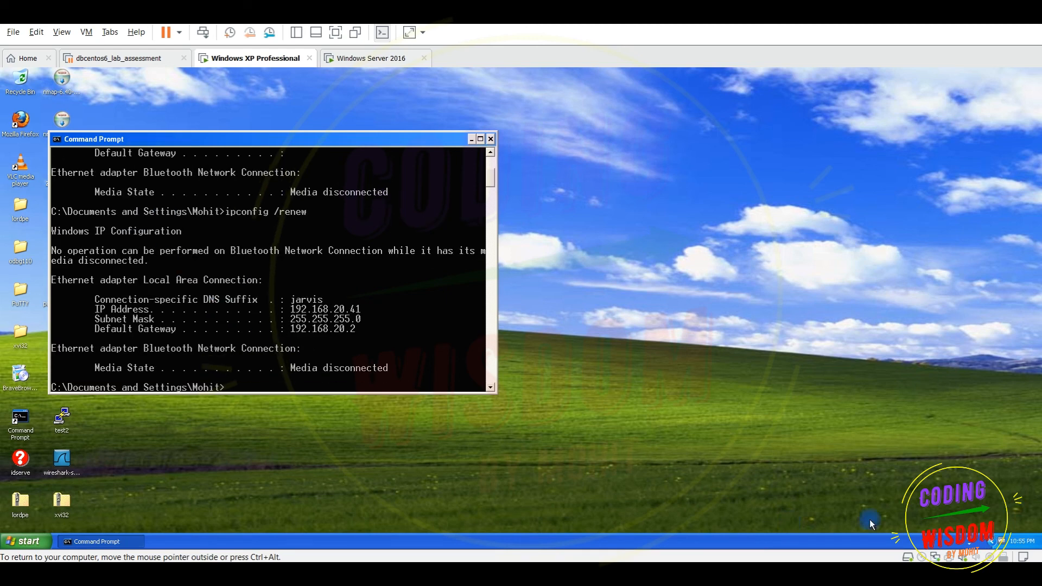
double_click(300, 309)
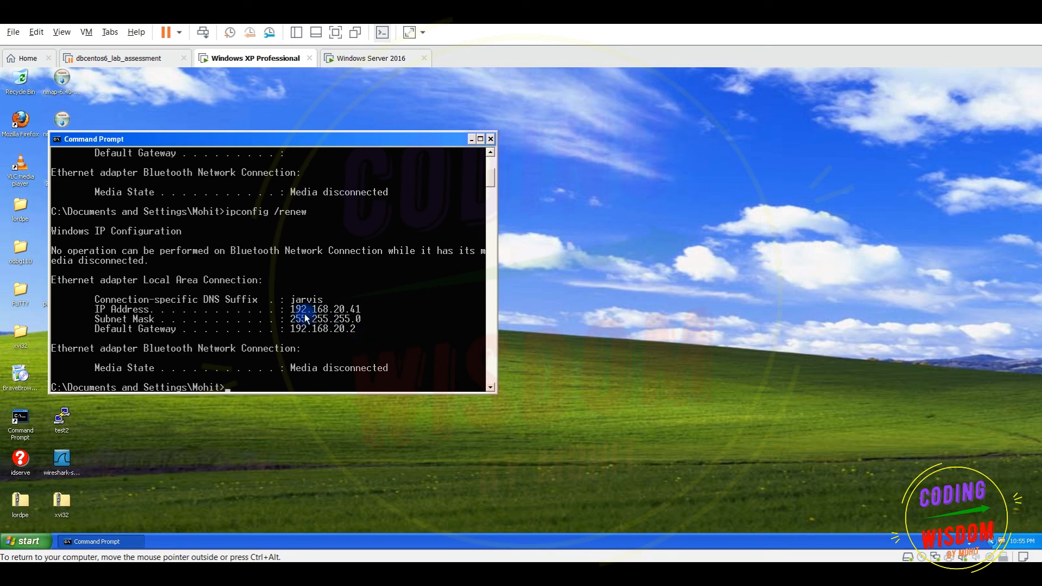
mouse_move(215, 321)
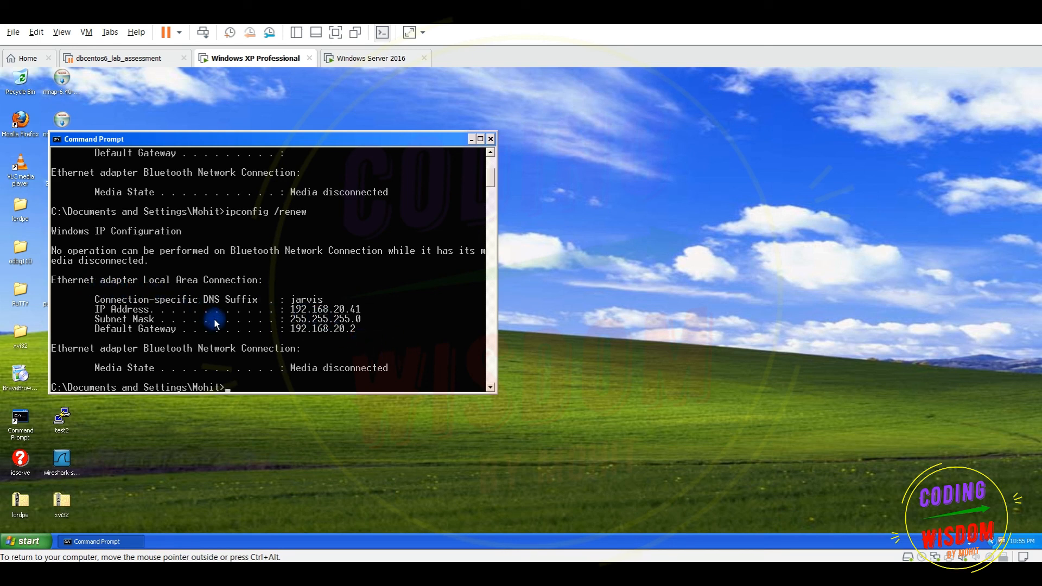